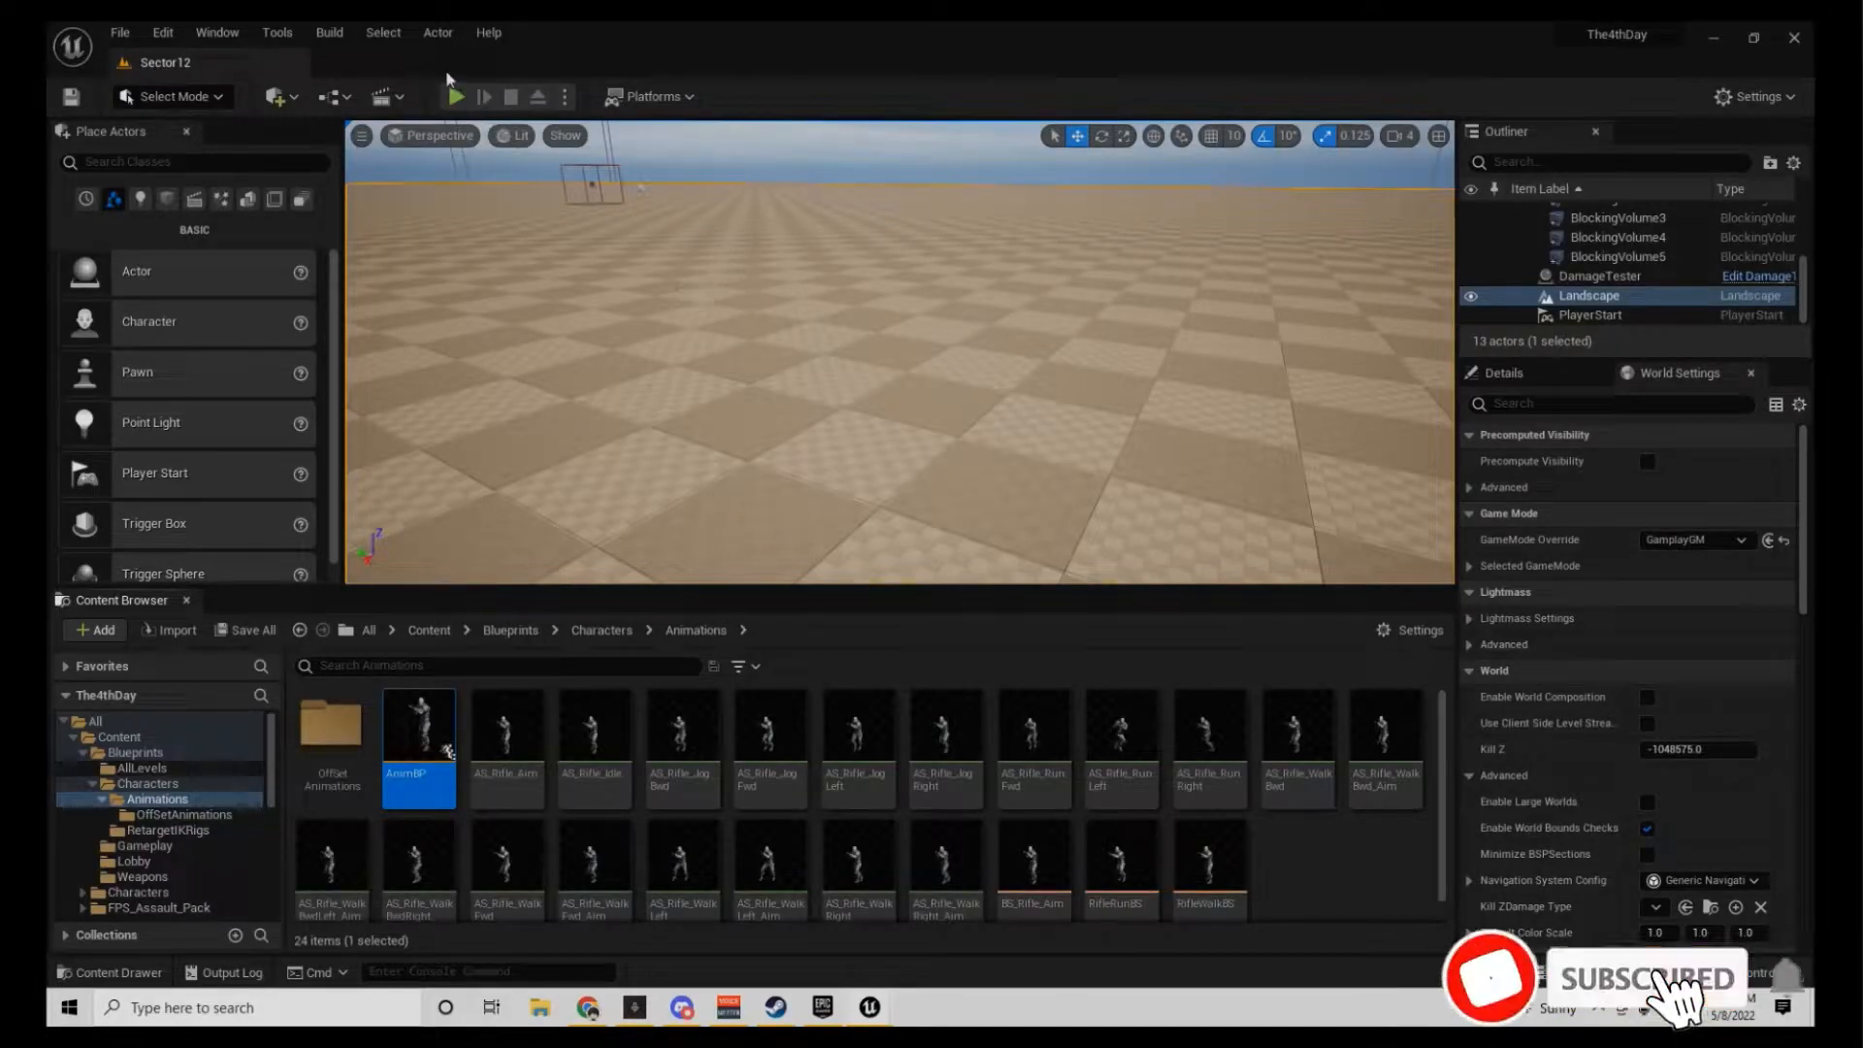
Step: Run a quick play session to test the character, then stop it
{"action": "left_click", "coordinate": [458, 97]}
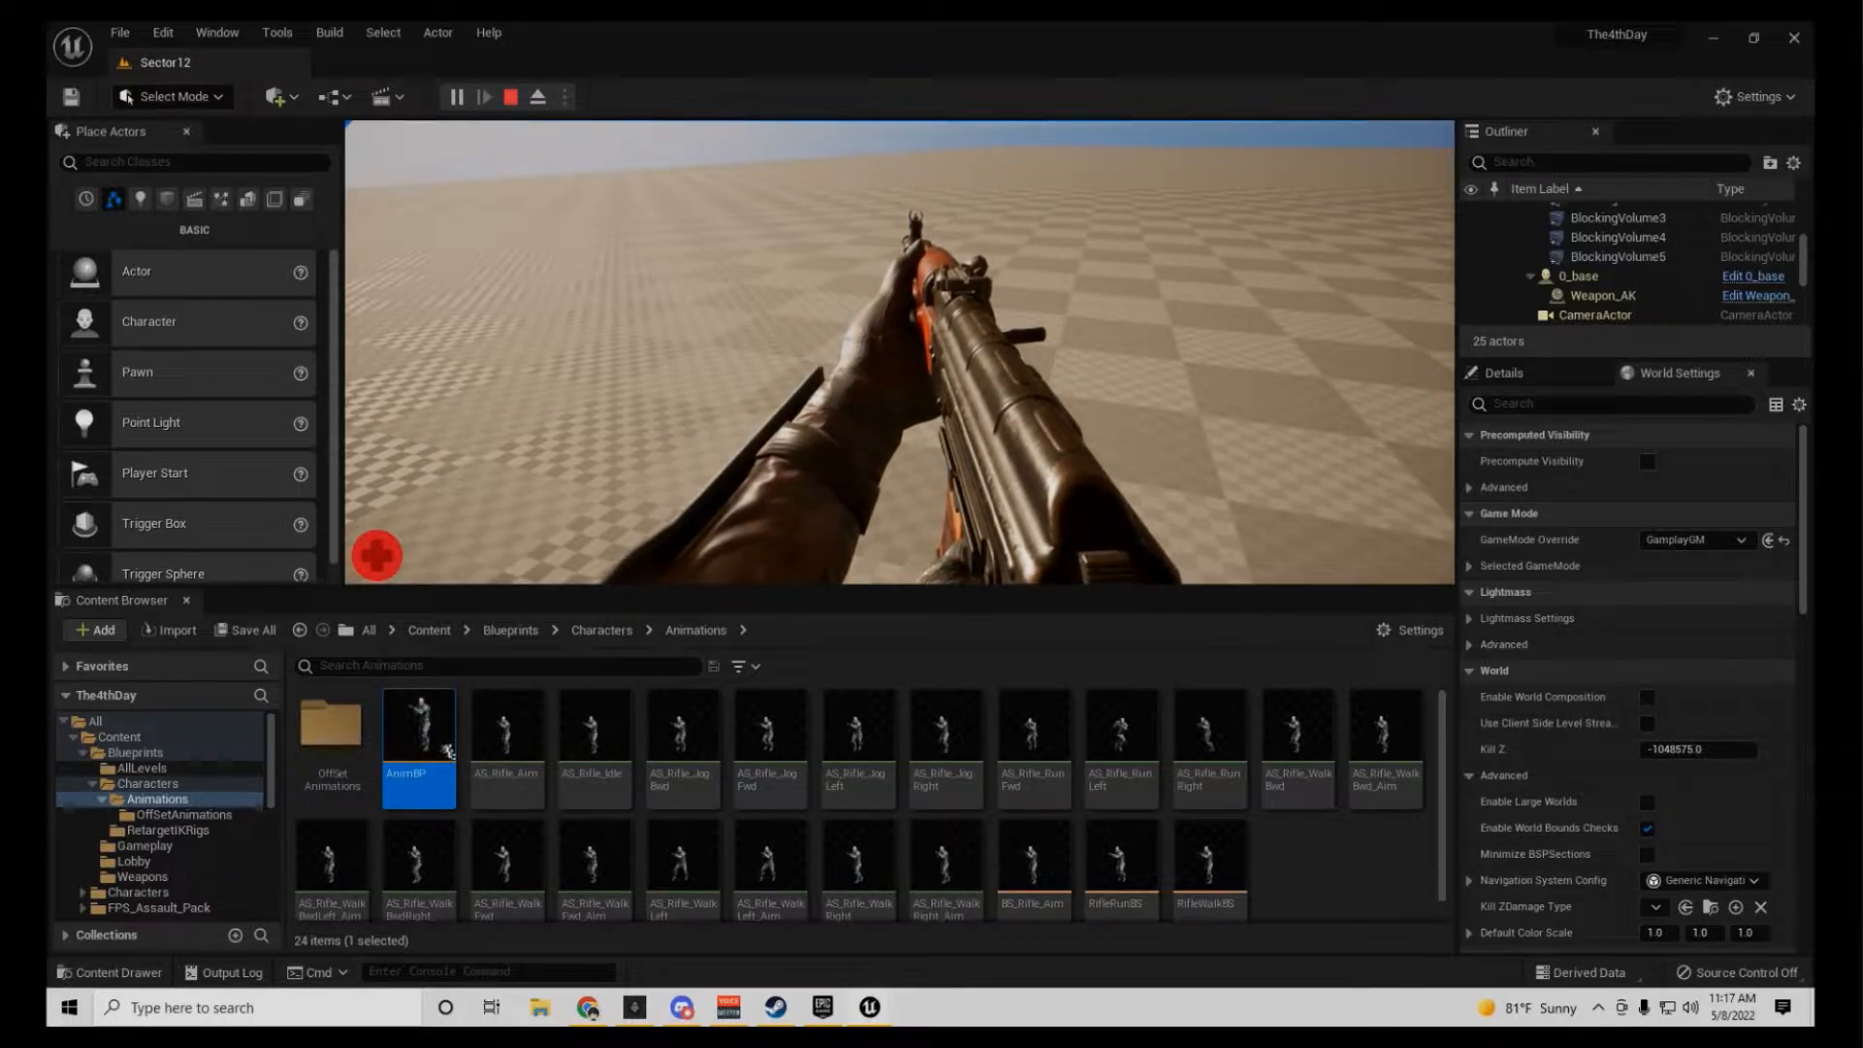
{"action": "left_click", "coordinate": [511, 97]}
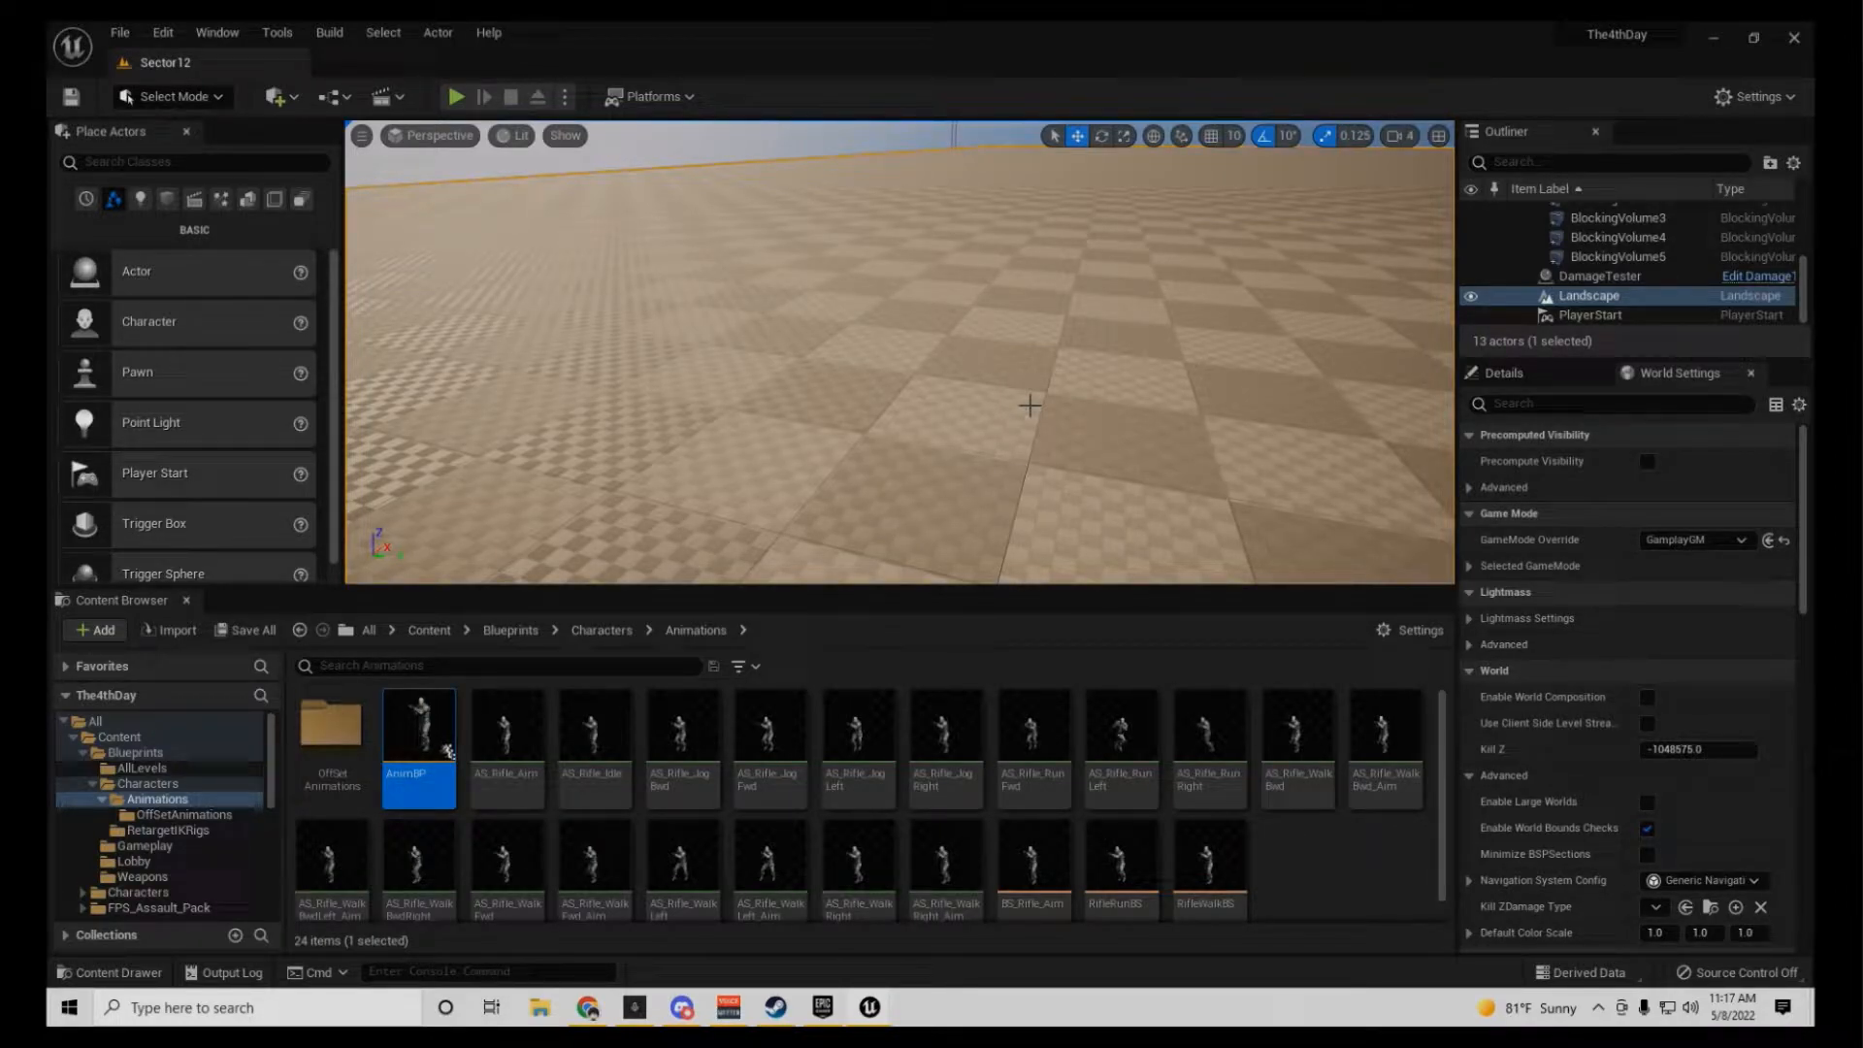
{"action": "mouse_move", "coordinate": [419, 738]}
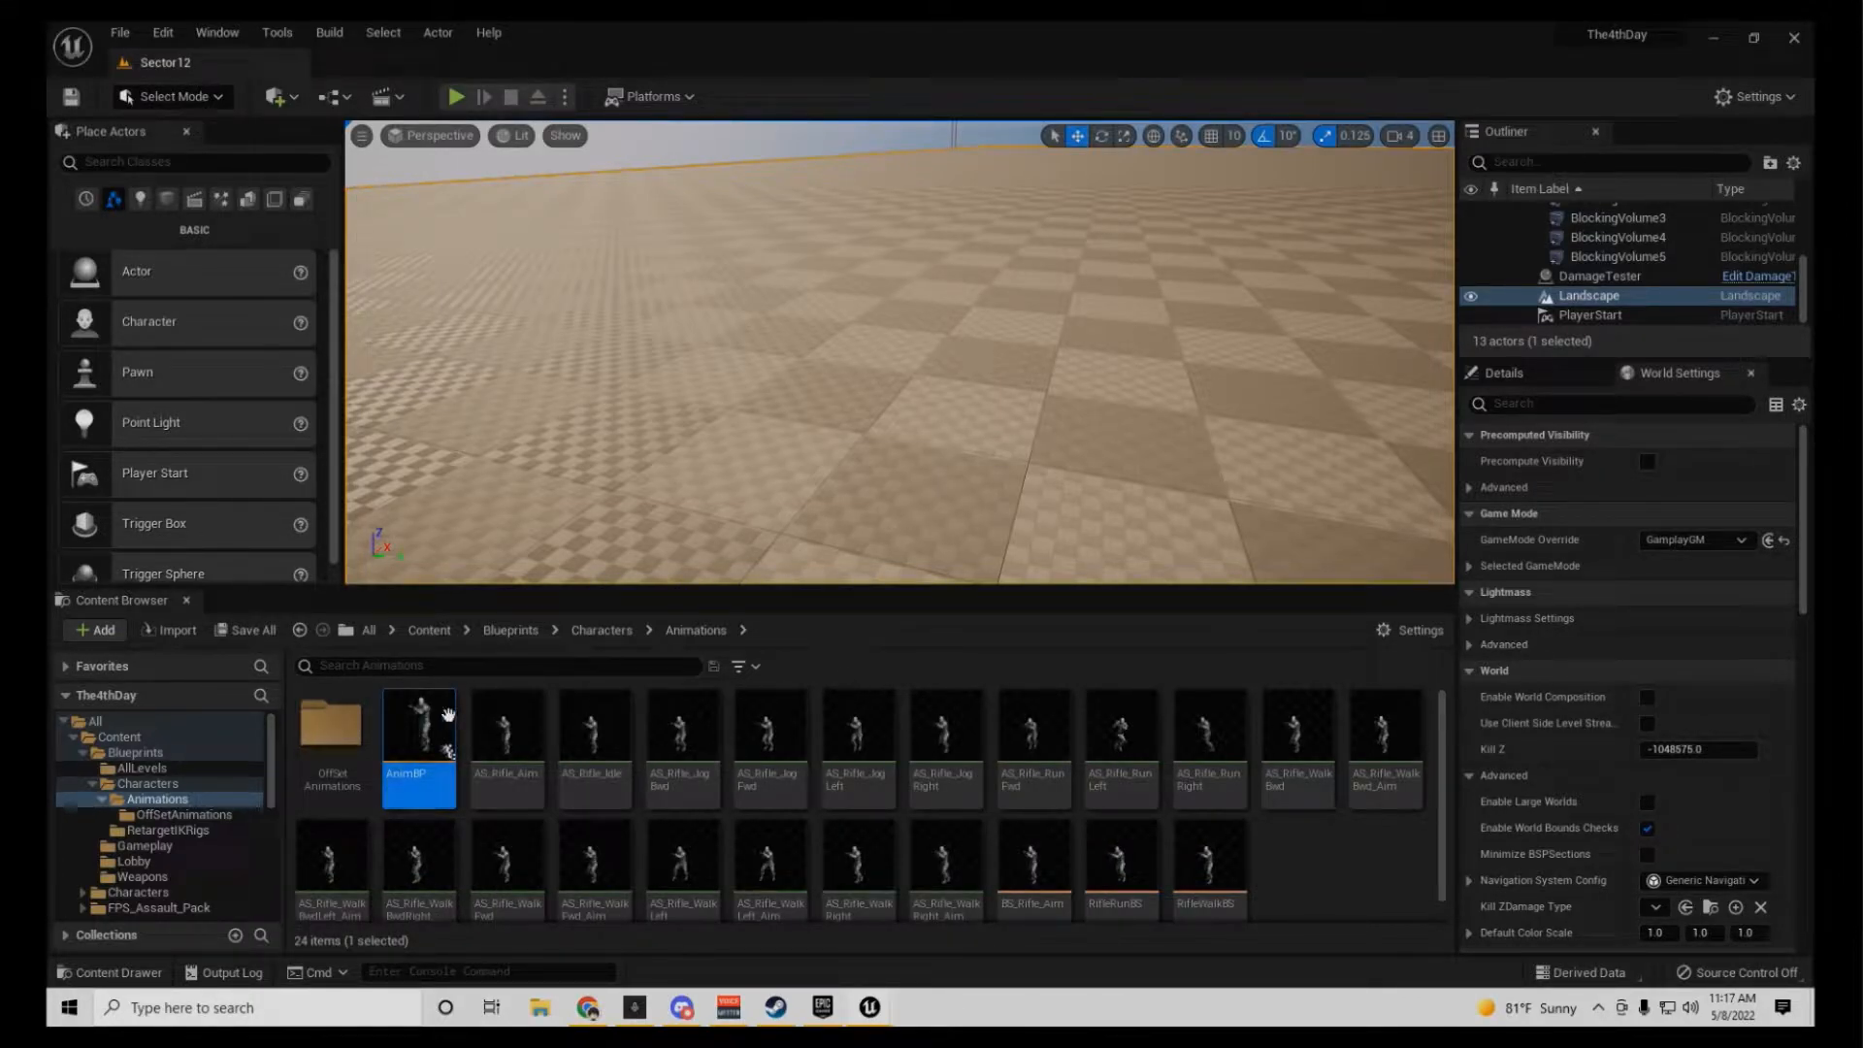
Step: Rearrange the two Two Bone IK nodes in the AnimBP AnimGraph and recompile the blueprint
{"action": "double_click", "coordinate": [417, 724]}
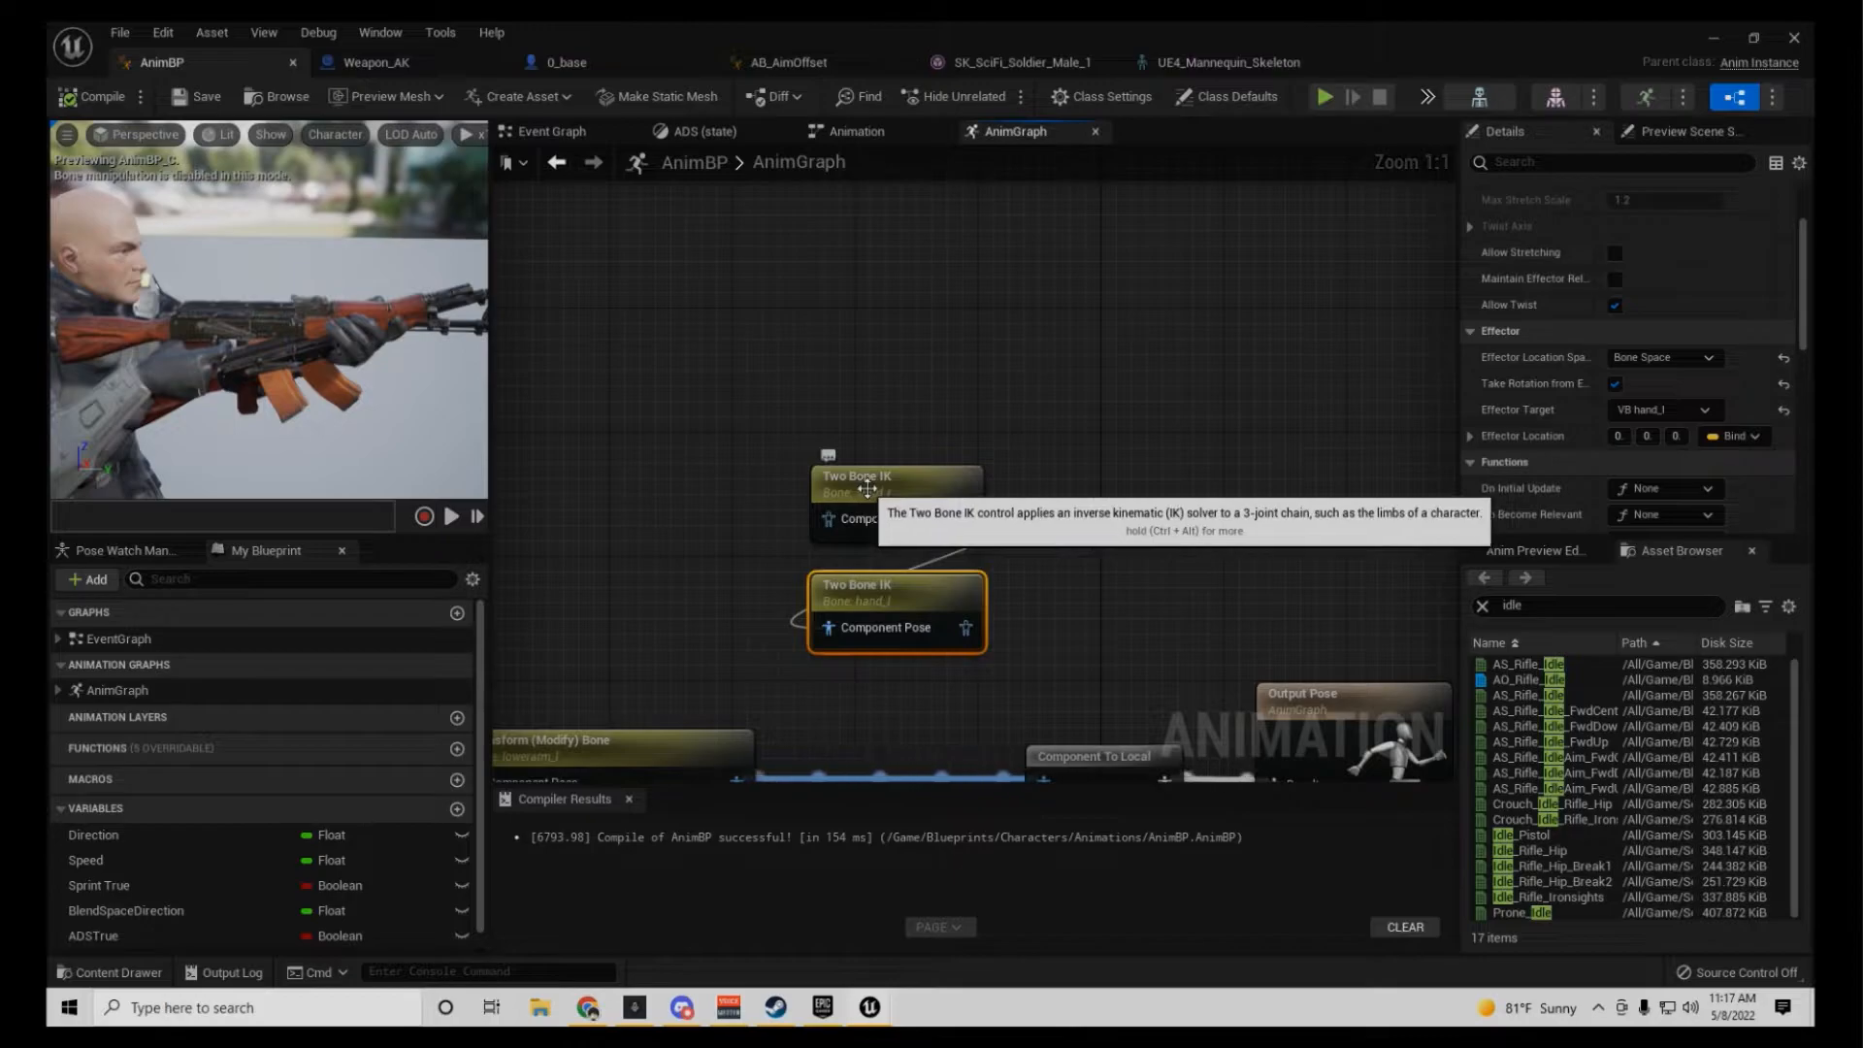
{"action": "left_click", "coordinate": [896, 487]}
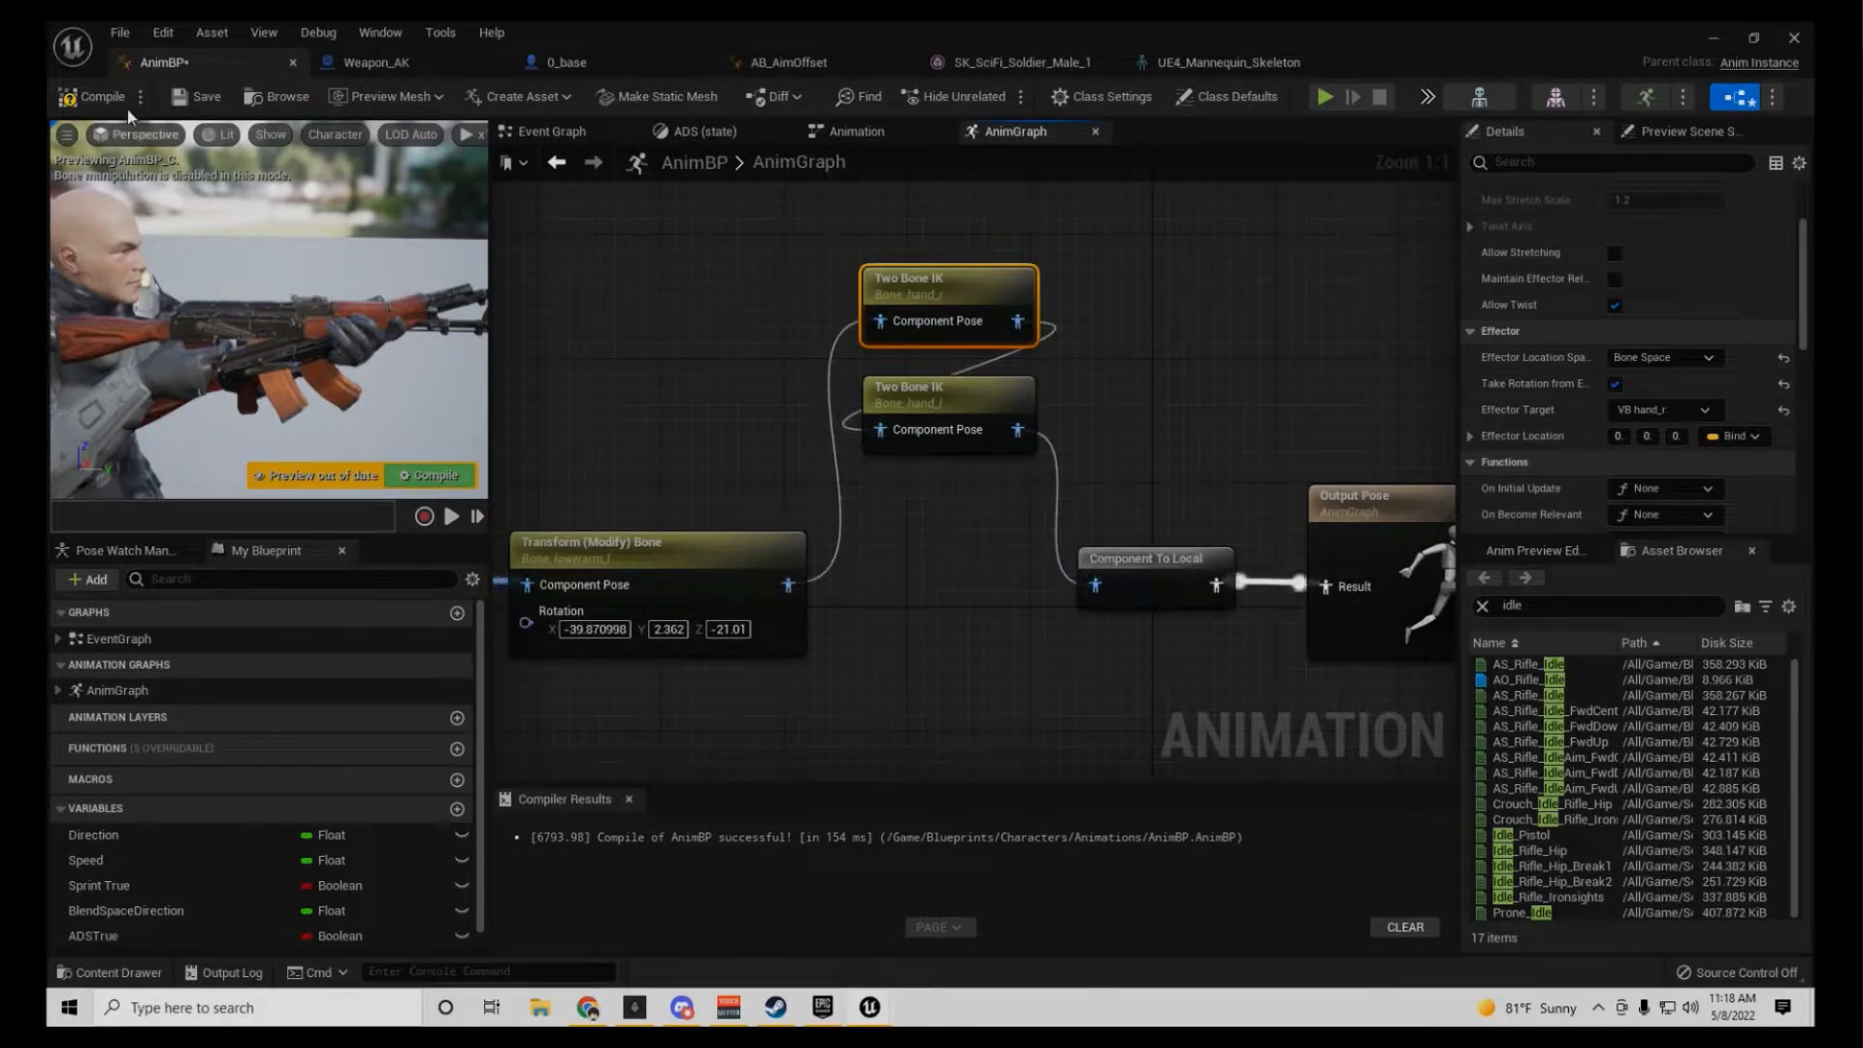
{"action": "left_click", "coordinate": [95, 97]}
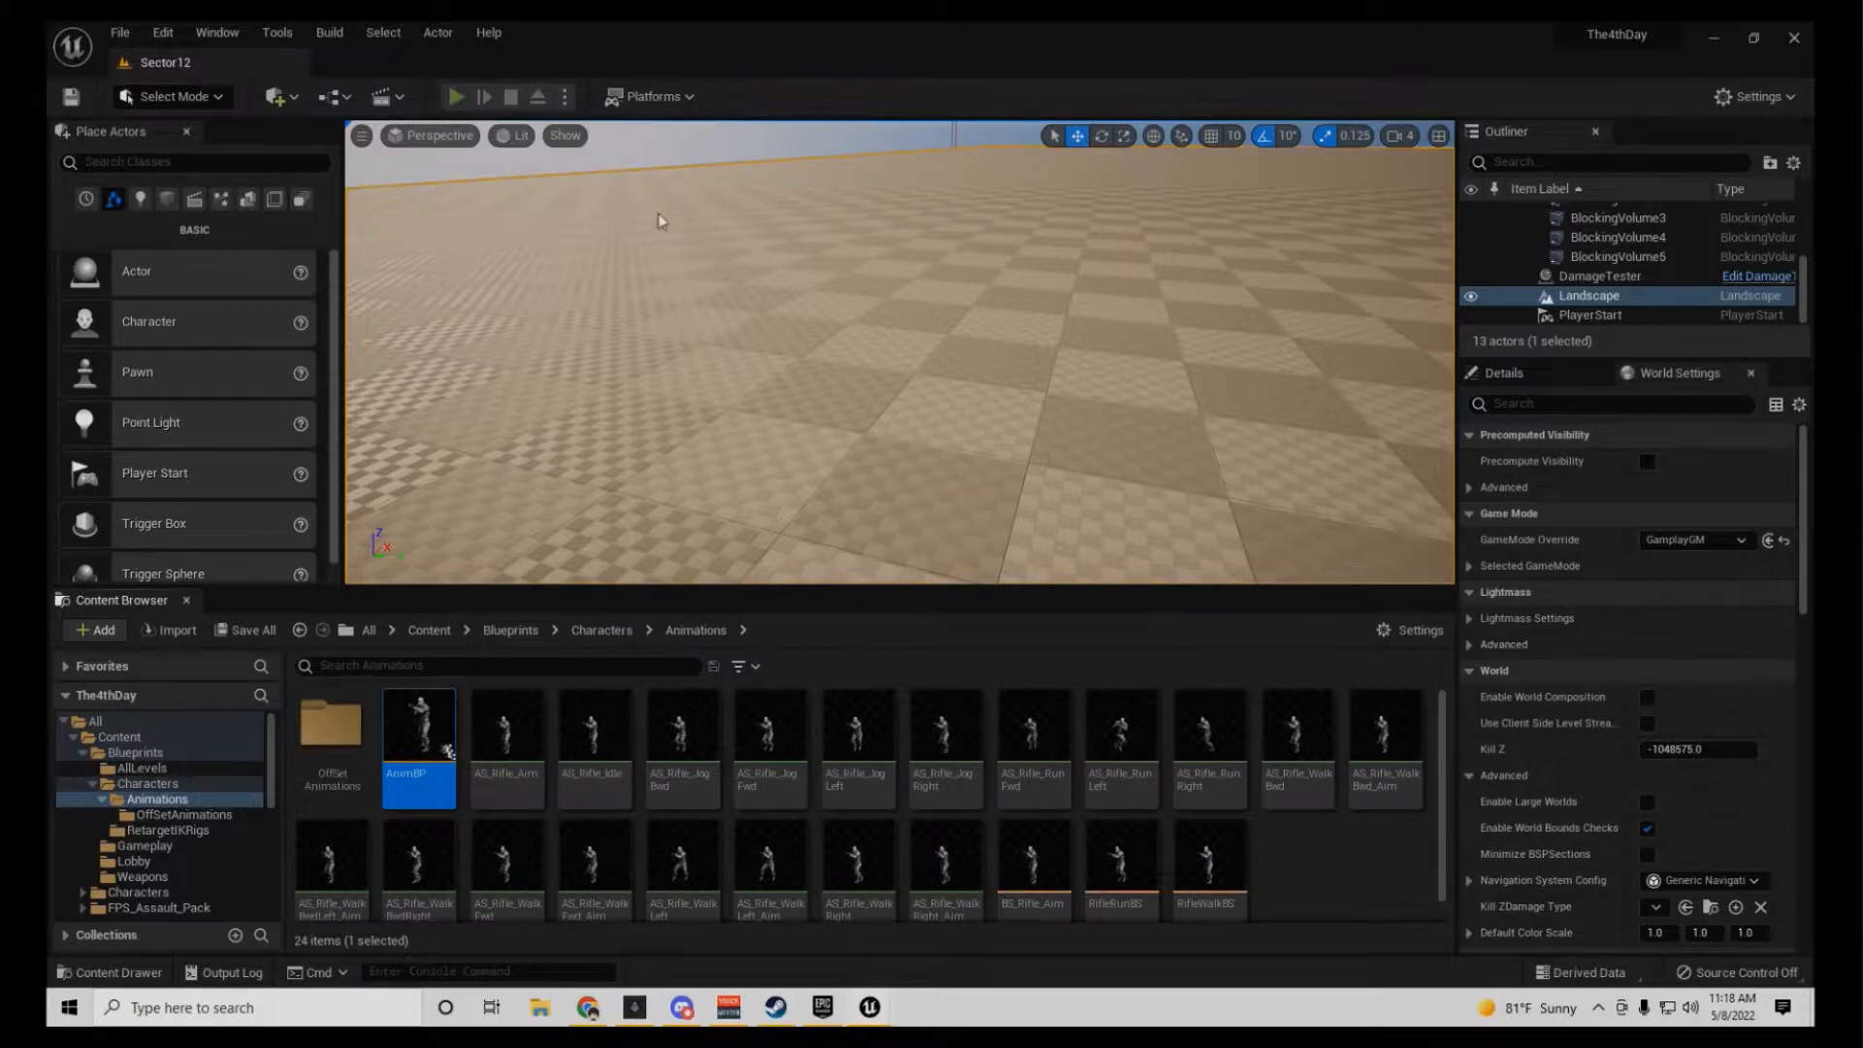
{"action": "left_click", "coordinate": [452, 97]}
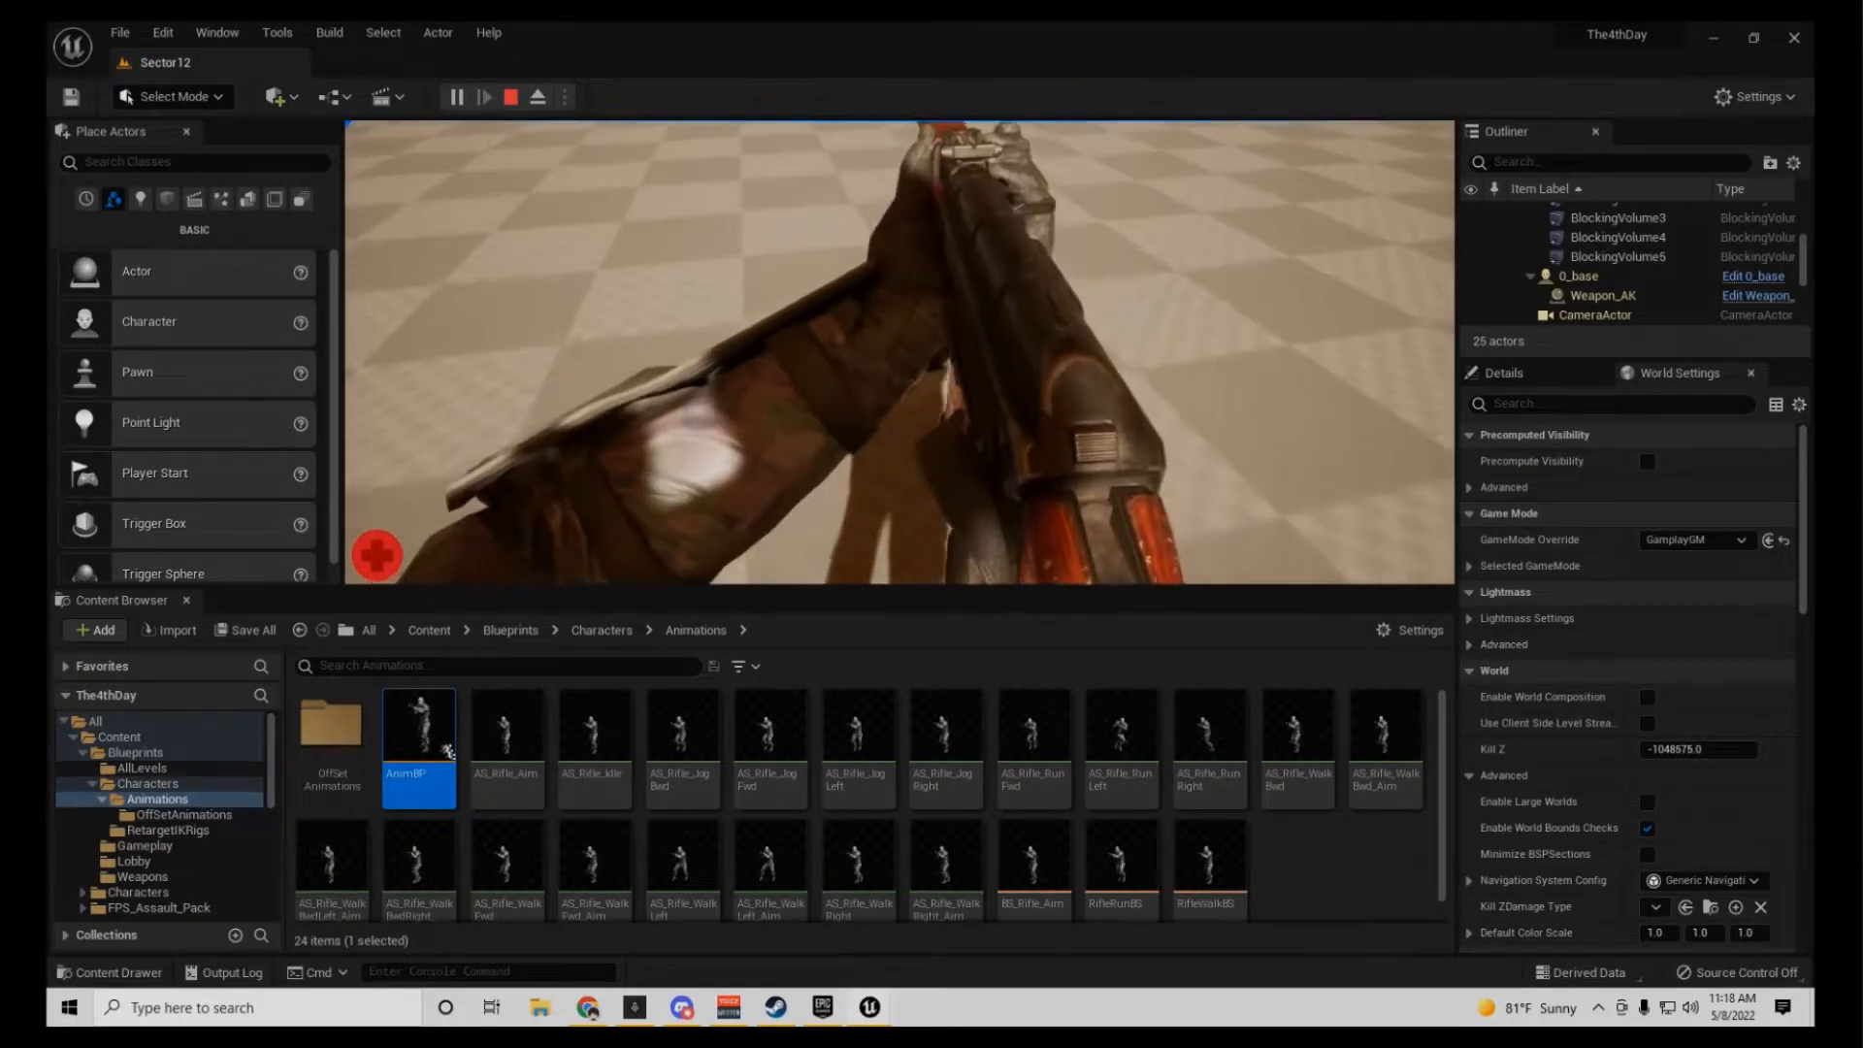
{"action": "left_click", "coordinate": [510, 97]}
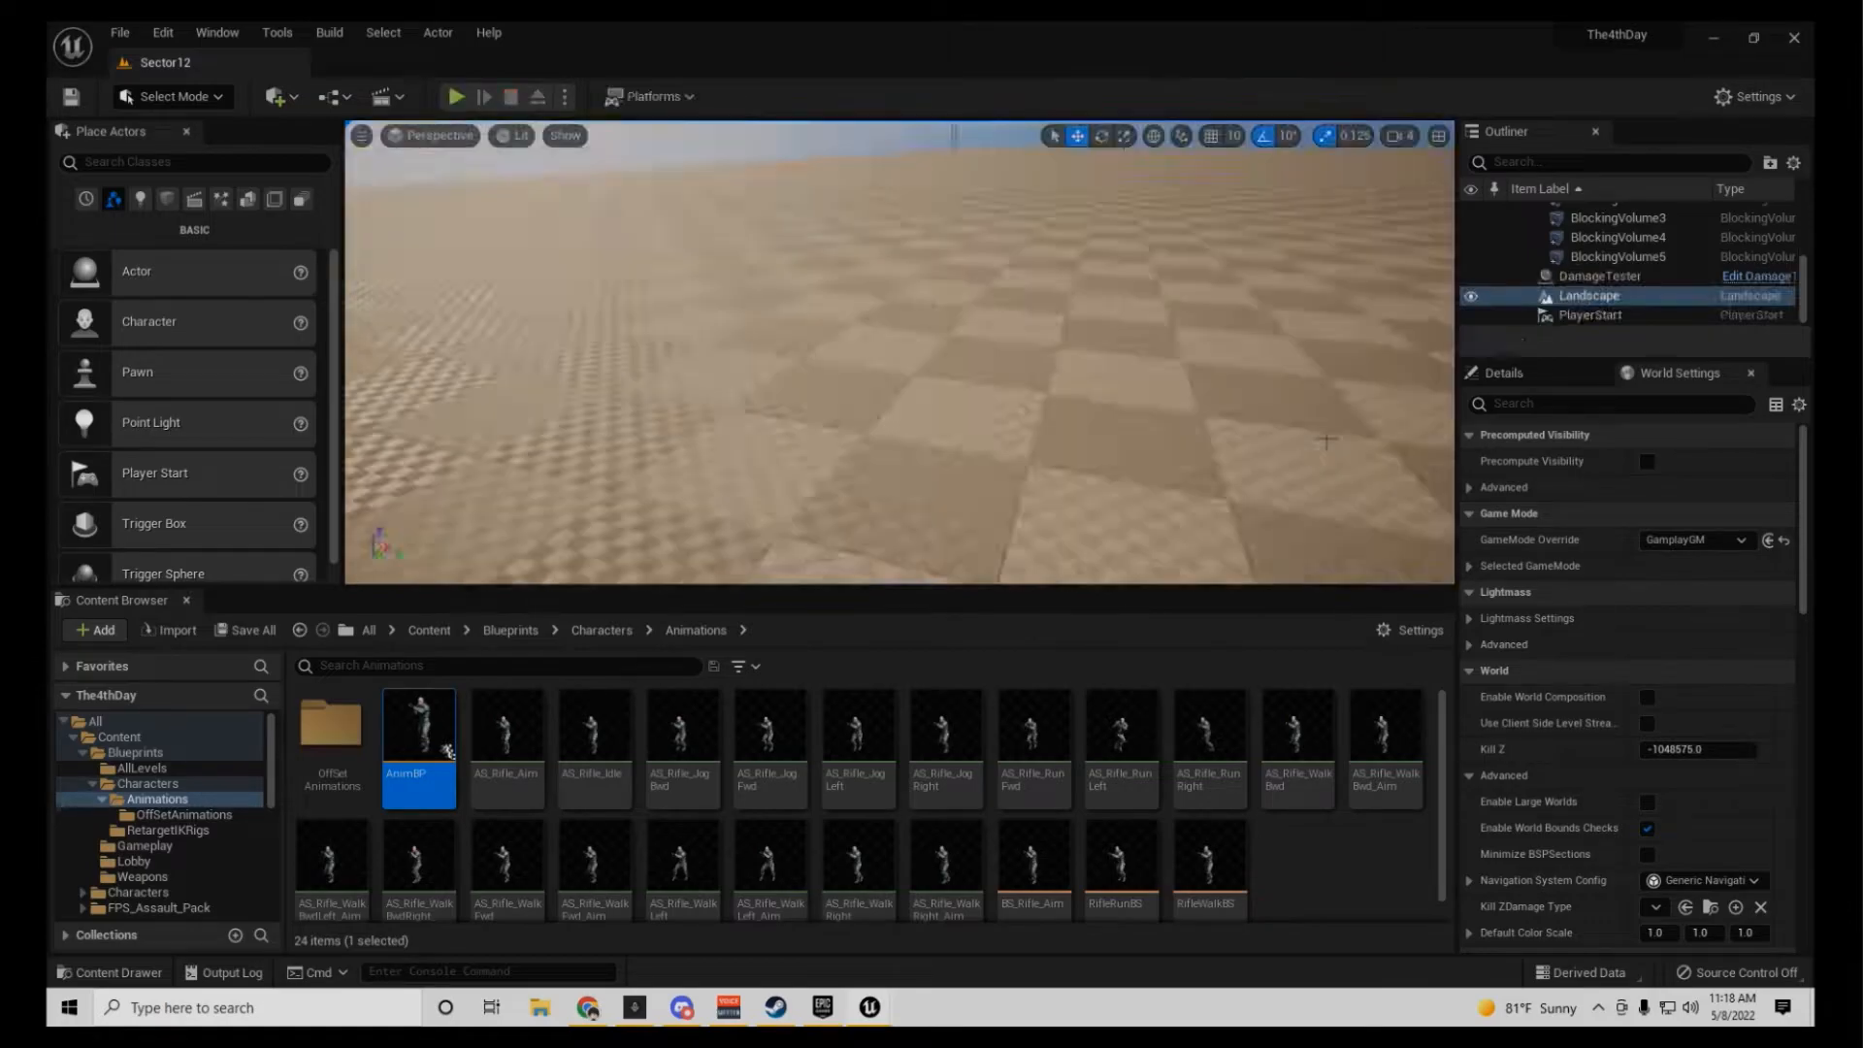
{"action": "mouse_move", "coordinate": [419, 727]}
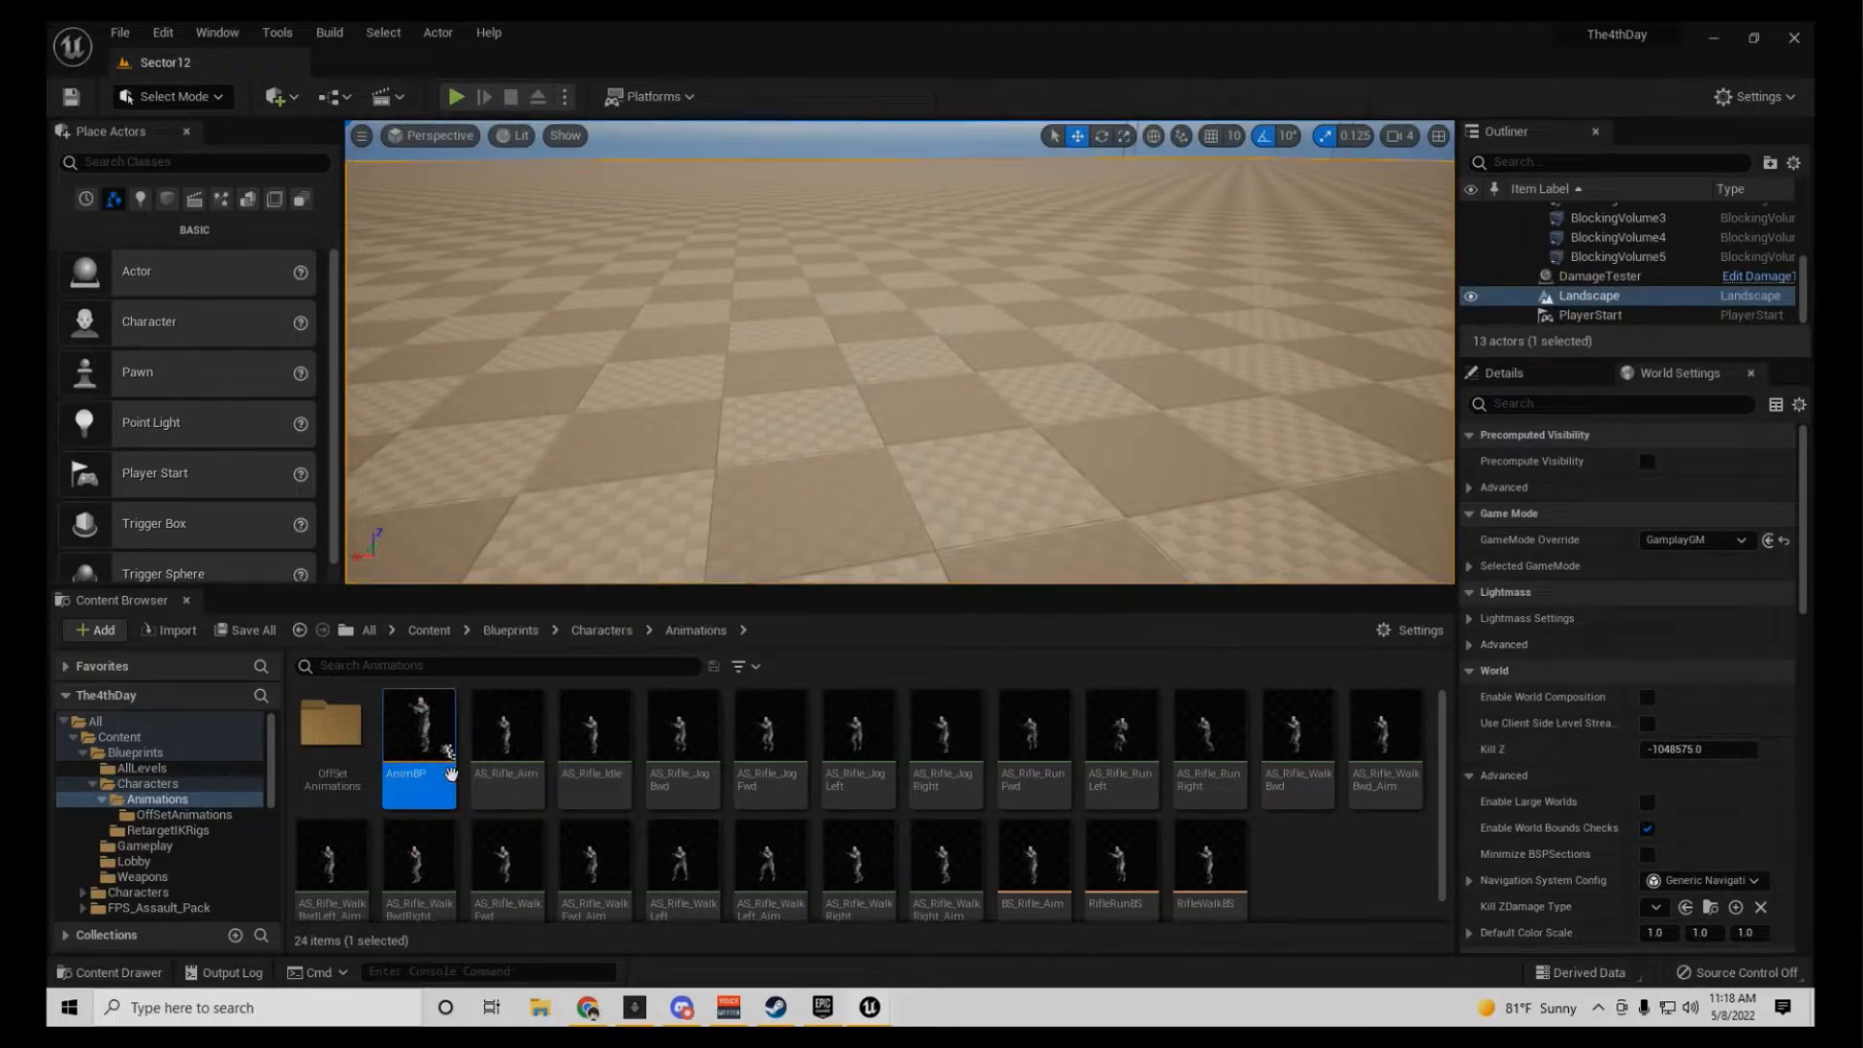
Step: Reopen the AnimBP and switch to the soldier skeleton's bone tree
{"action": "double_click", "coordinate": [417, 734]}
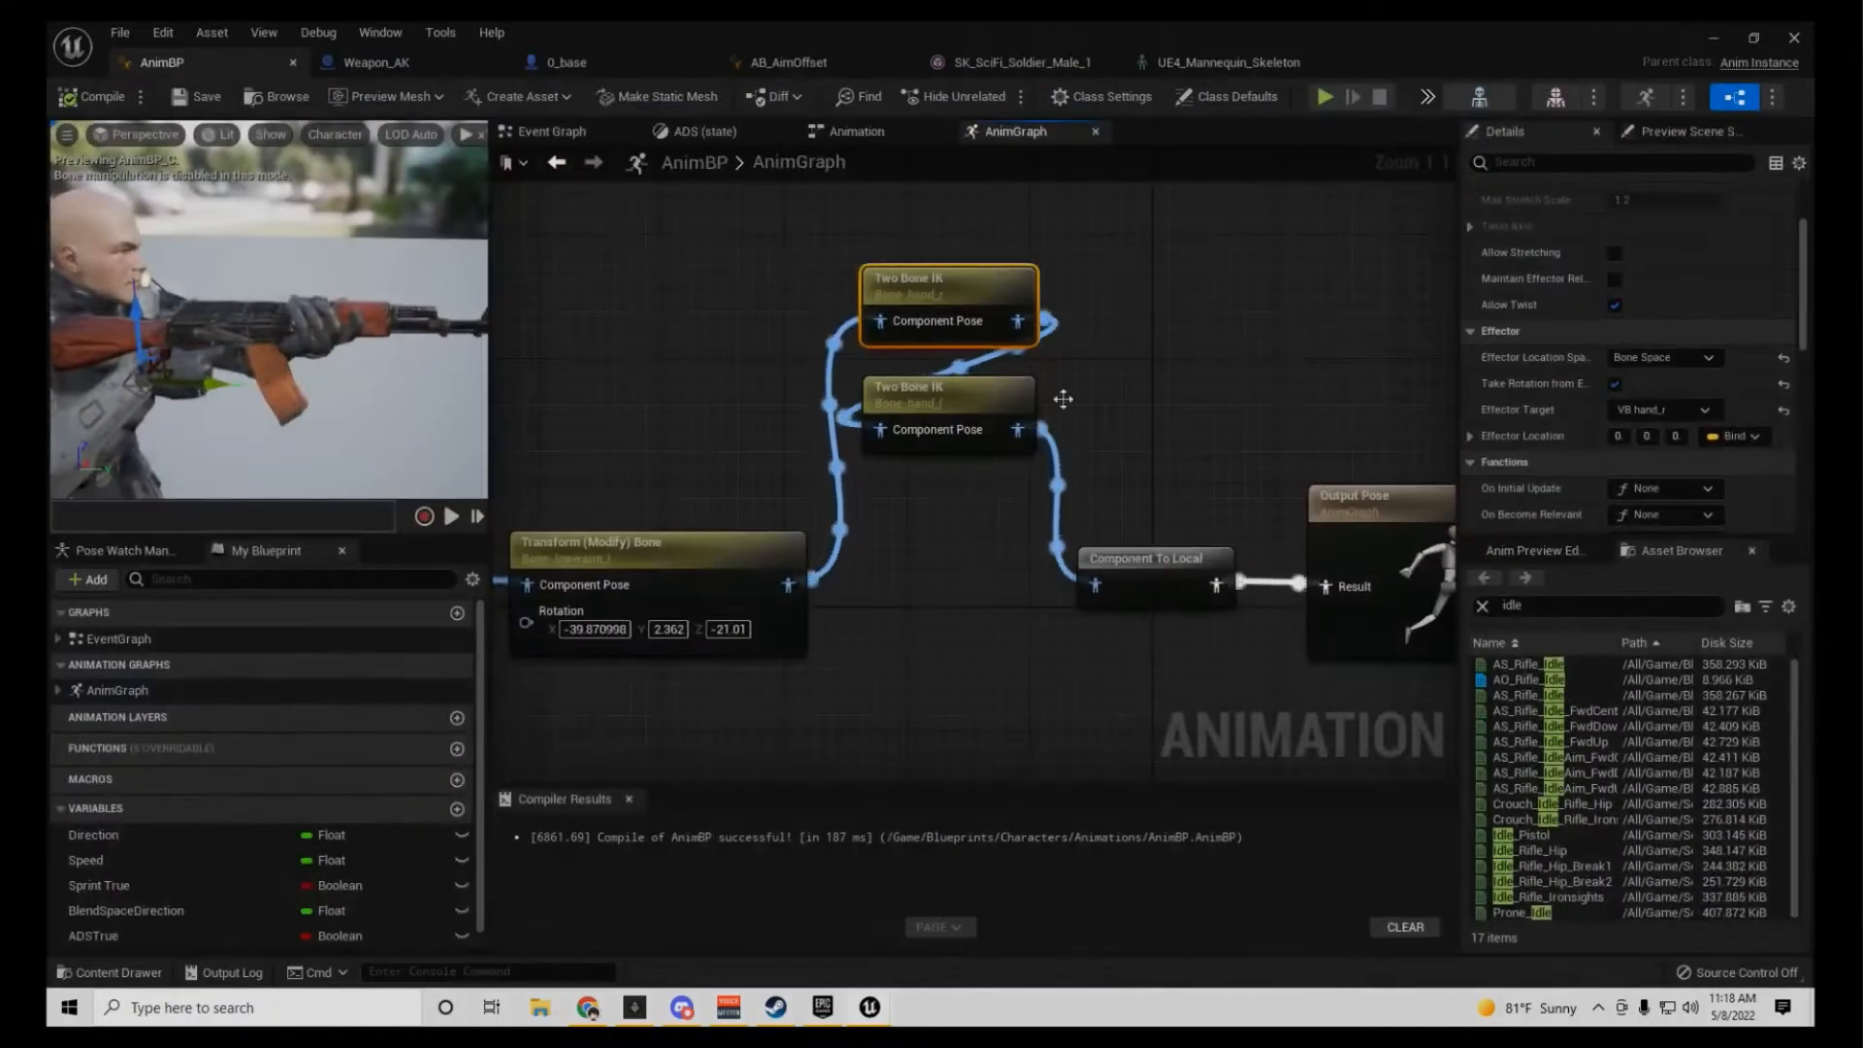
{"action": "left_click", "coordinate": [1421, 62]}
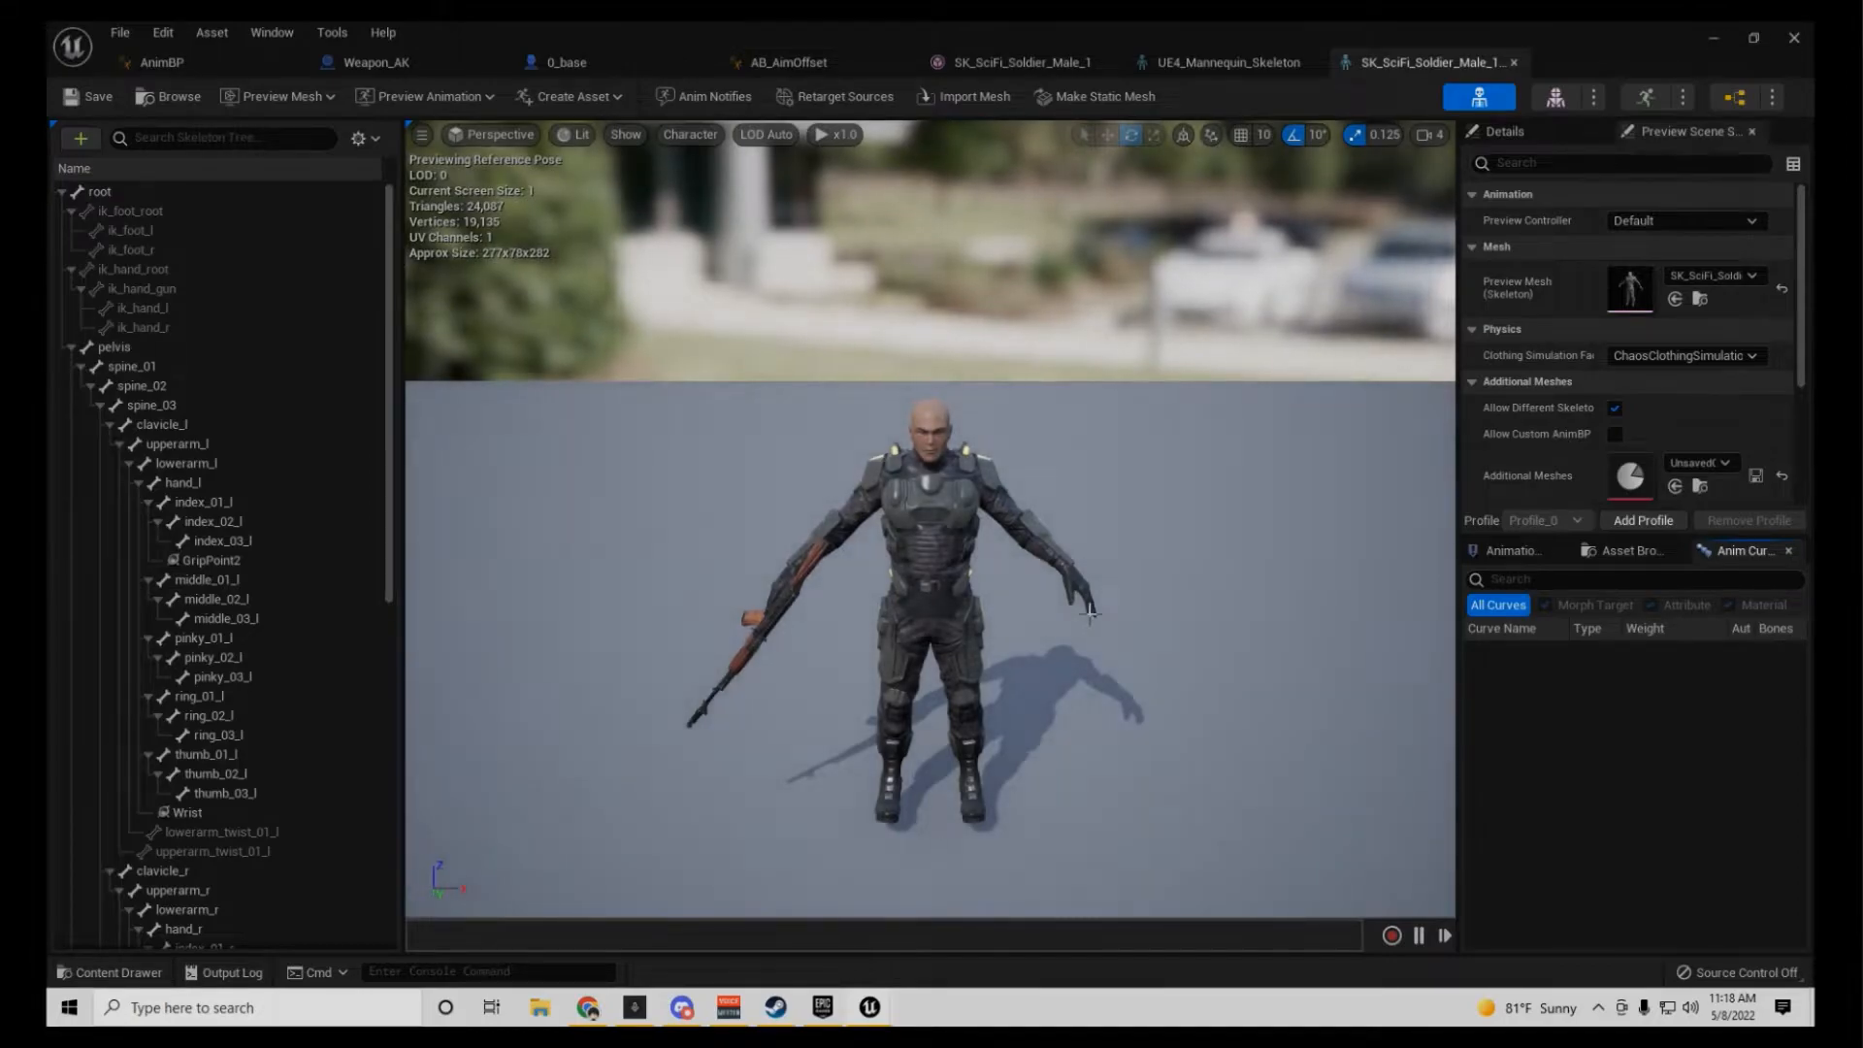
{"action": "scroll", "scroll_direction": "down", "scroll_amount": 3}
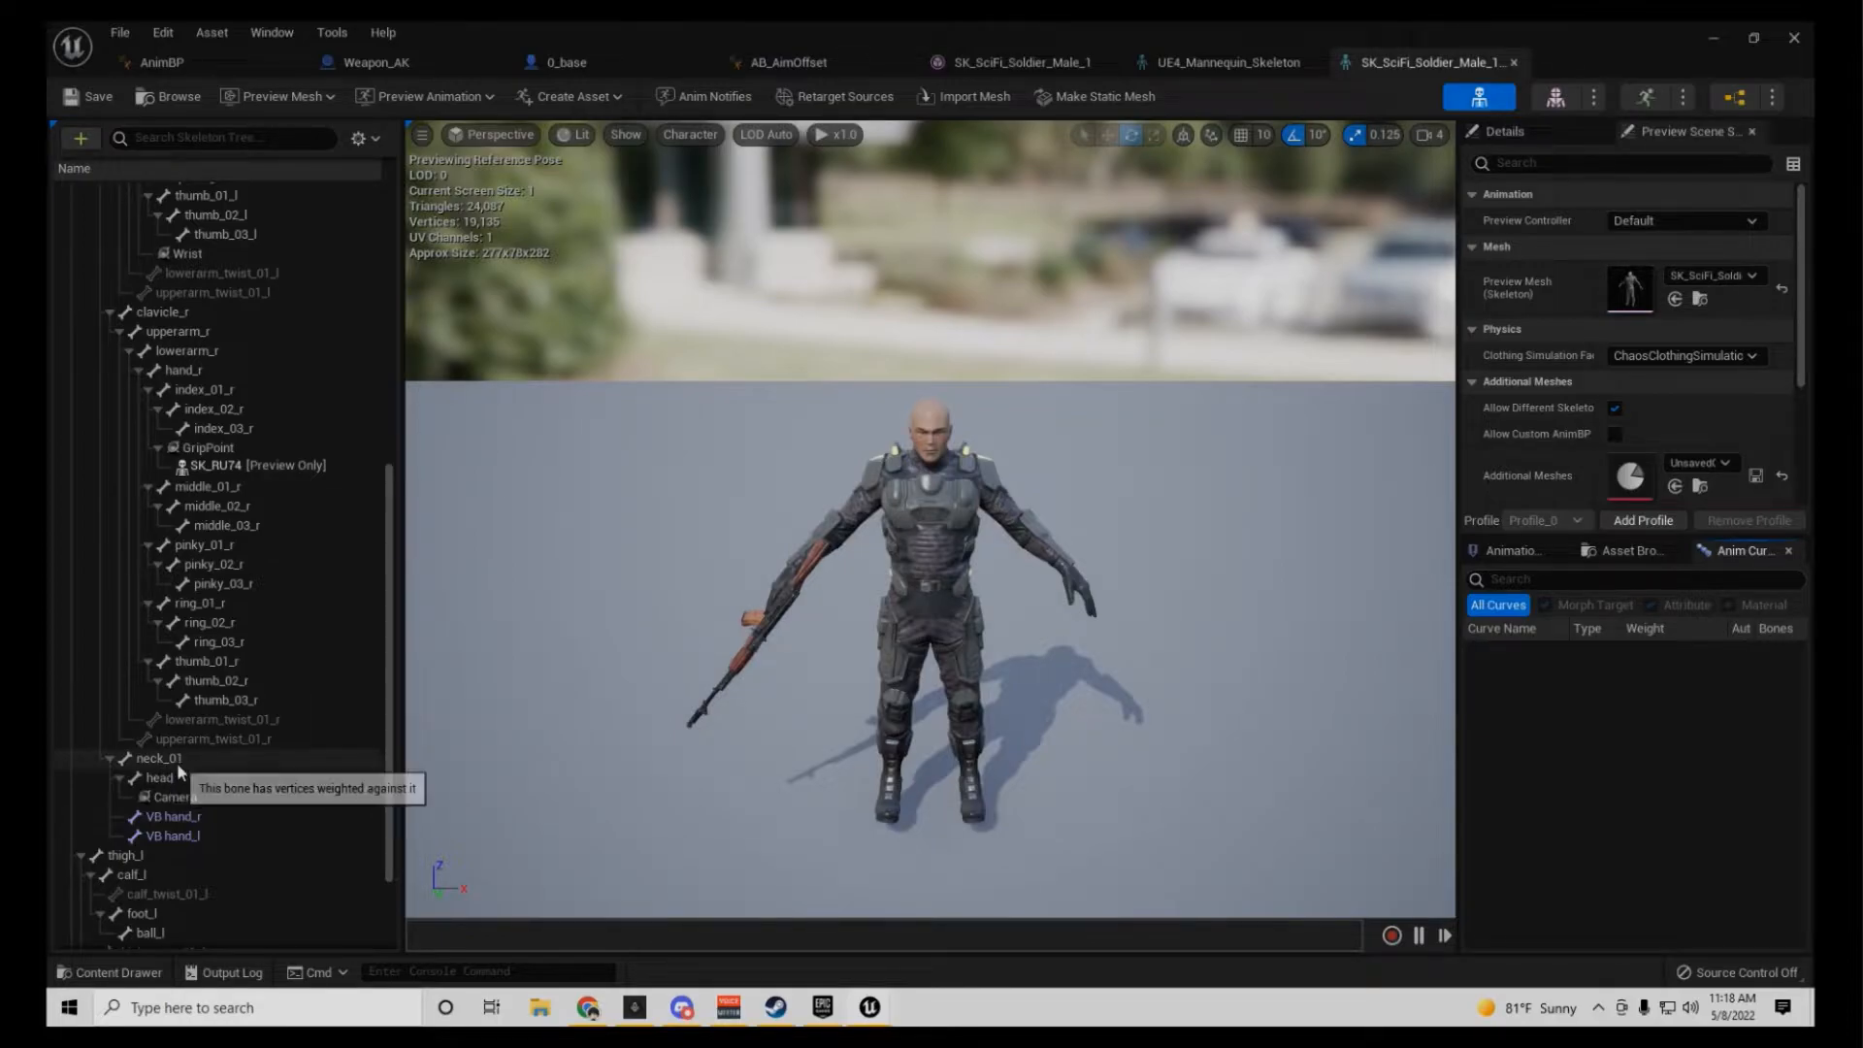
{"action": "mouse_move", "coordinate": [173, 817]}
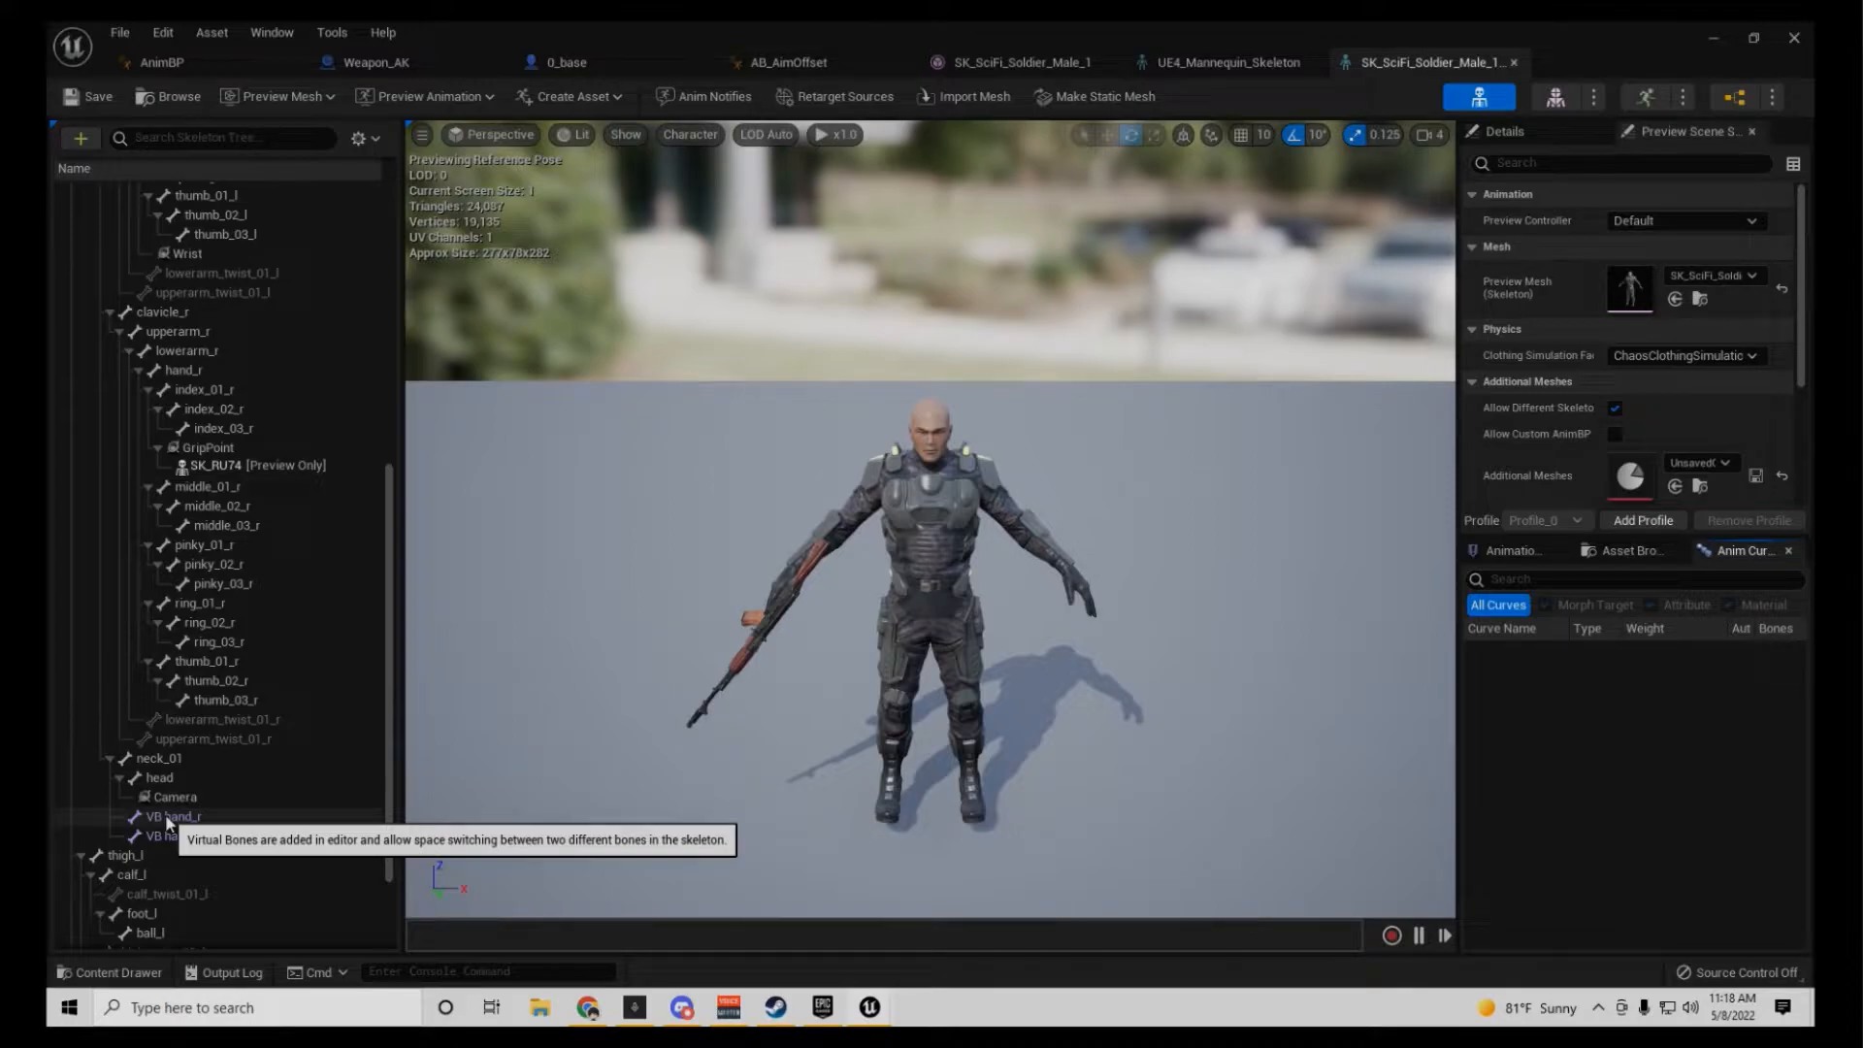
Step: Check the Add Virtual Bone options on neck_01 and thigh_l, then return to the AnimBP graph
{"action": "right_click", "coordinate": [157, 769]}
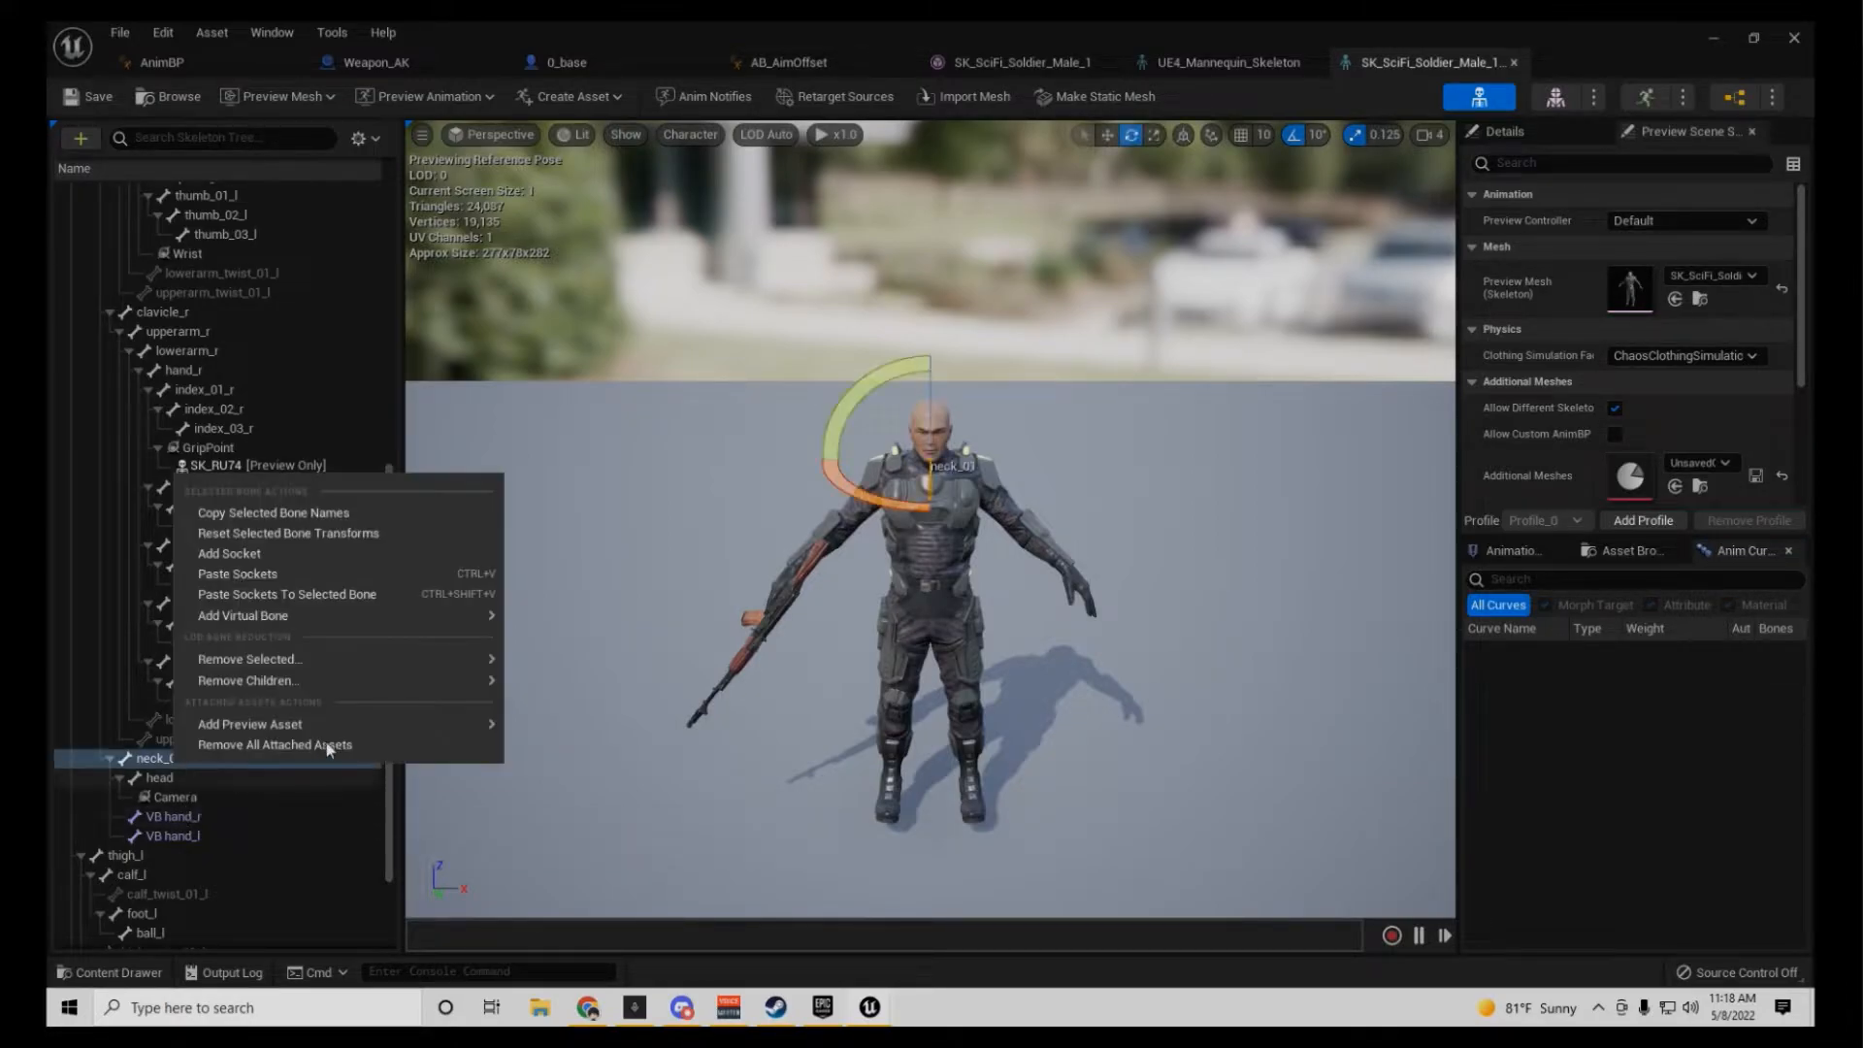
{"action": "left_click", "coordinate": [243, 615]}
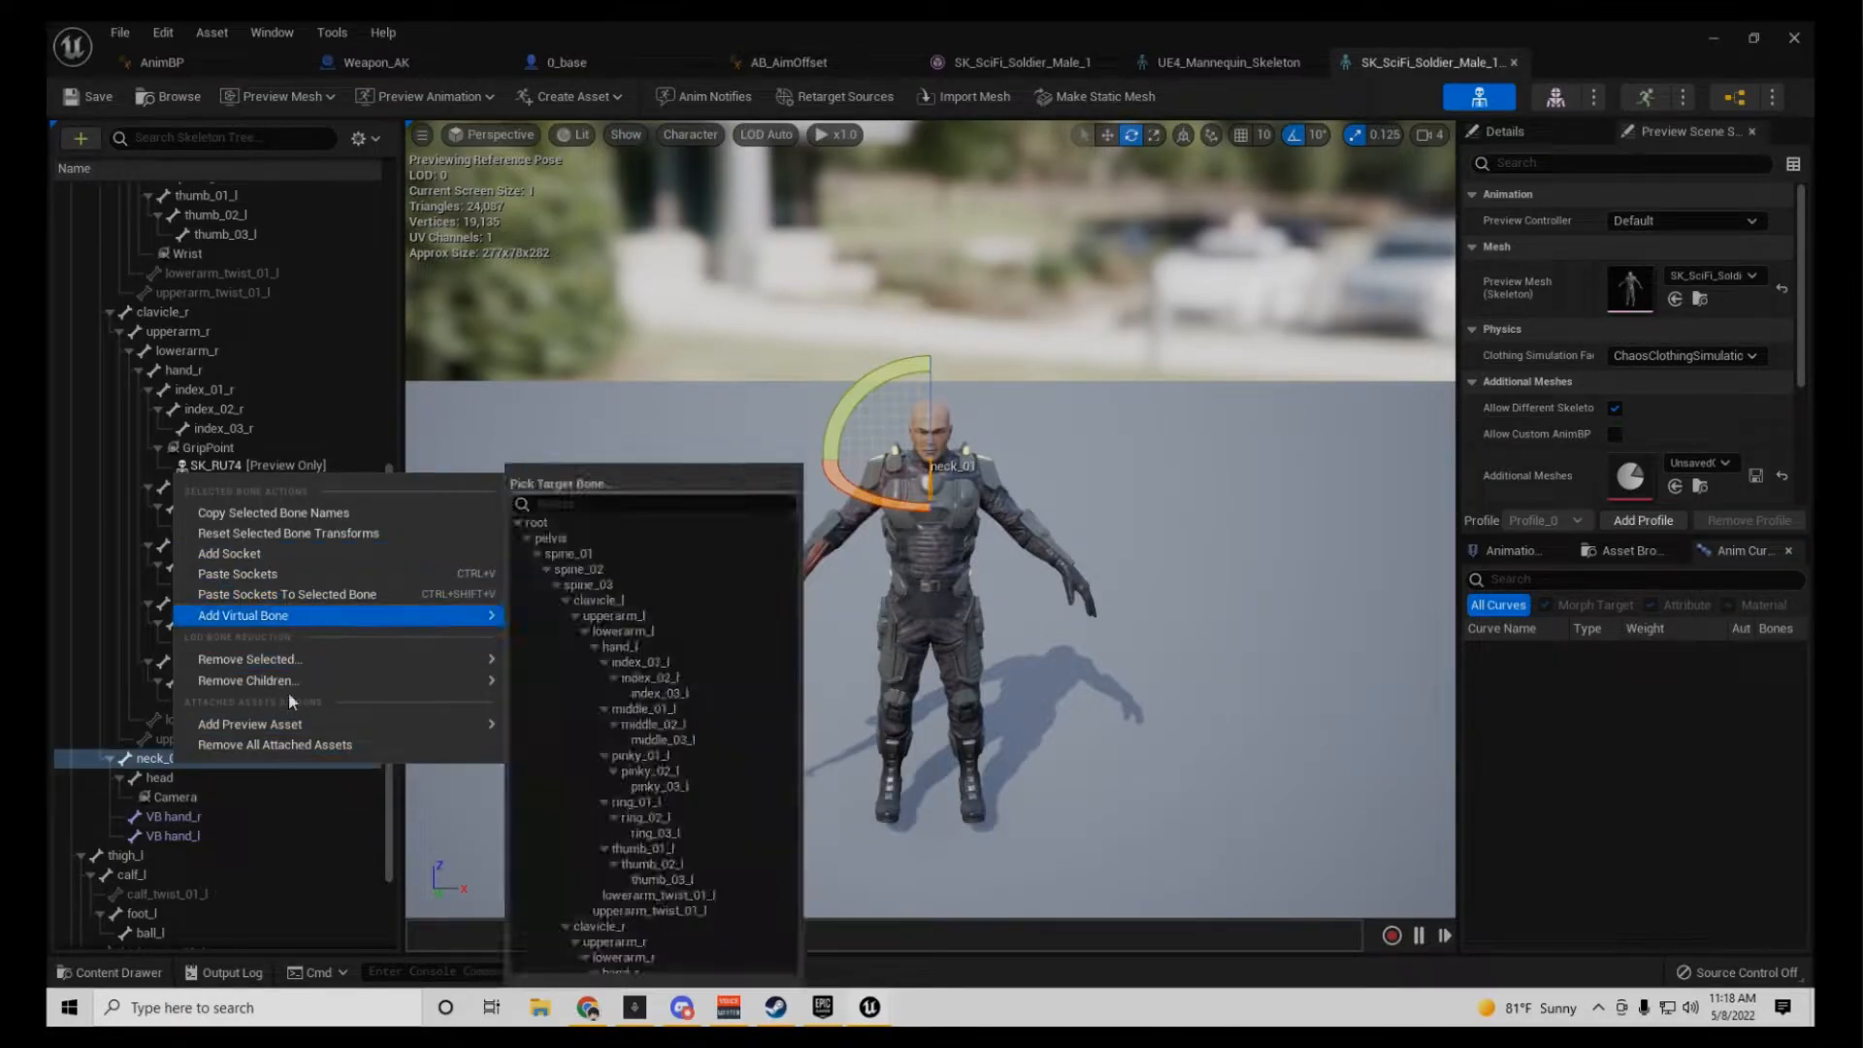
{"action": "mouse_move", "coordinate": [244, 616]}
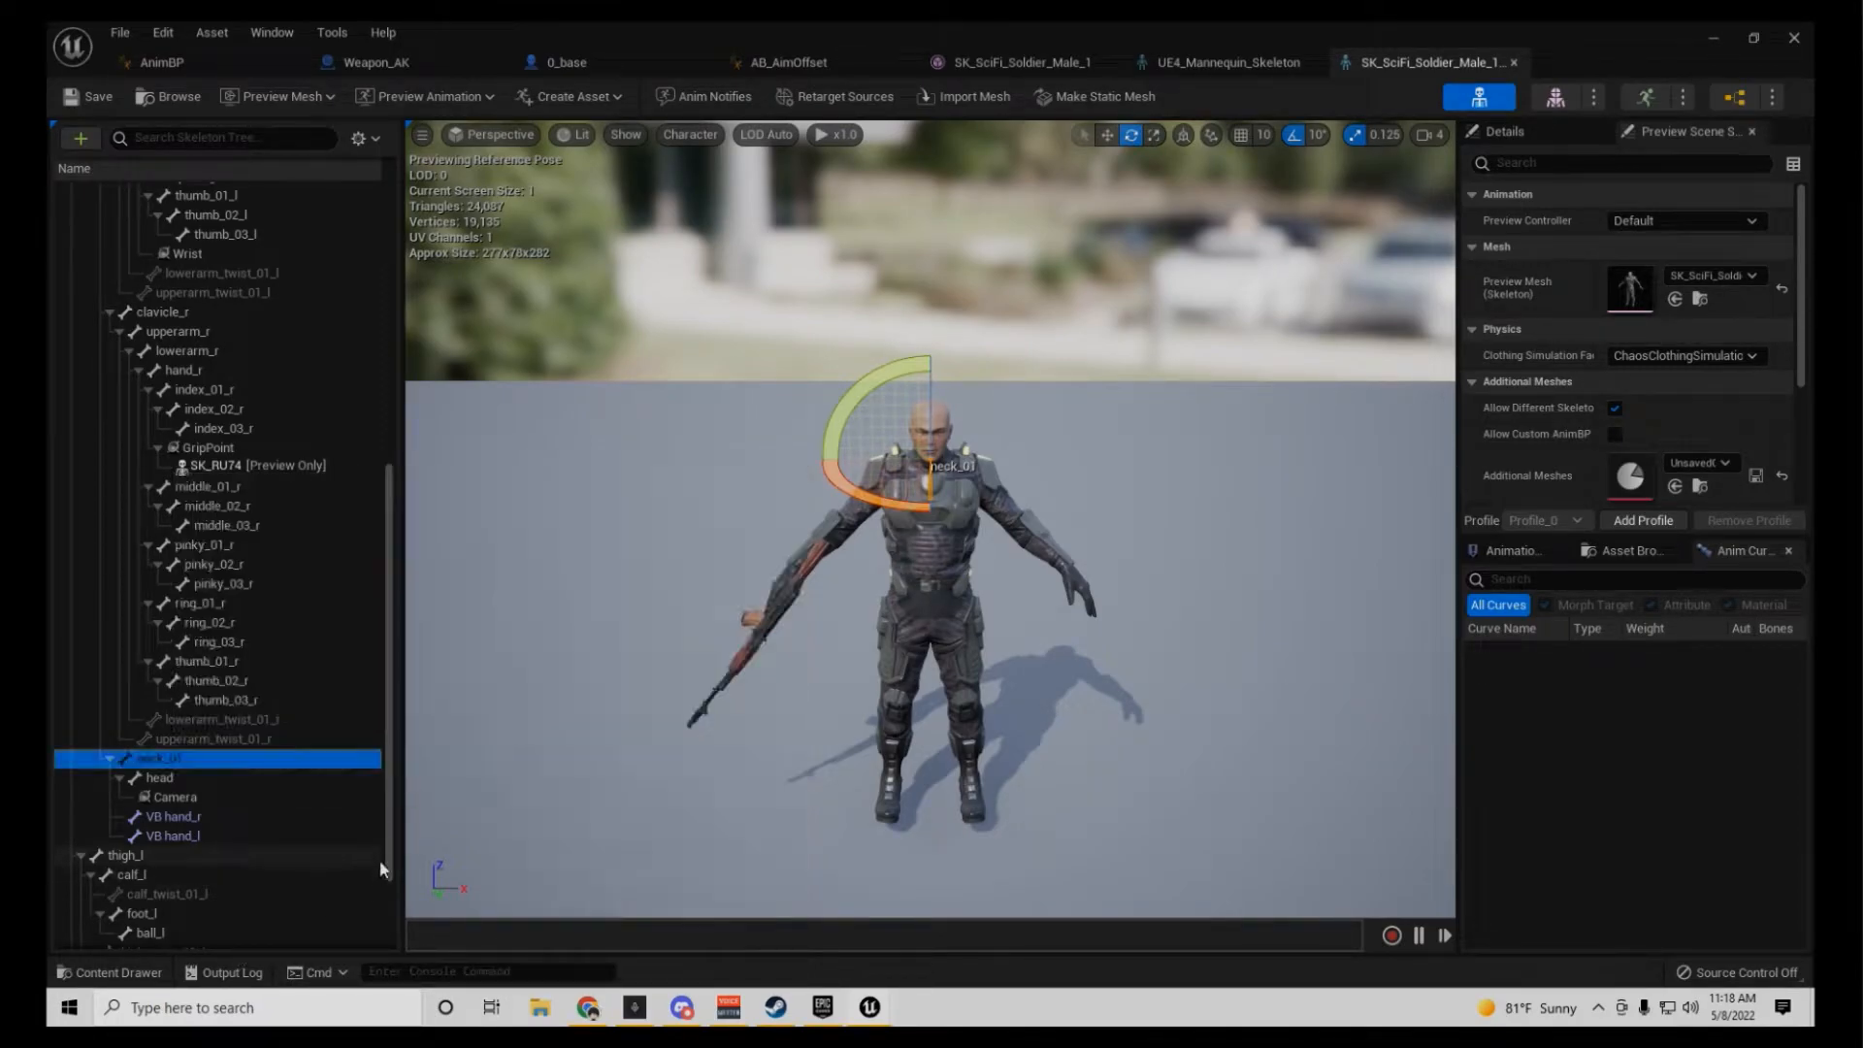
{"action": "right_click", "coordinate": [124, 854]}
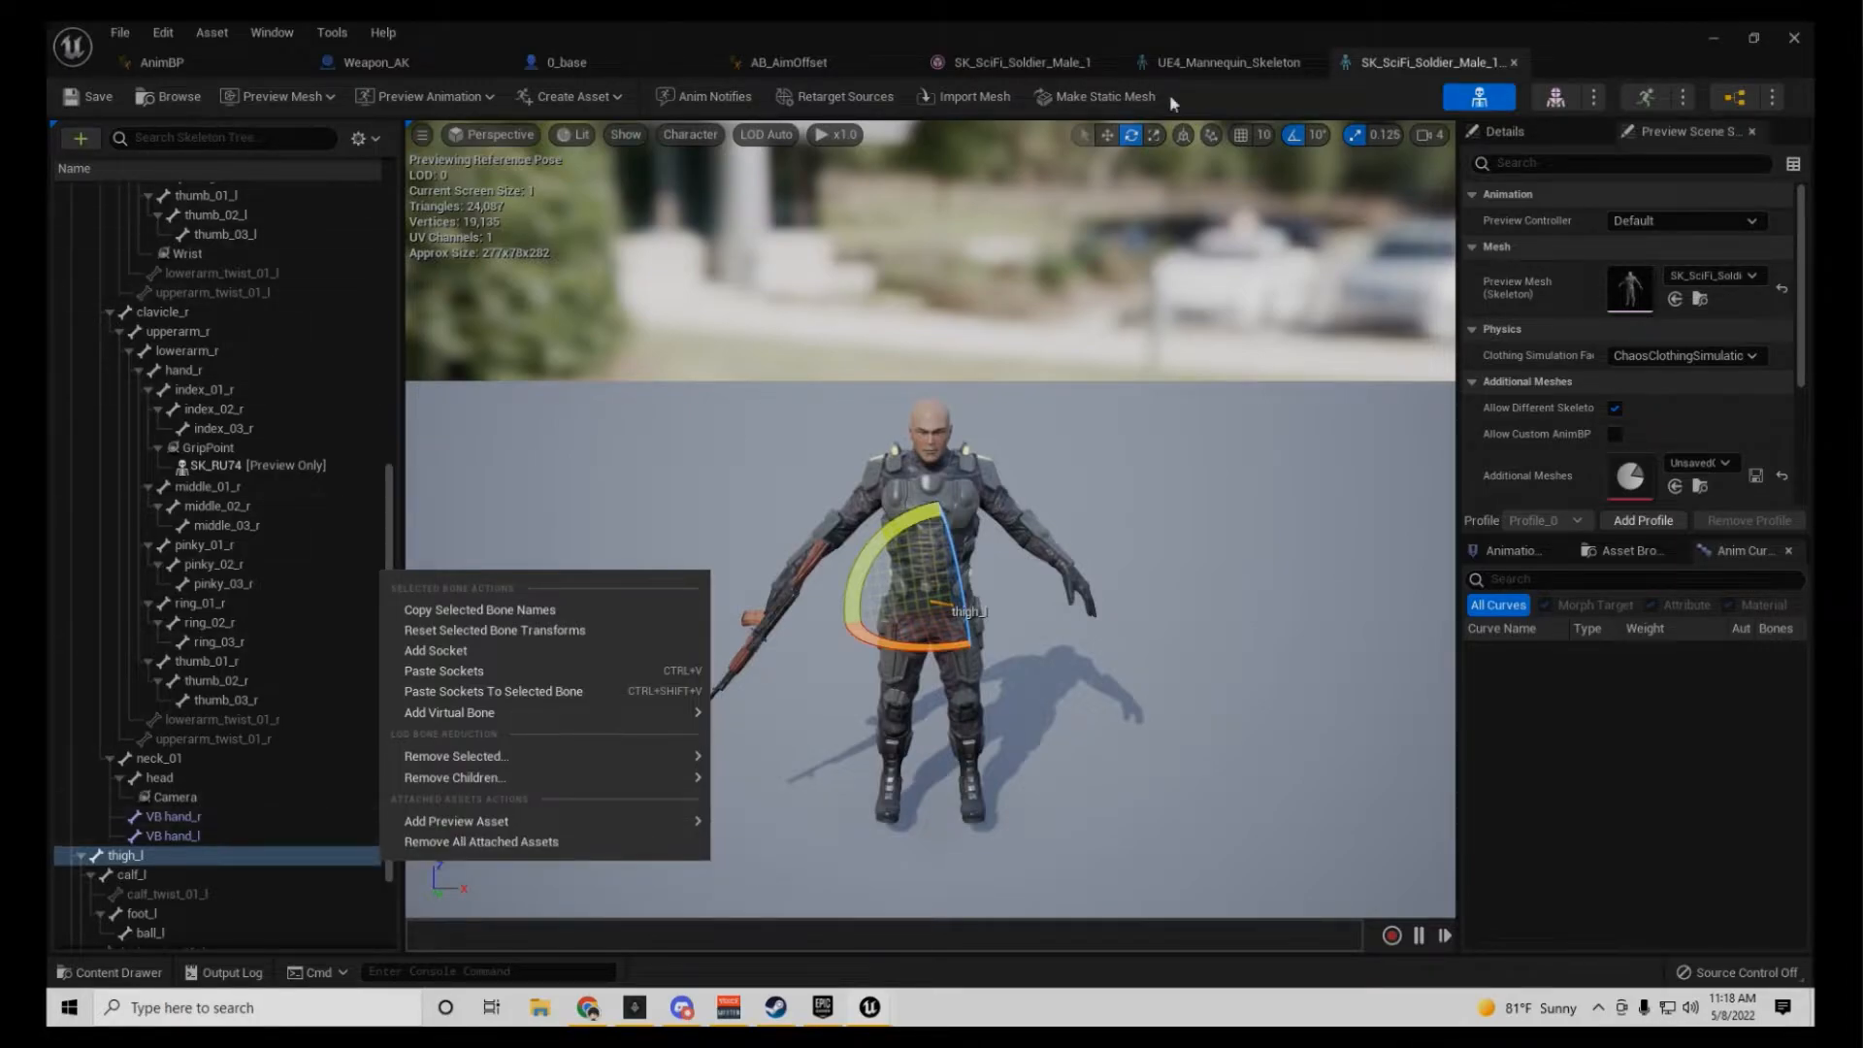
{"action": "left_click", "coordinate": [161, 62]}
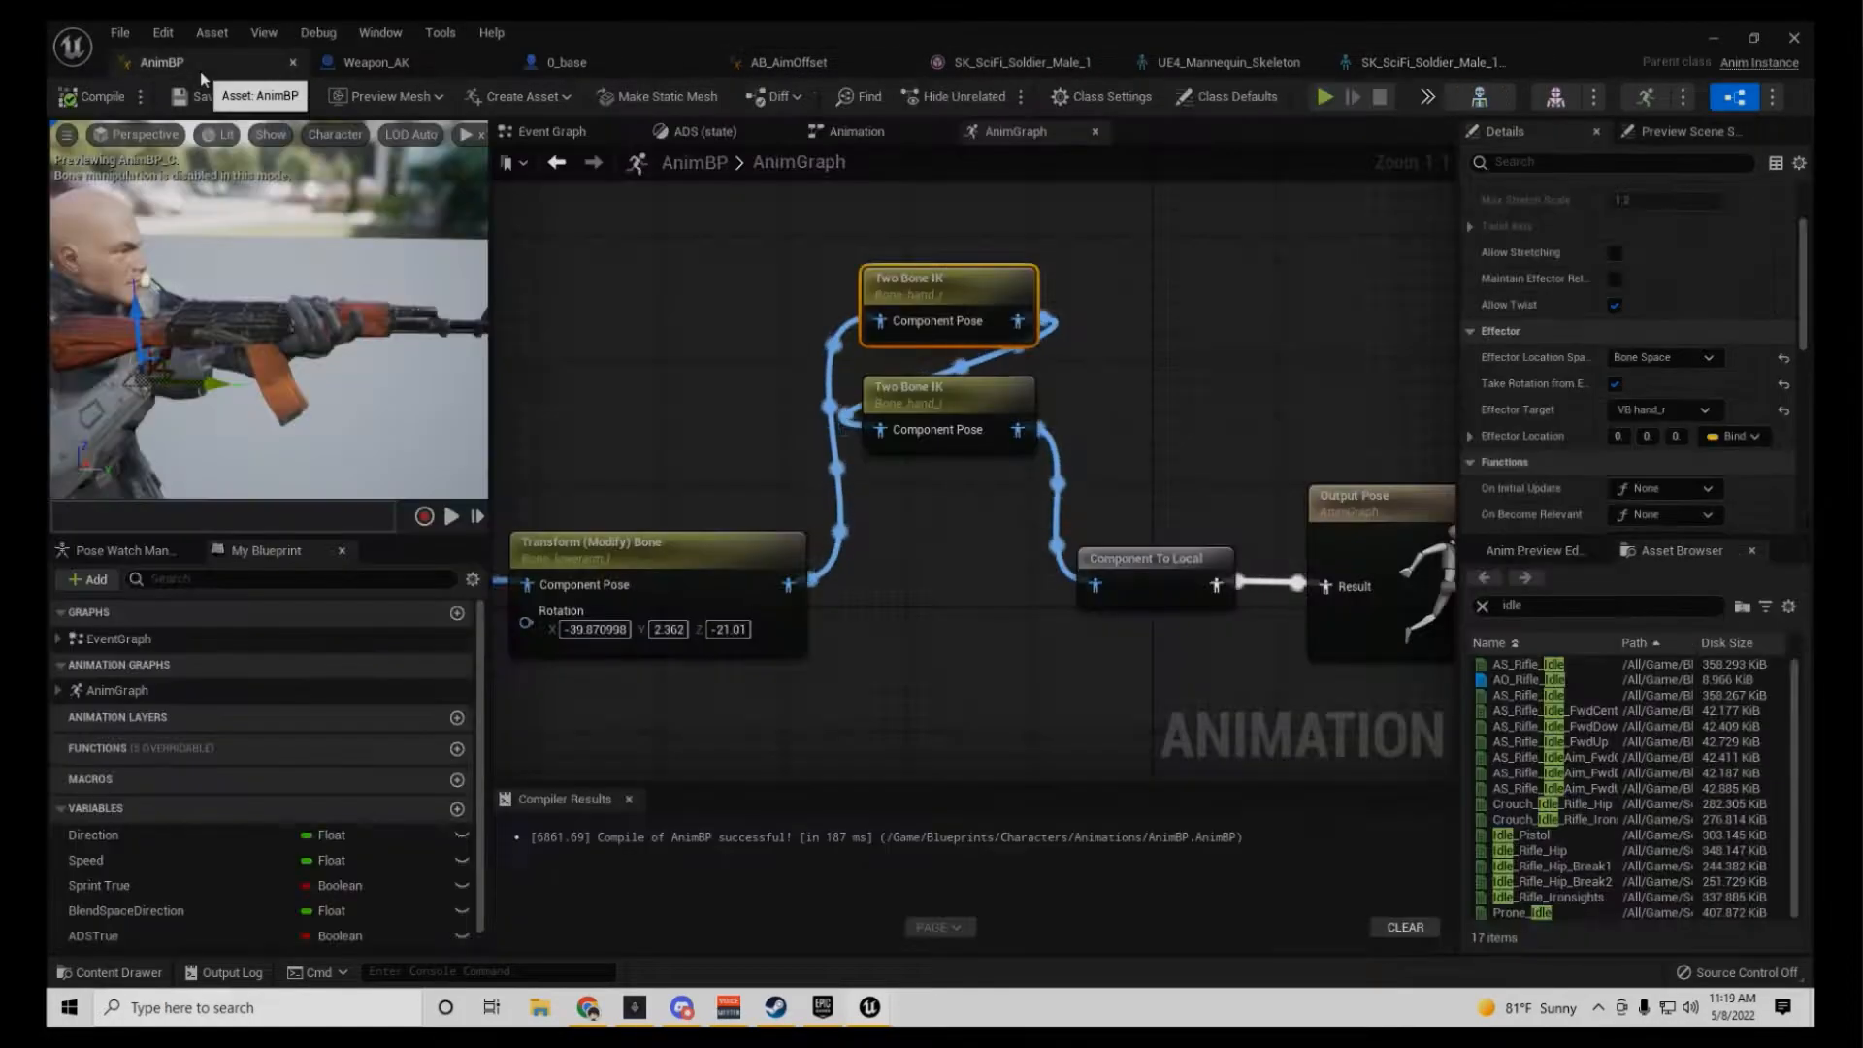
{"action": "mouse_move", "coordinate": [1225, 314]}
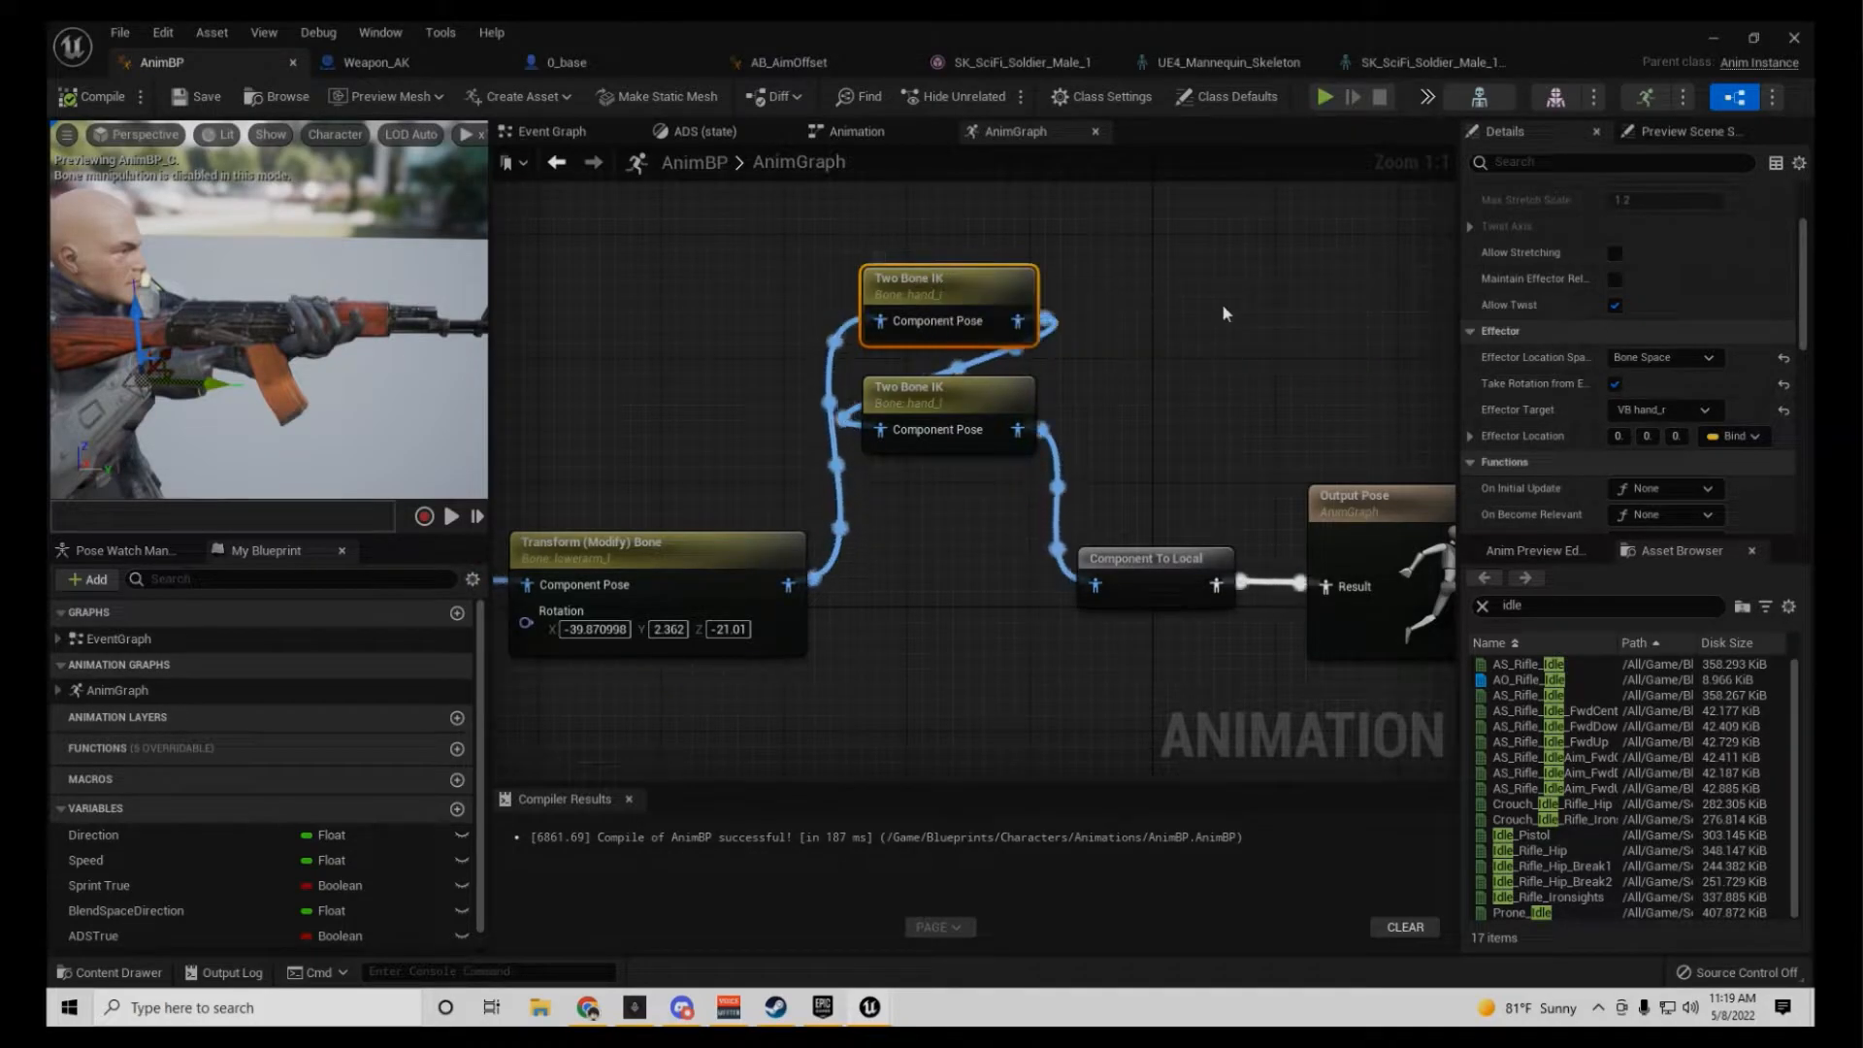
Step: Add a third Two Bone IK node with no exposed effector pin and show its component-space settings
{"action": "right_click", "coordinate": [1225, 312]}
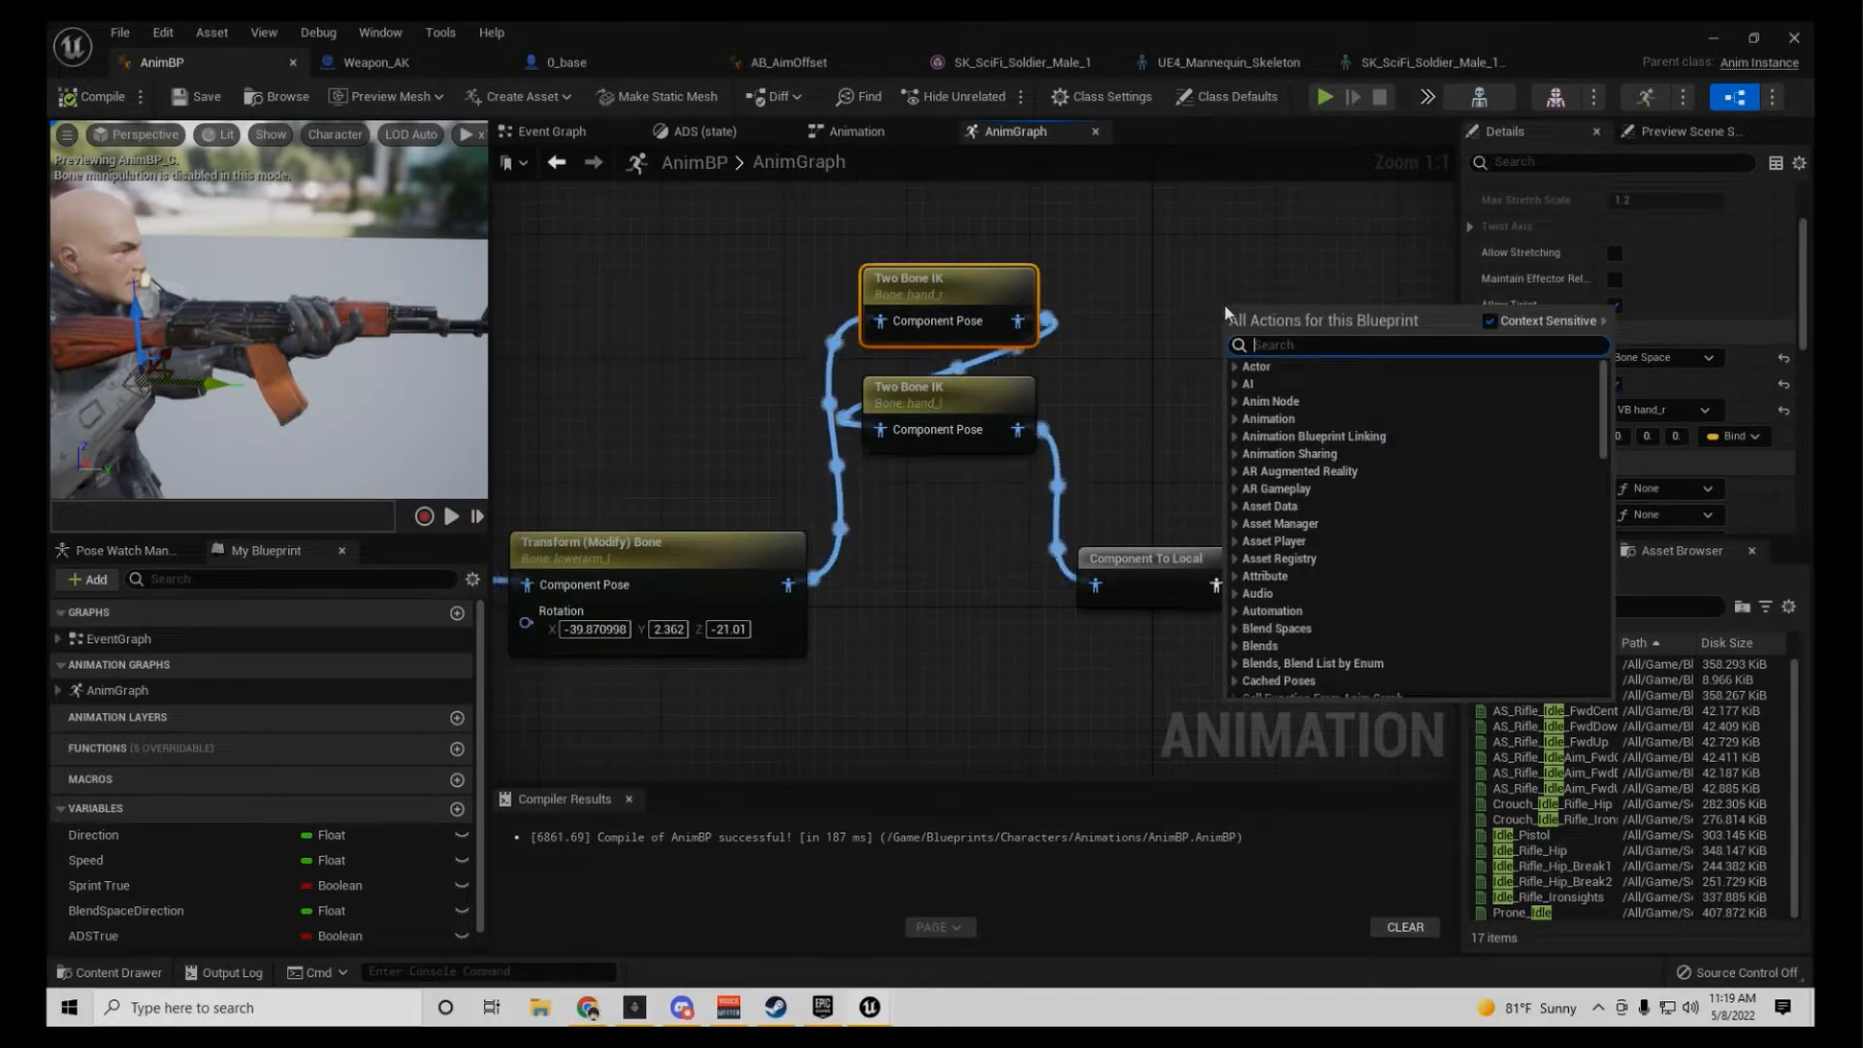
{"action": "type", "text": "twobon"}
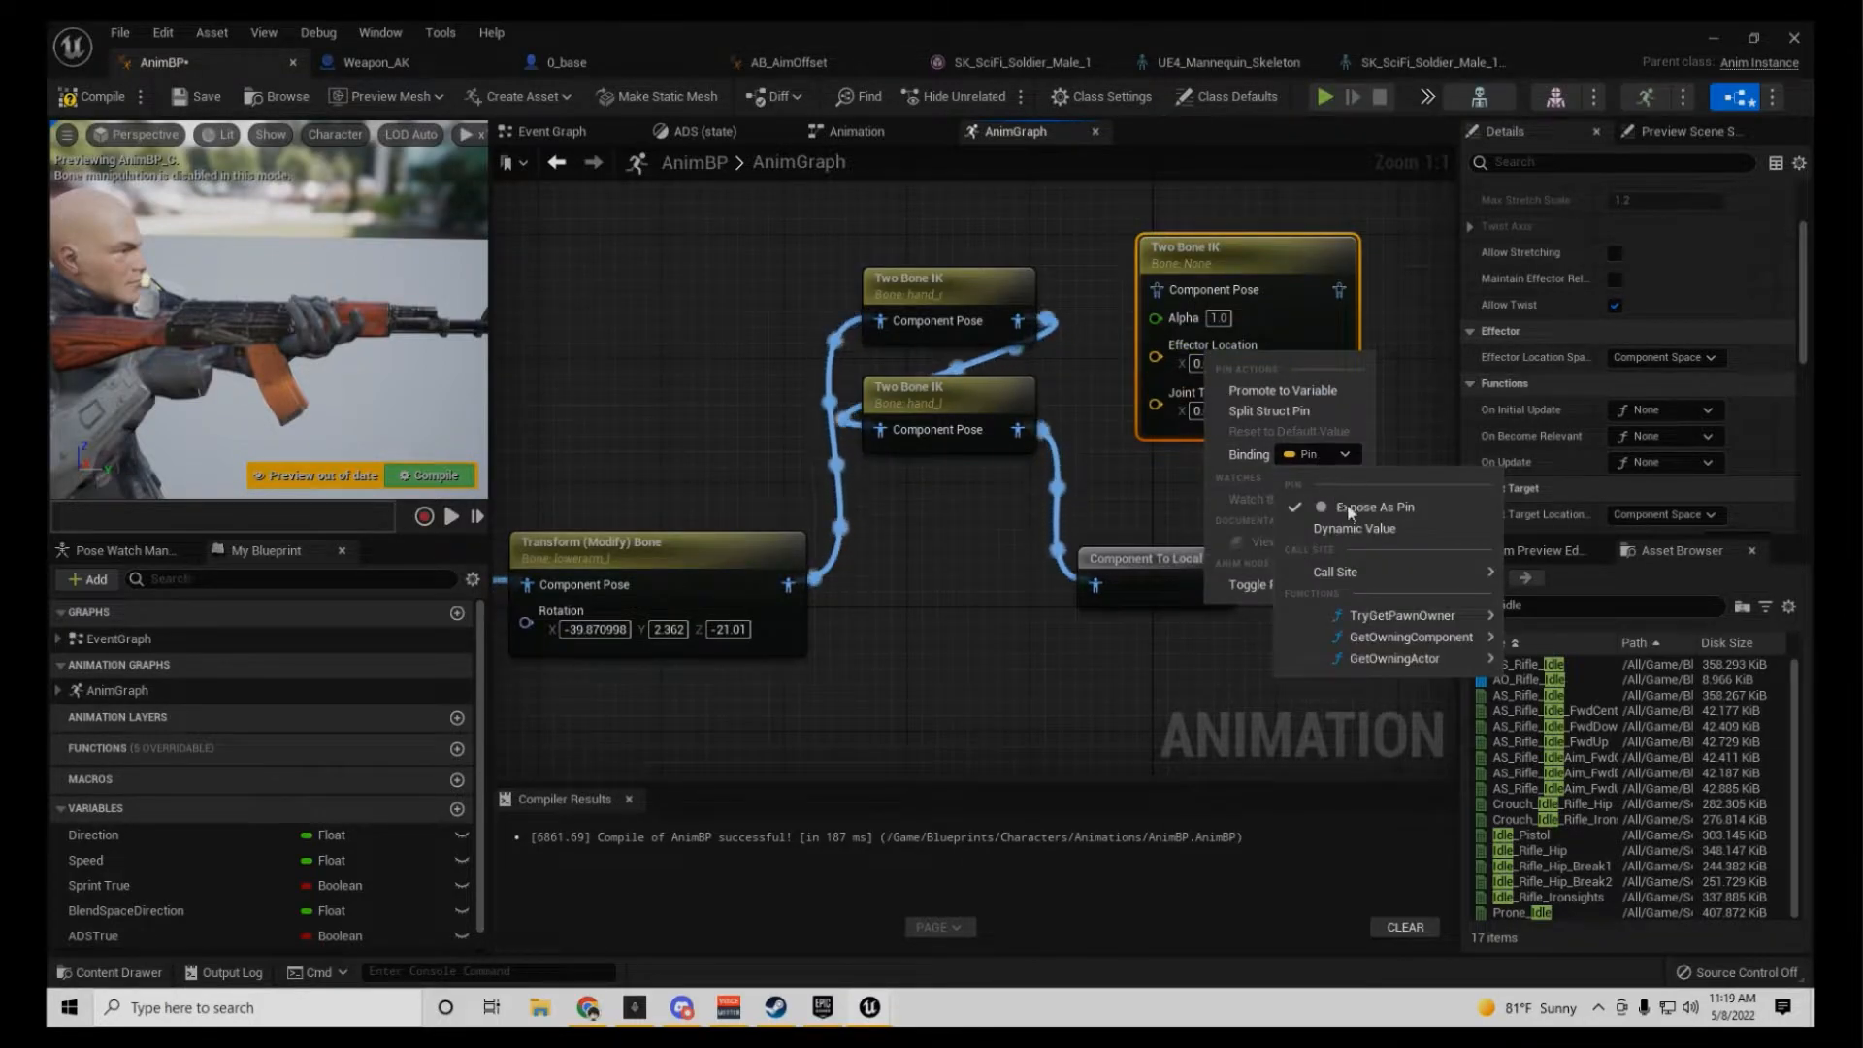
{"action": "left_click", "coordinate": [1372, 507]}
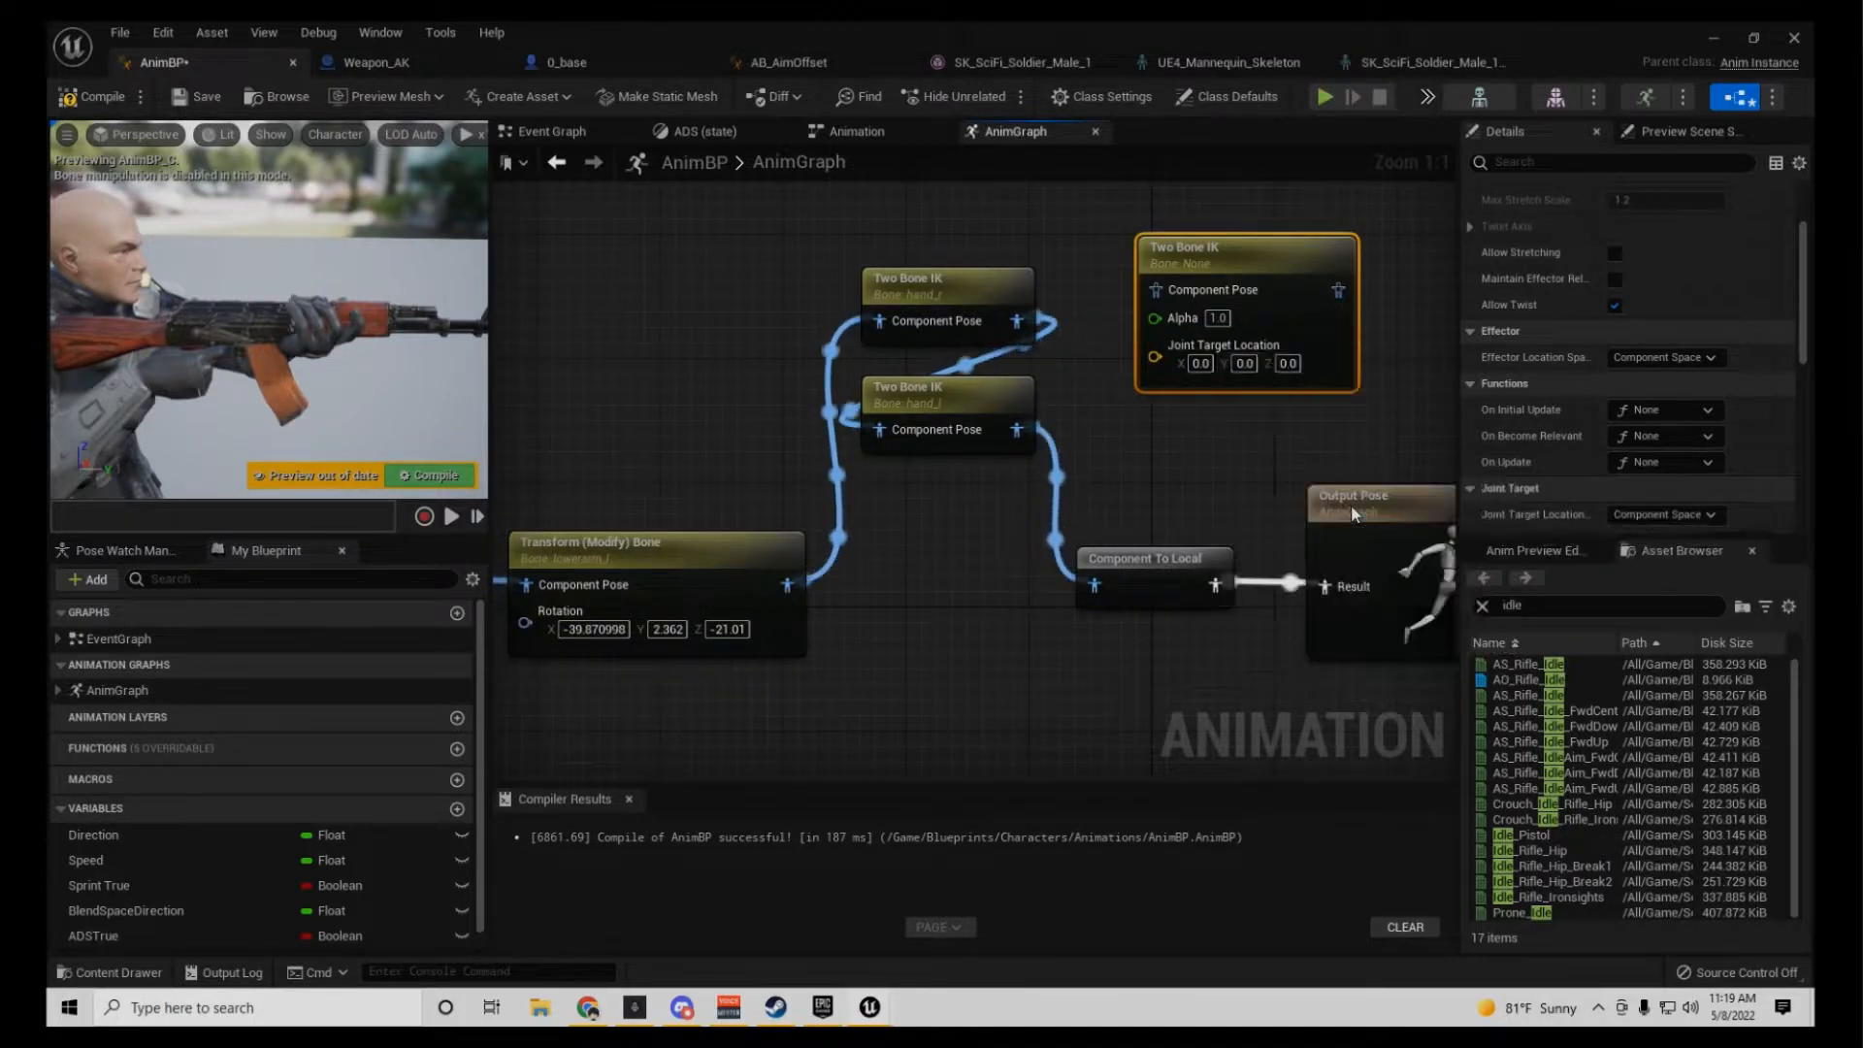
{"action": "mouse_move", "coordinate": [1225, 315]}
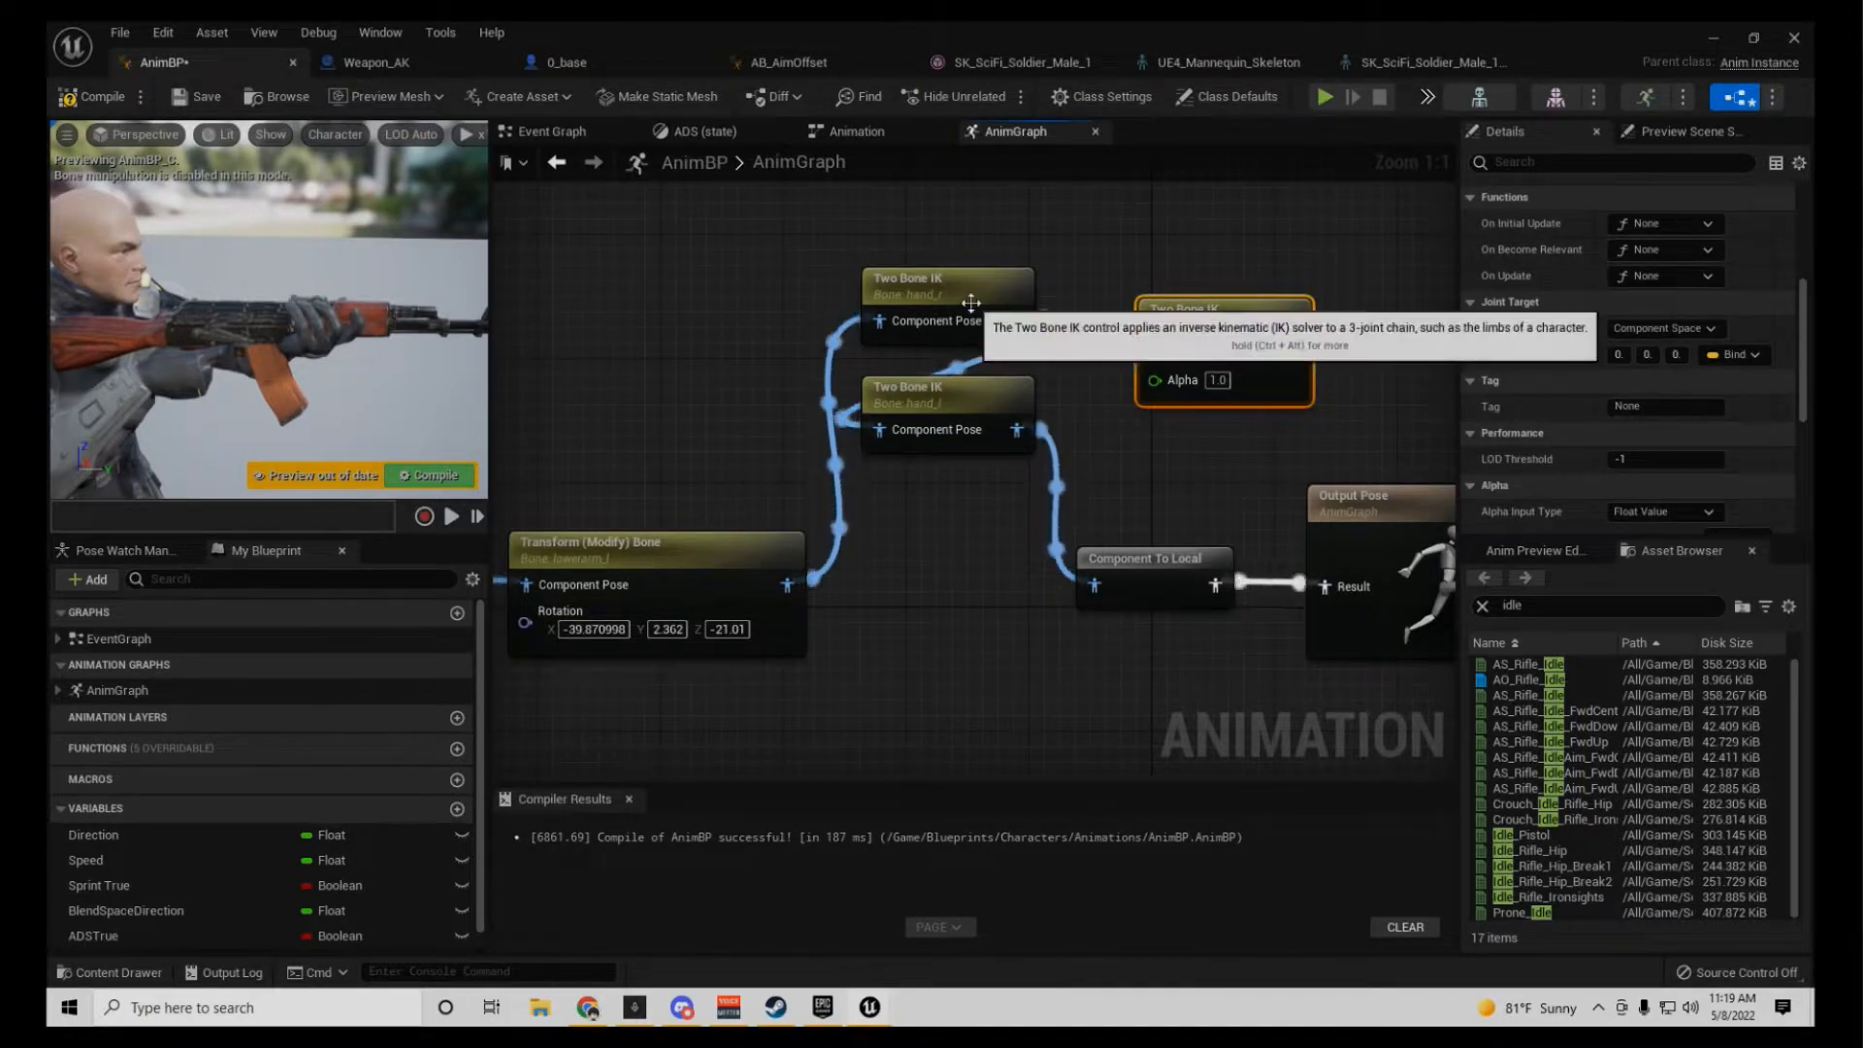
{"action": "left_click", "coordinate": [948, 285]}
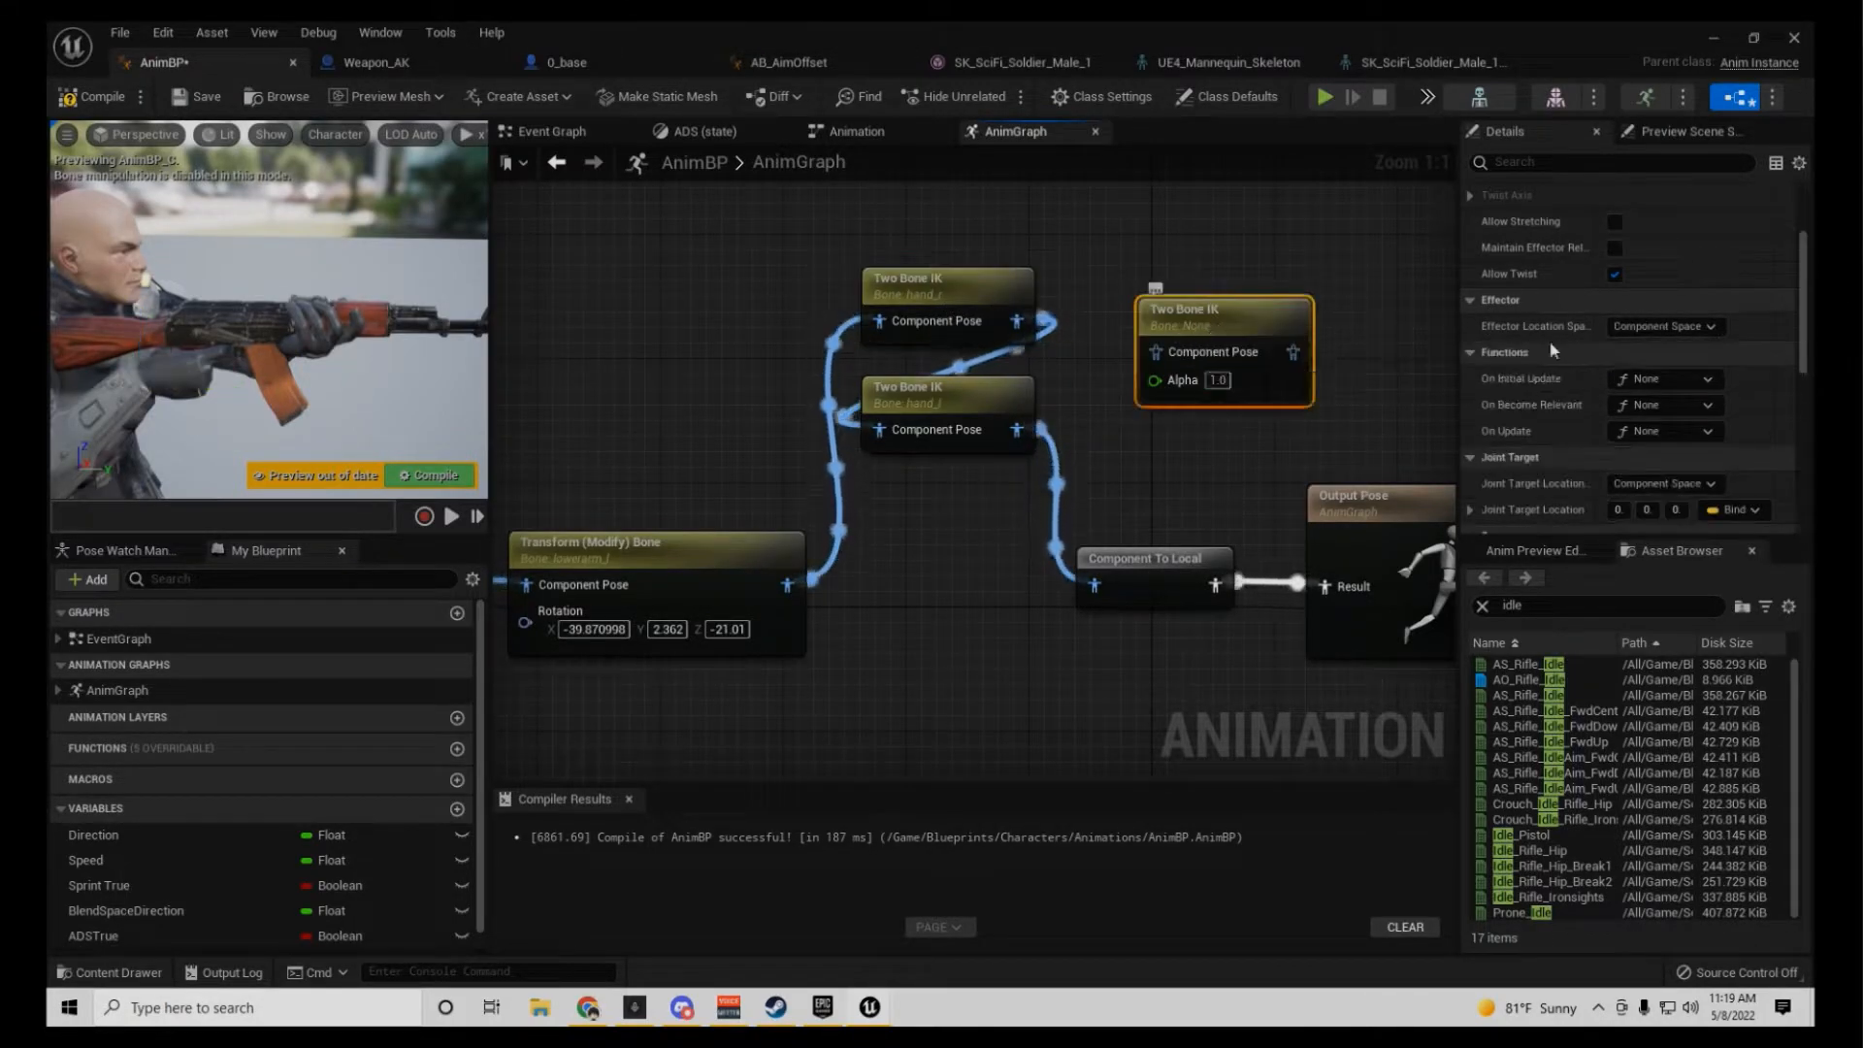
Step: Delete the spare unassigned Two Bone IK node and recompile the AnimBP
{"action": "left_click", "coordinate": [945, 285]}
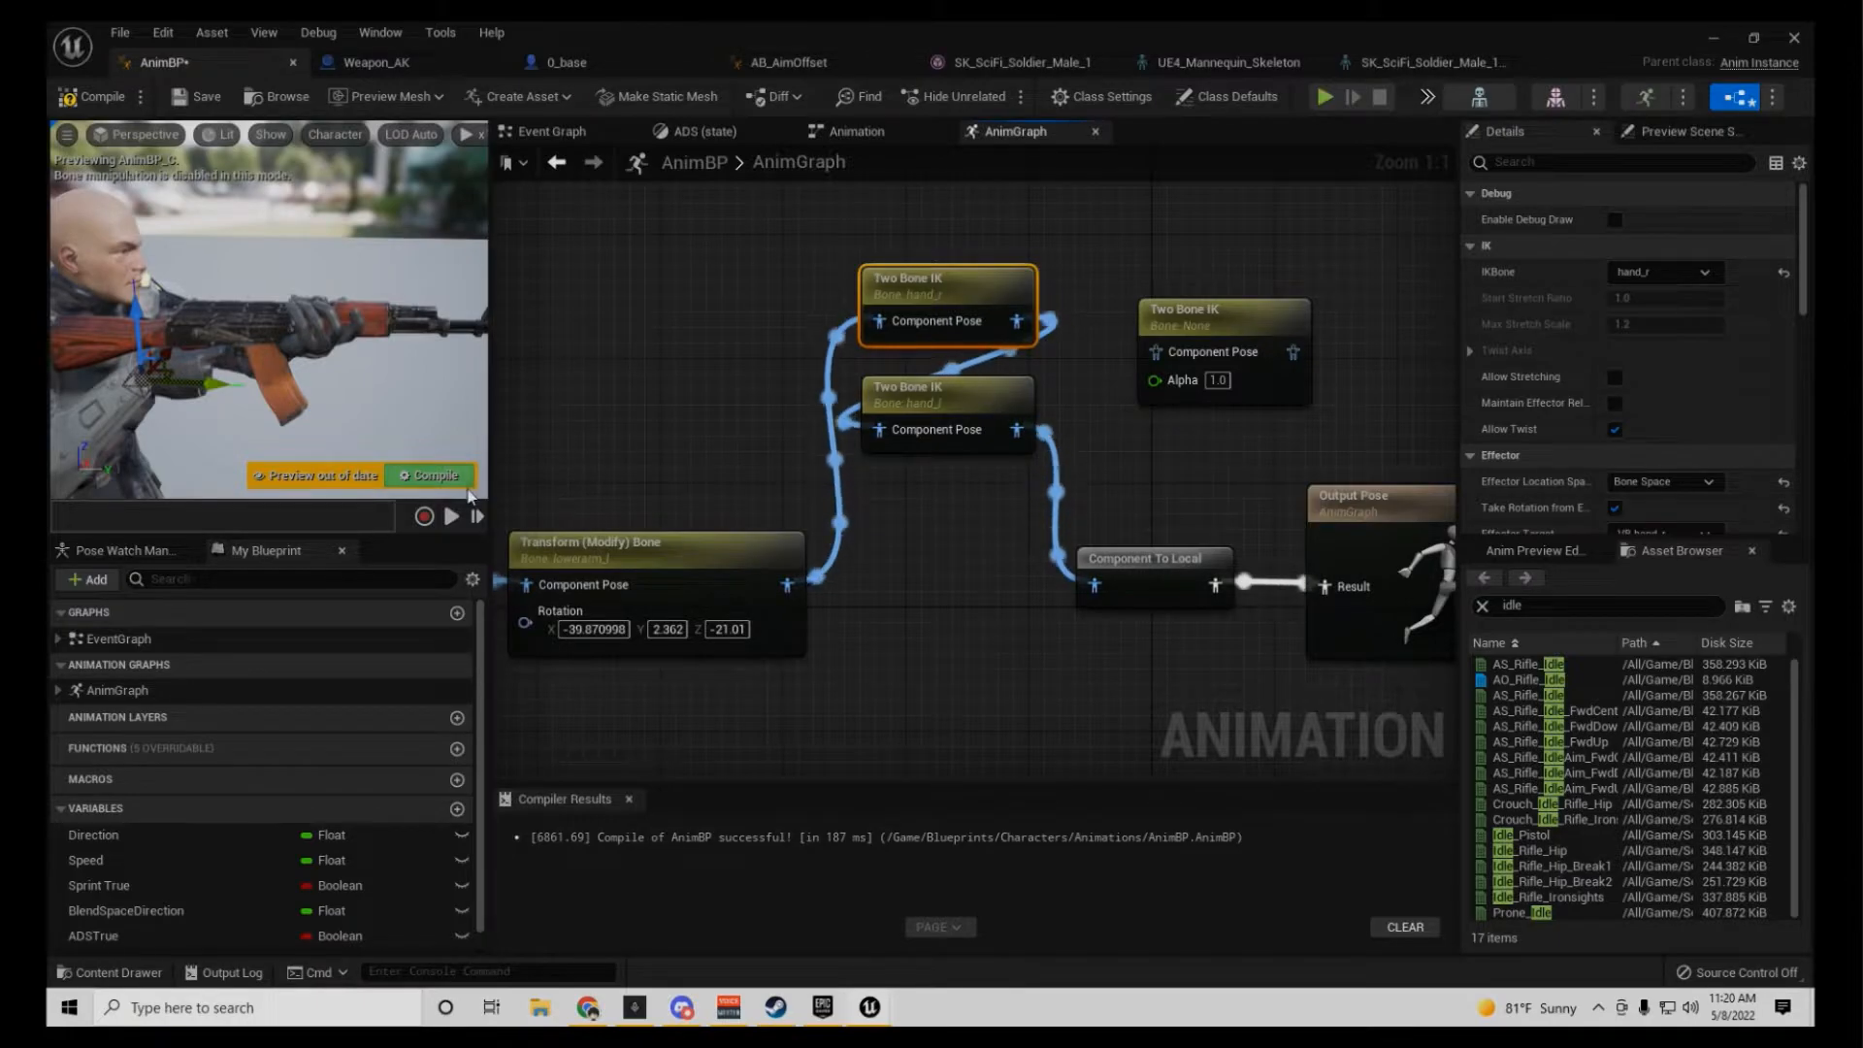
{"action": "left_click", "coordinate": [429, 475]}
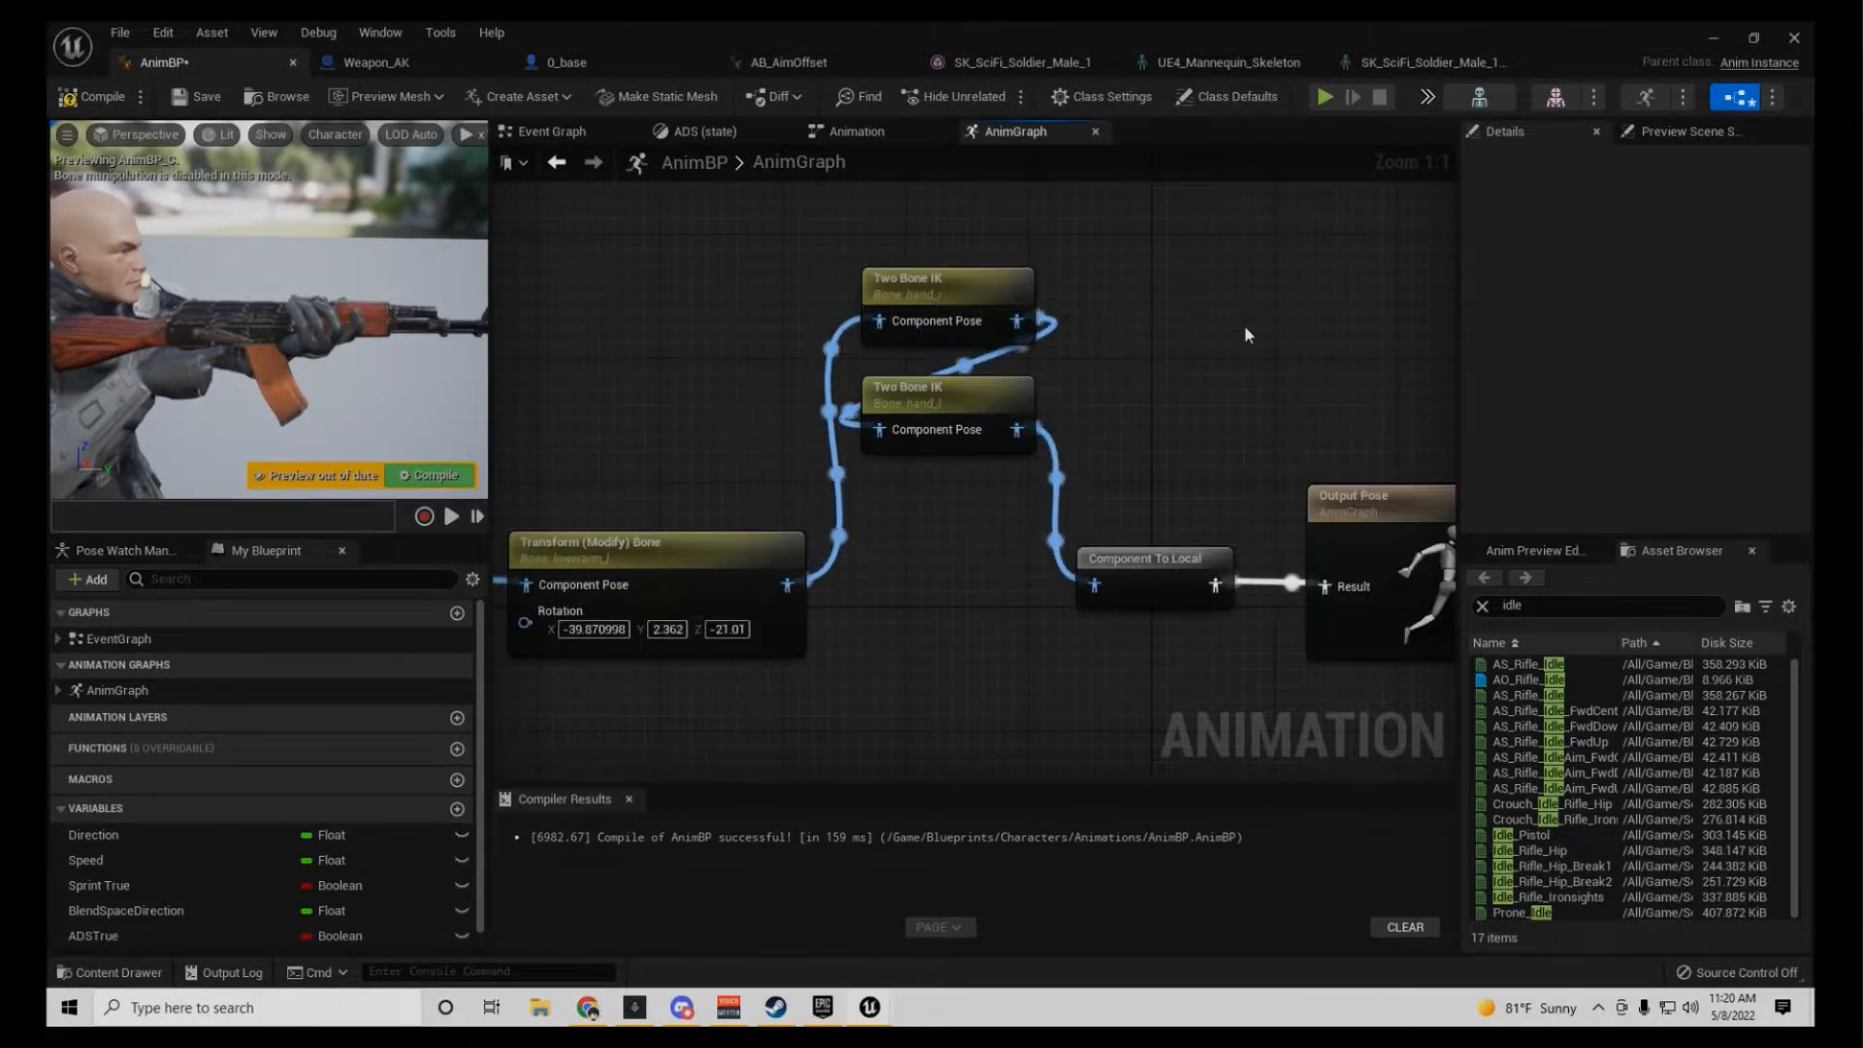
{"action": "left_click", "coordinate": [427, 474]}
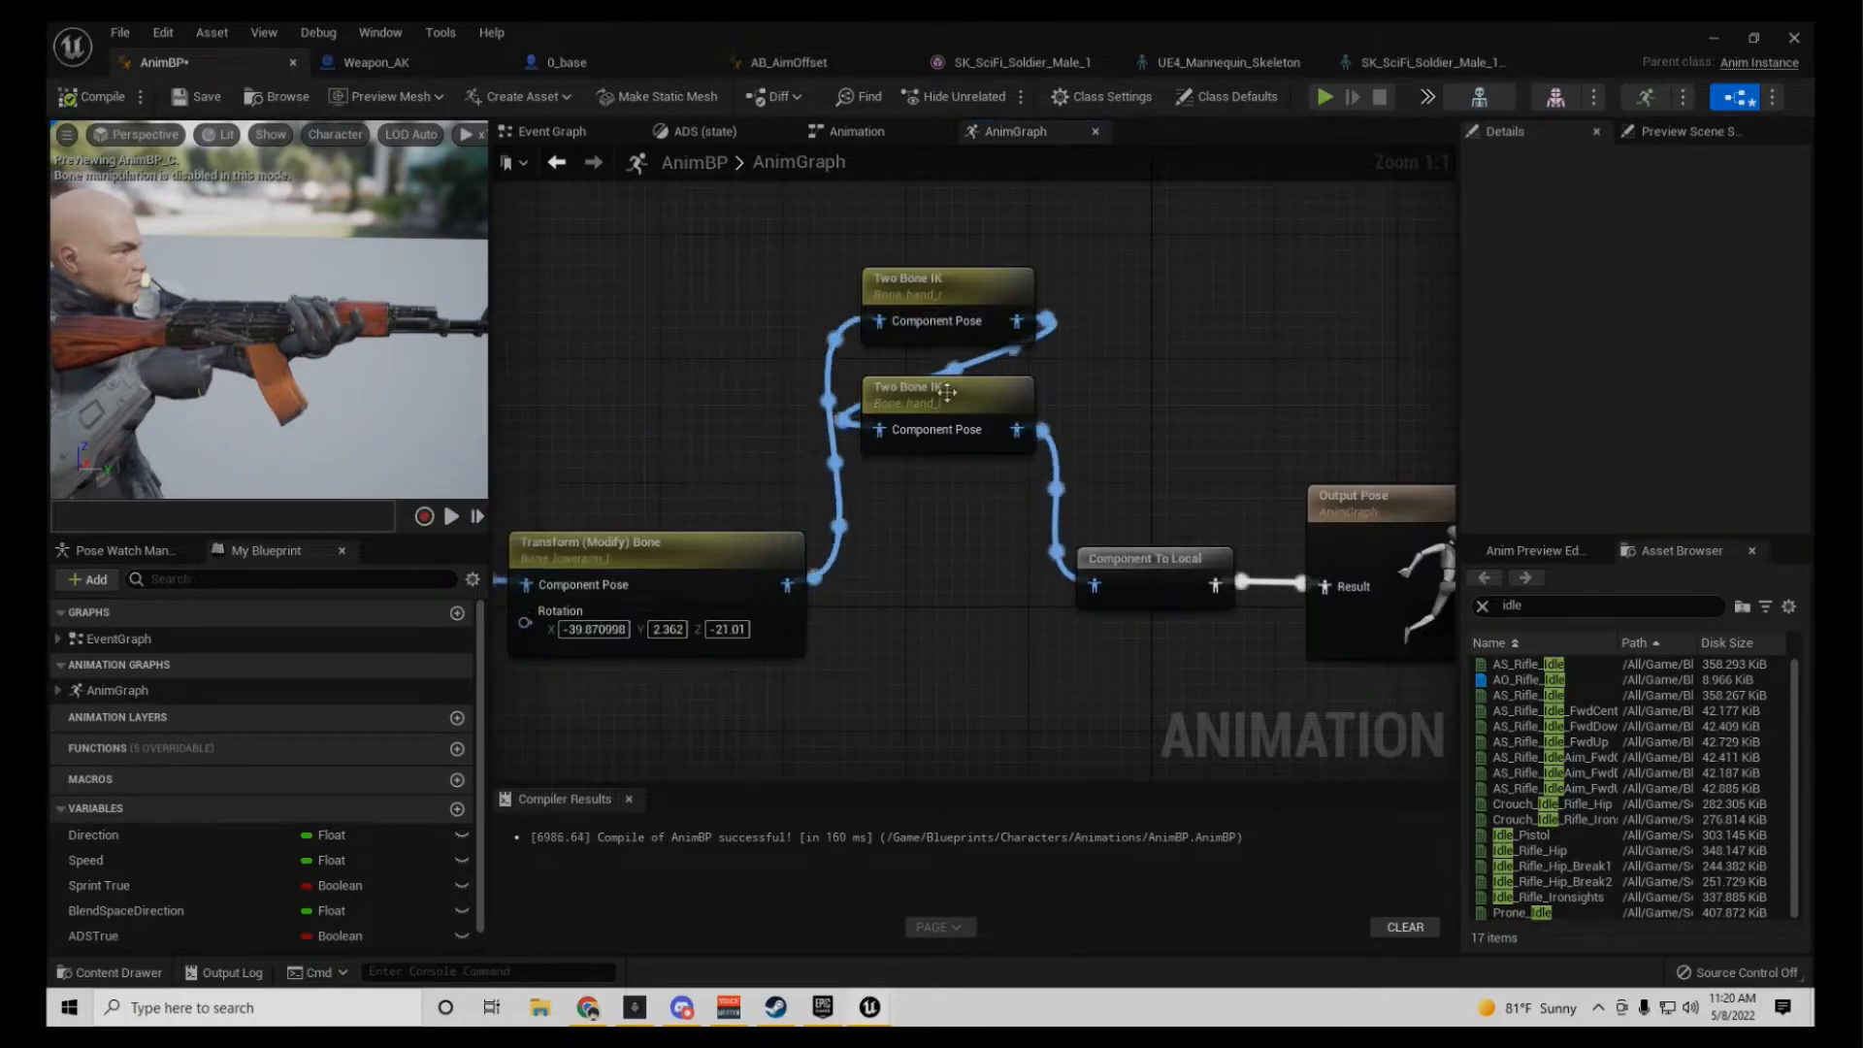
{"action": "left_click", "coordinate": [790, 62]}
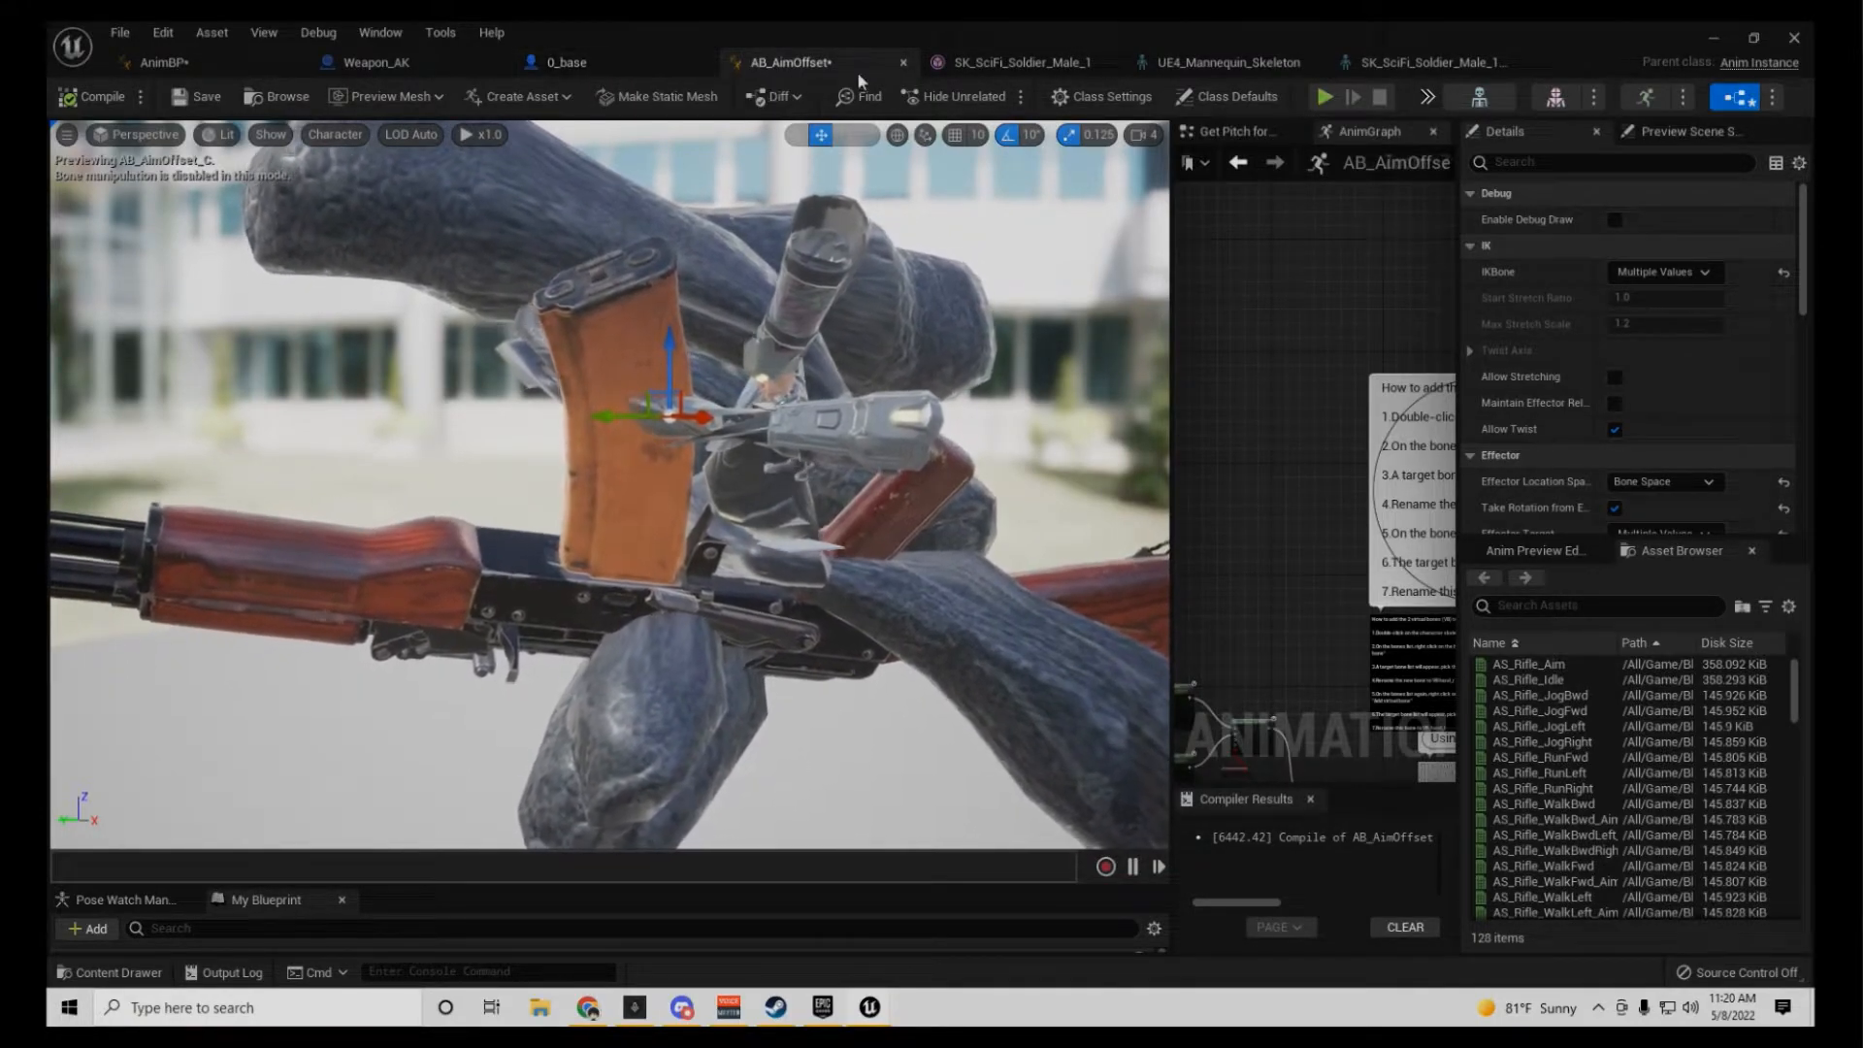
{"action": "left_click", "coordinate": [1015, 62]}
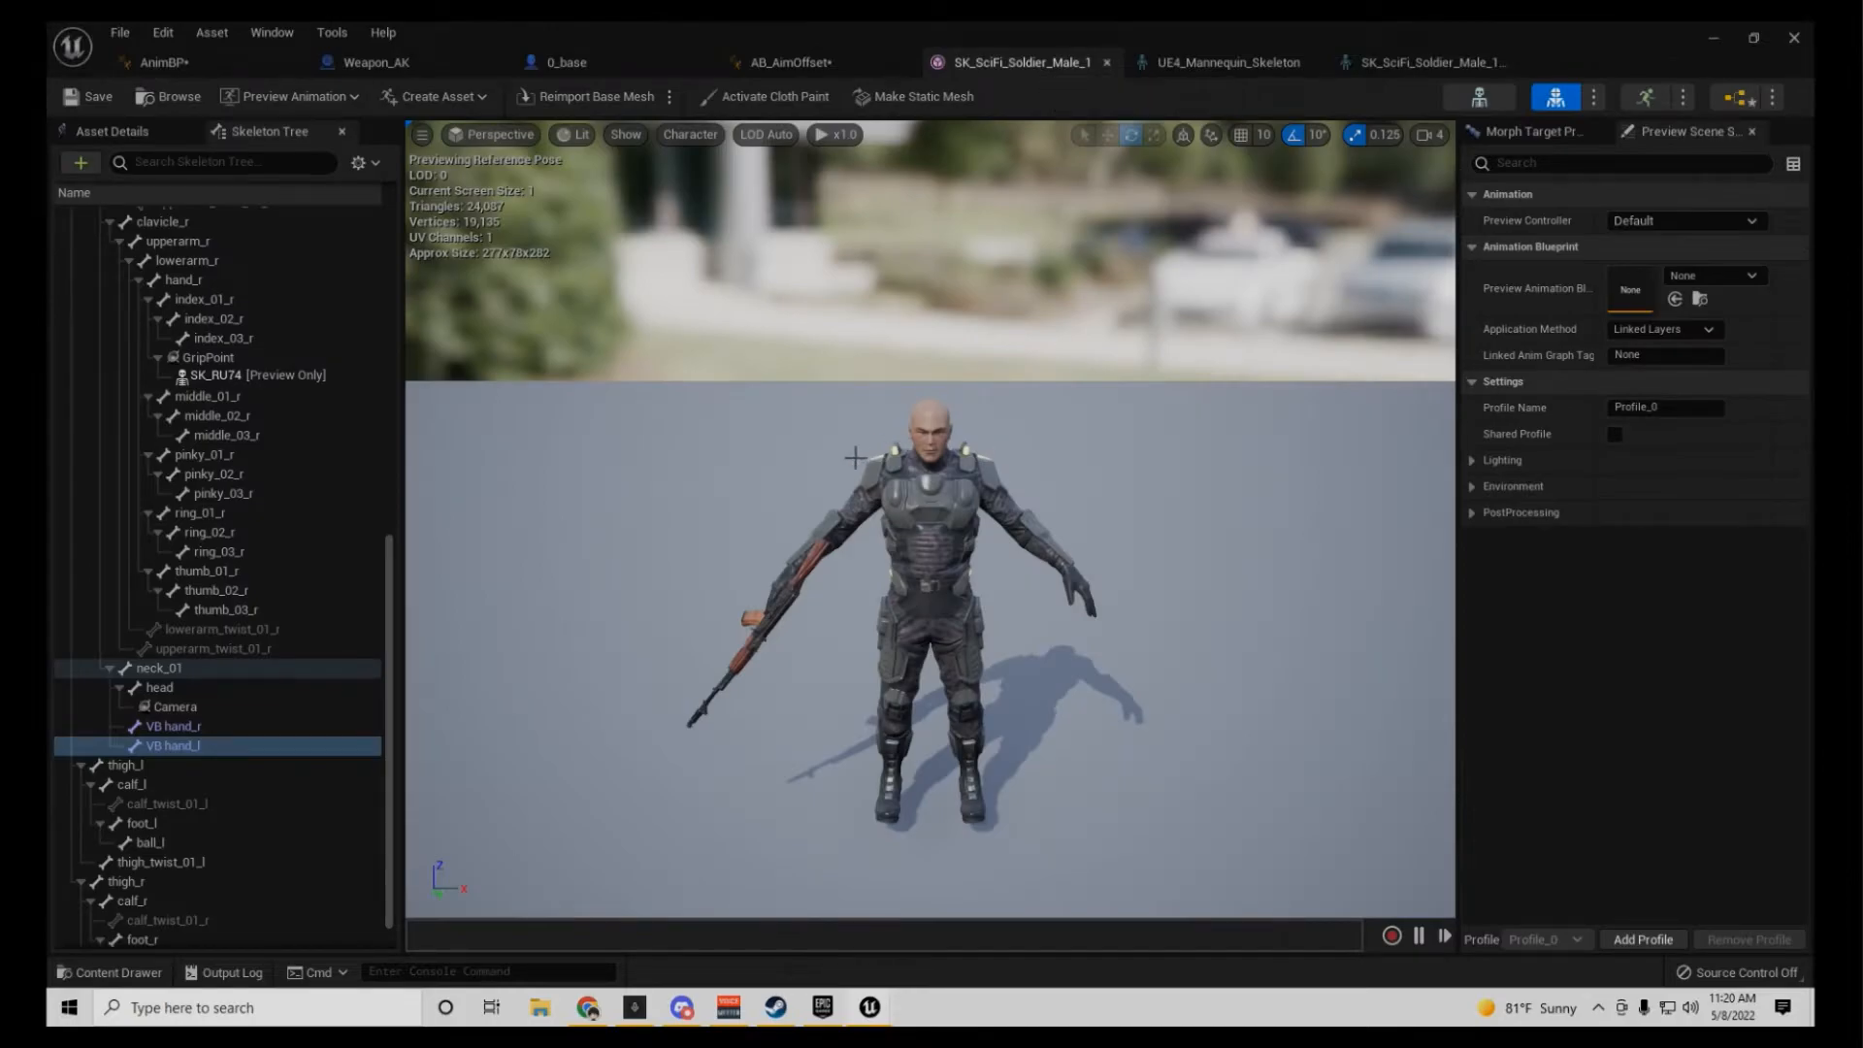
{"action": "mouse_move", "coordinate": [949, 599]}
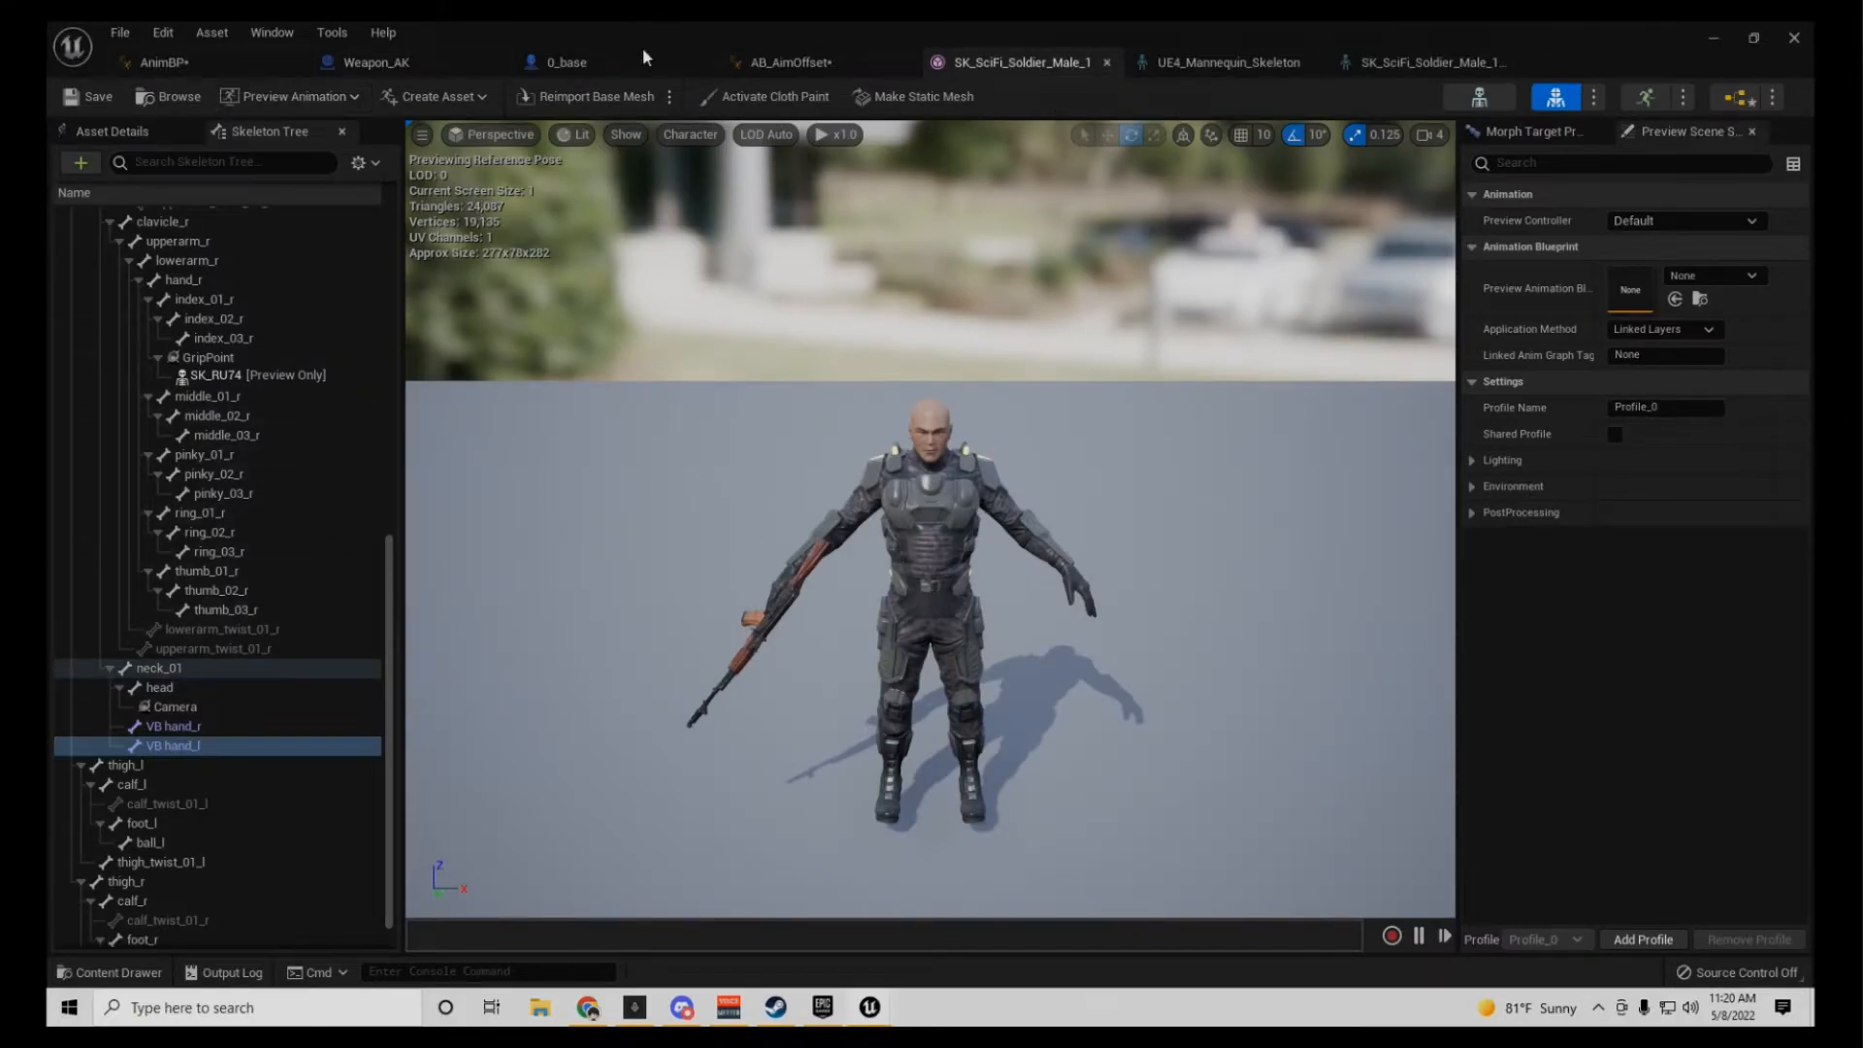
{"action": "left_click", "coordinate": [565, 62]}
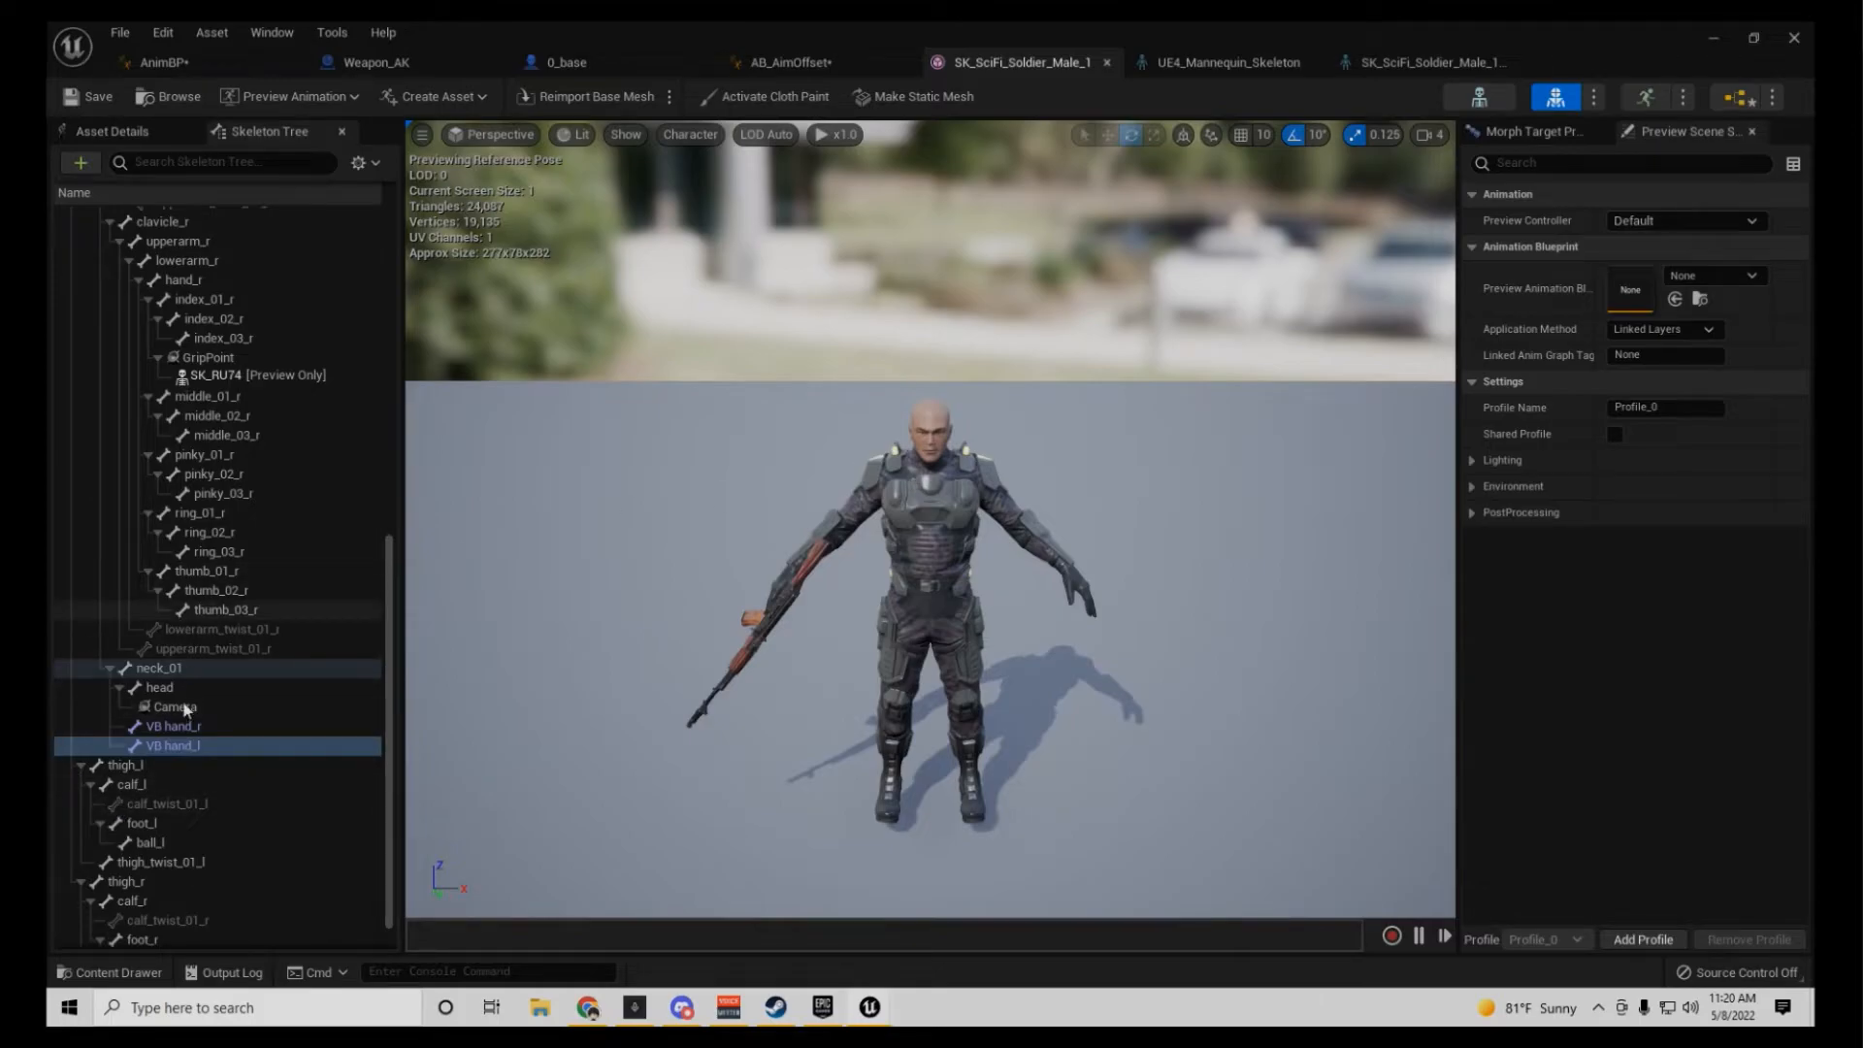
{"action": "mouse_move", "coordinate": [790, 62]}
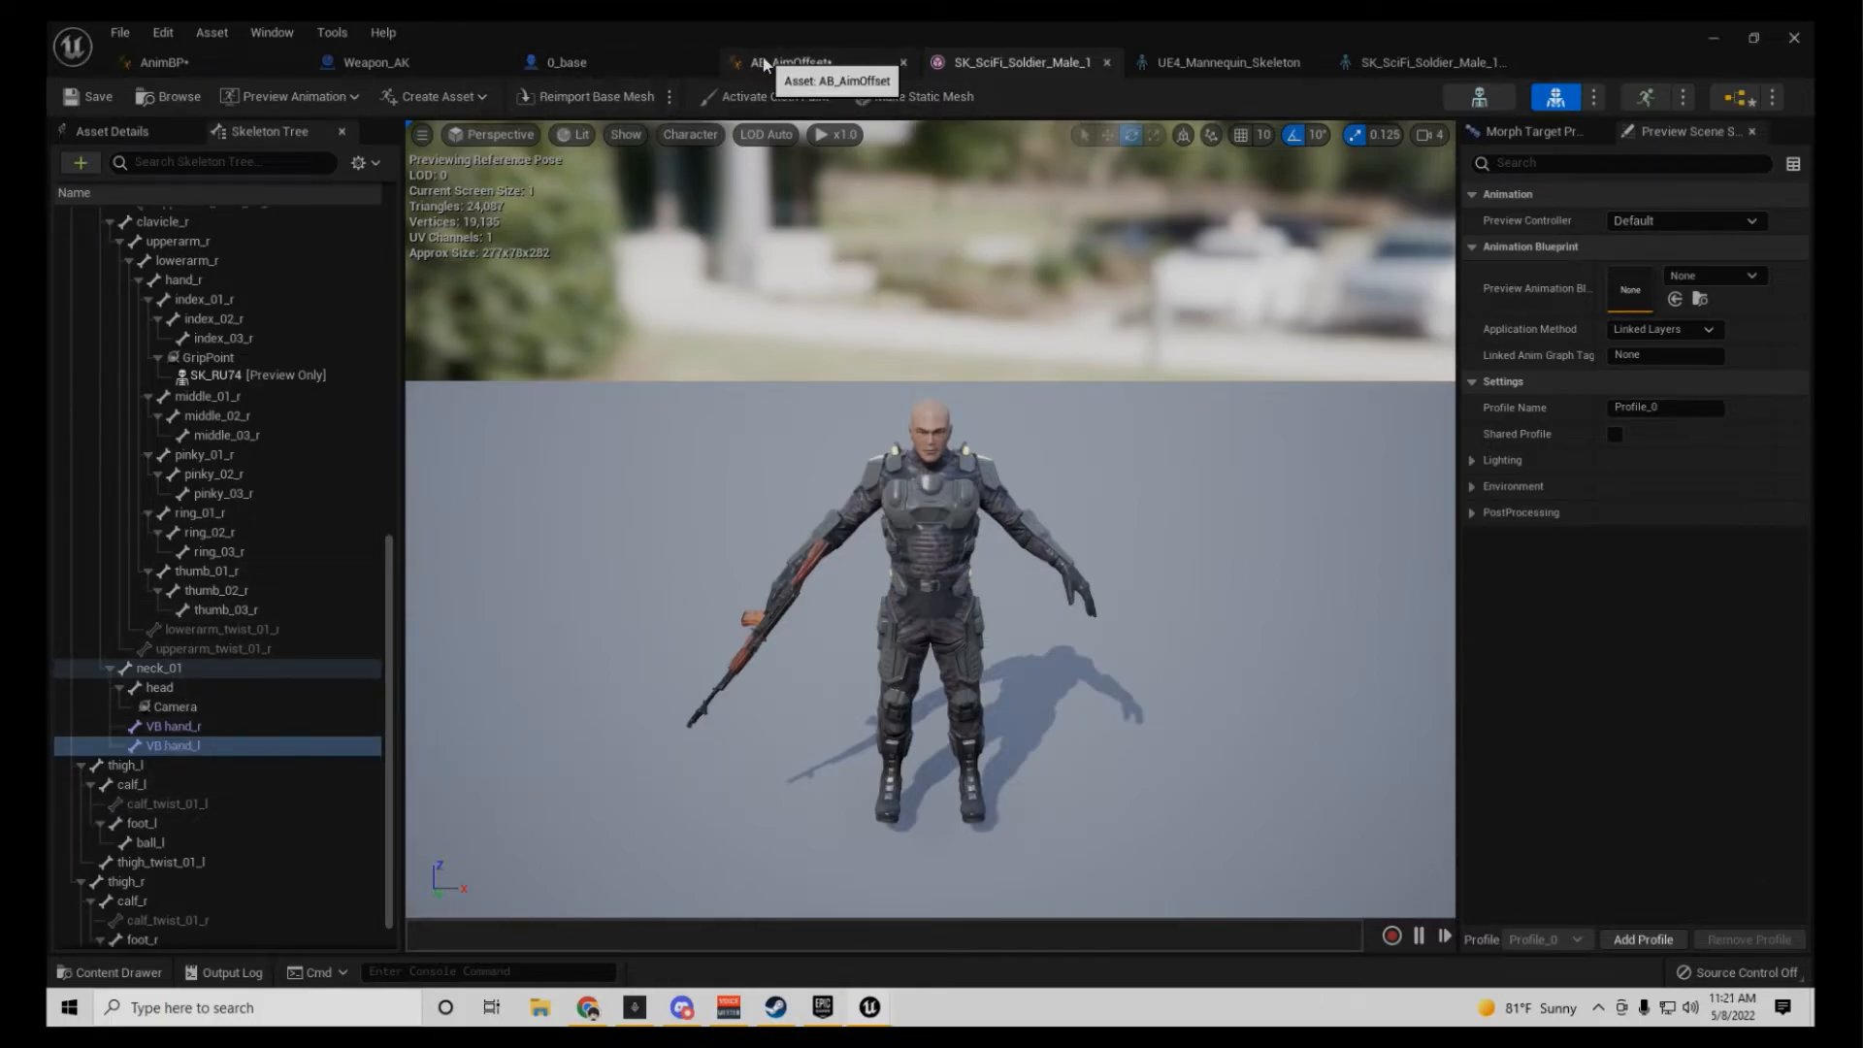
{"action": "left_click", "coordinate": [161, 62]}
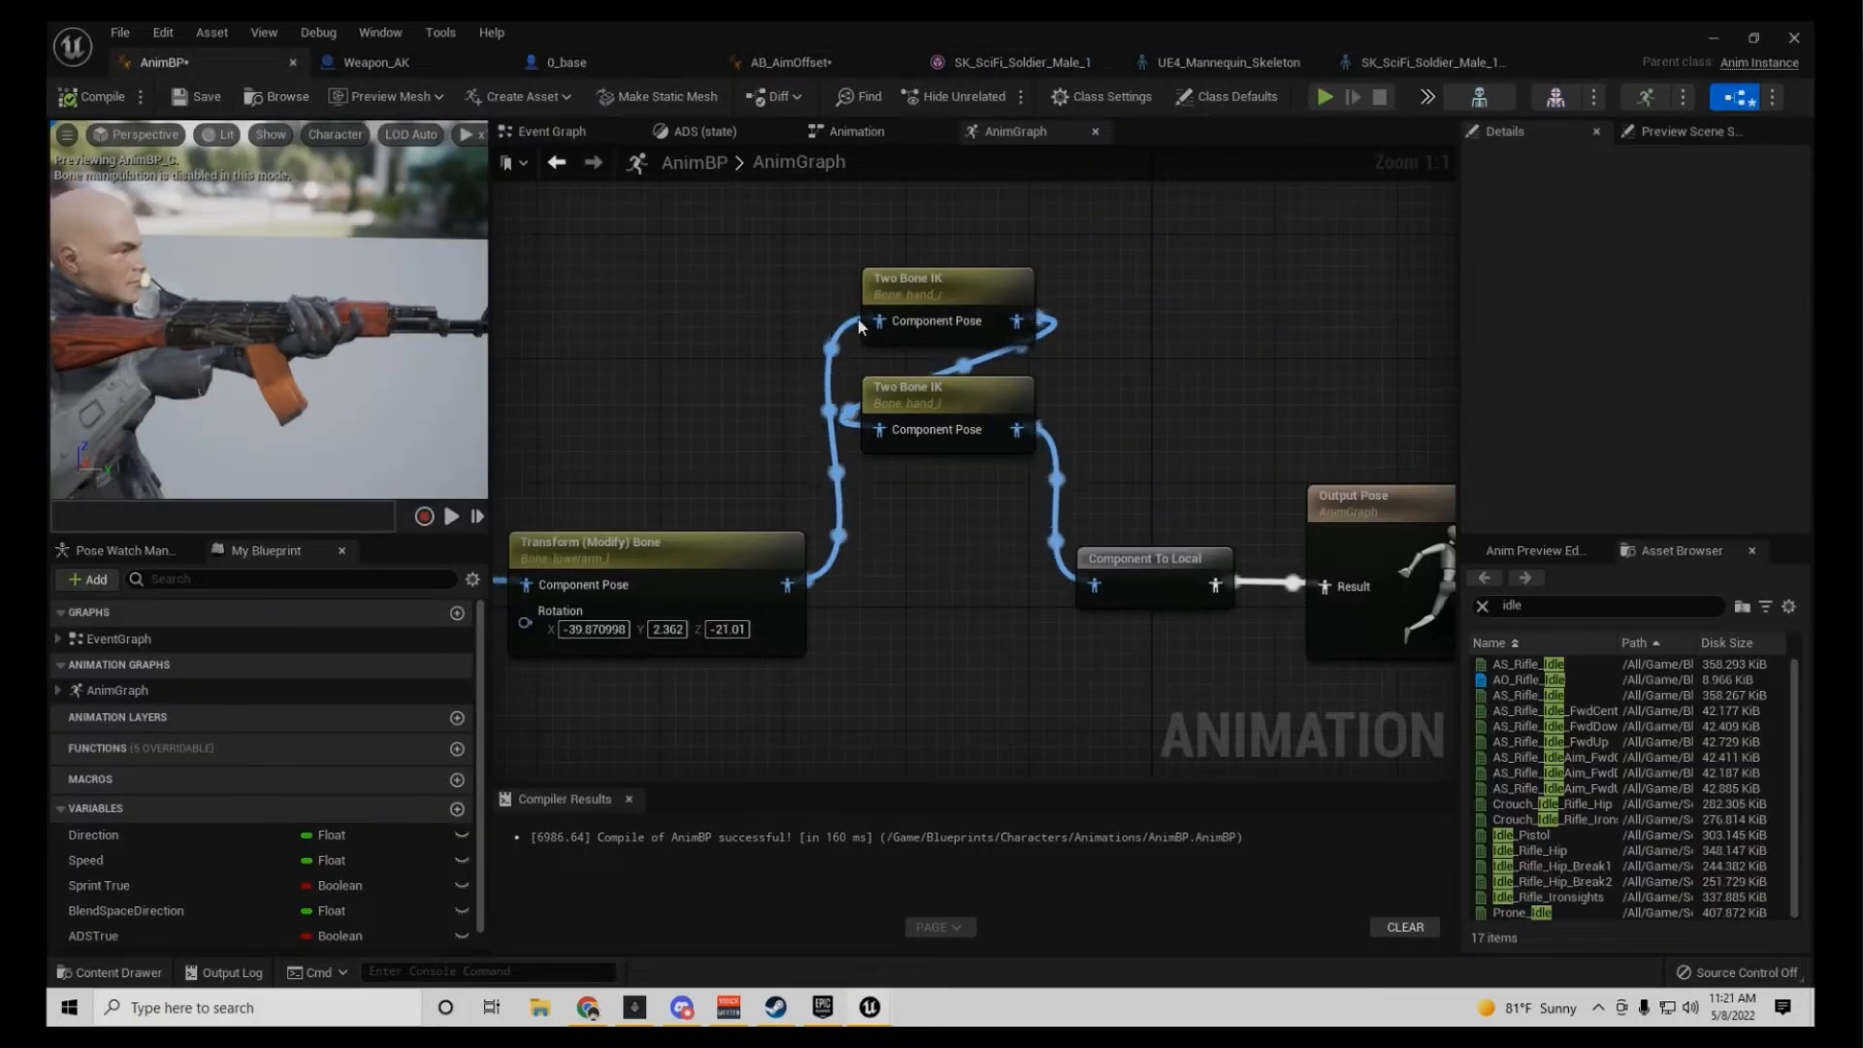
{"action": "scroll", "scroll_direction": "down", "scroll_amount": 3}
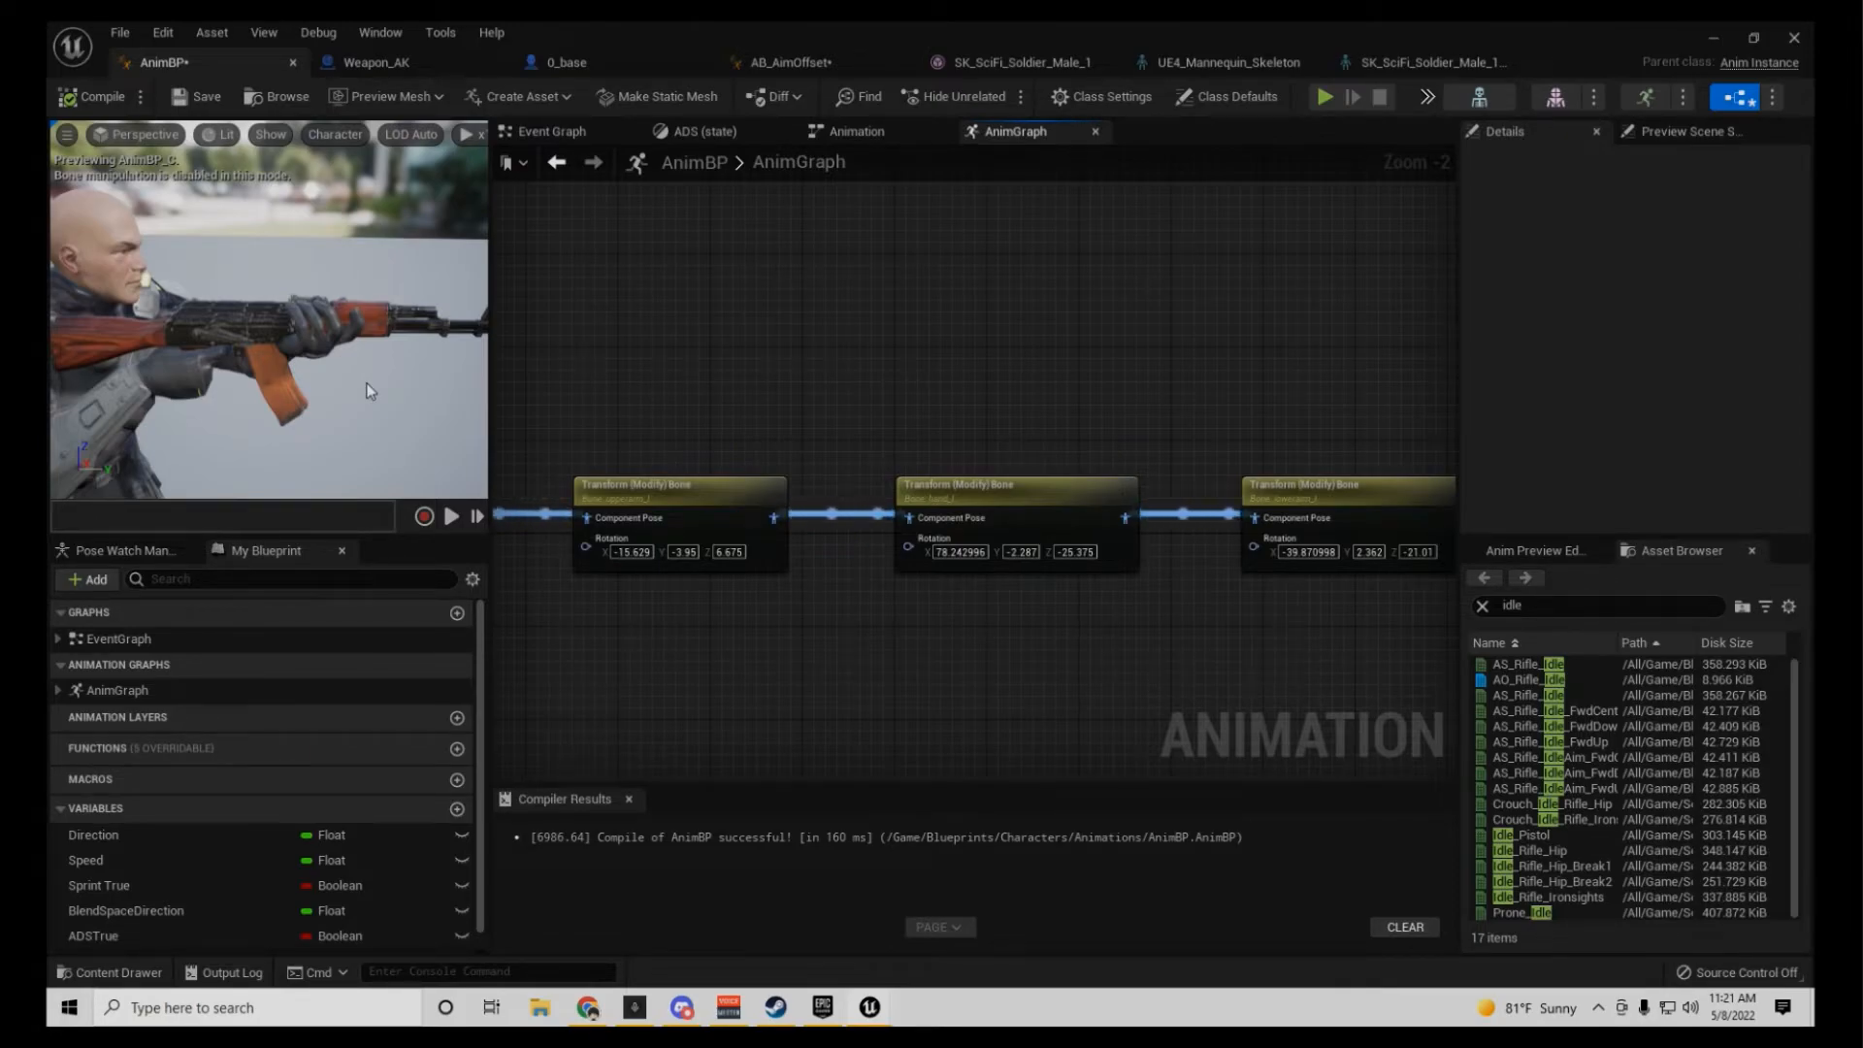
{"action": "mouse_move", "coordinate": [1194, 632]}
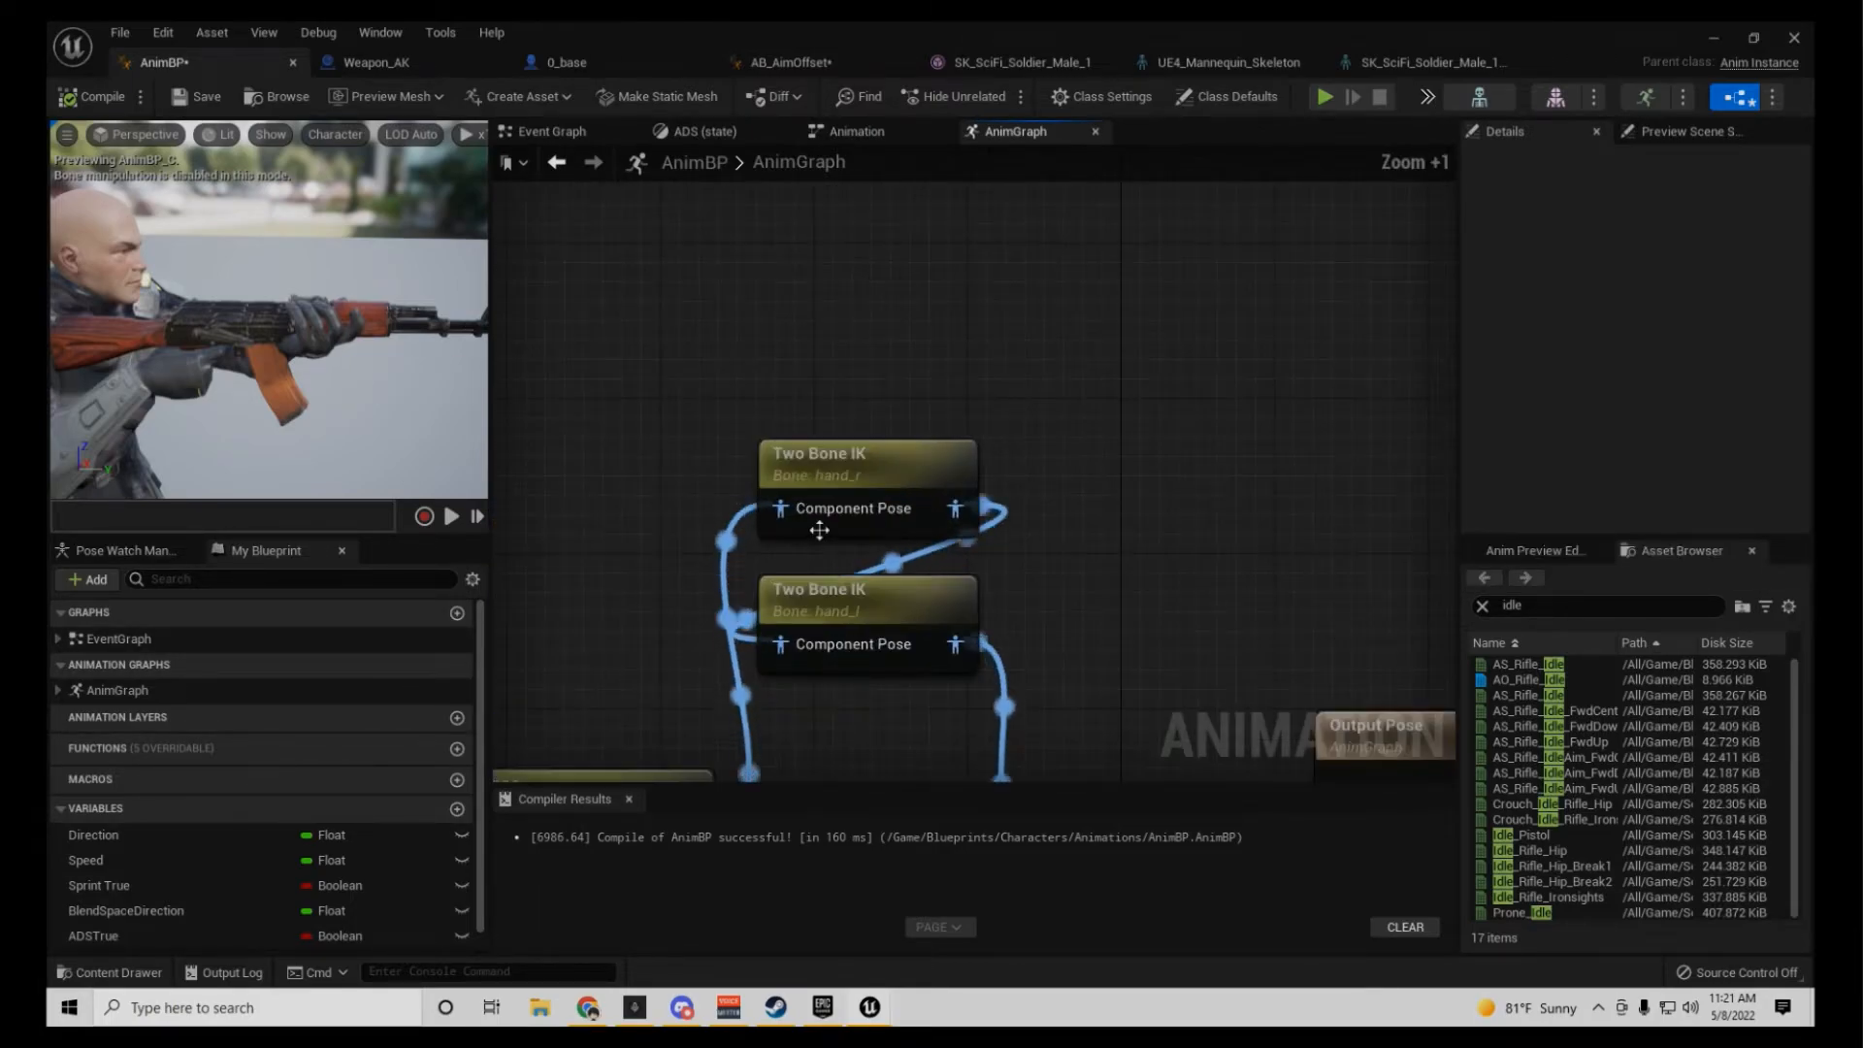
Step: Review the right-hand IK node's VB hand_r effector and spine_03 joint target in Details
{"action": "left_click", "coordinate": [864, 463]}
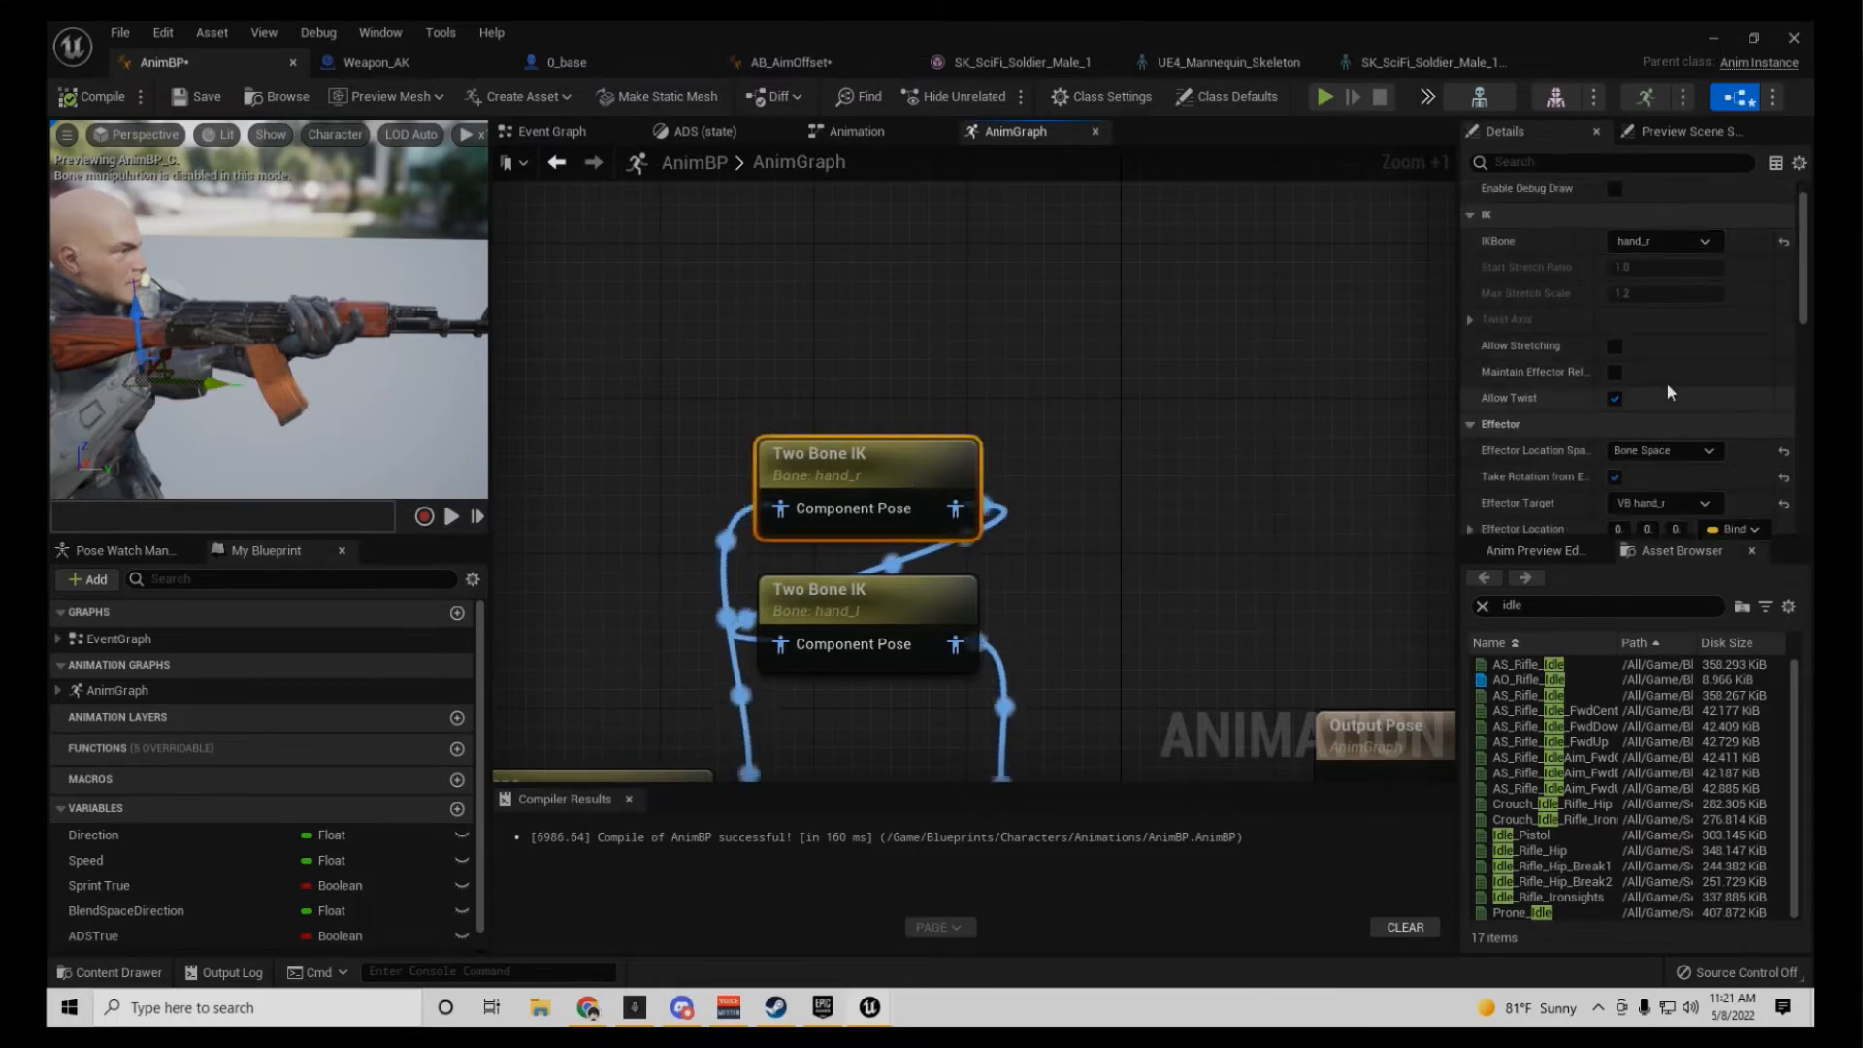
{"action": "scroll", "scroll_direction": "down", "scroll_amount": 3}
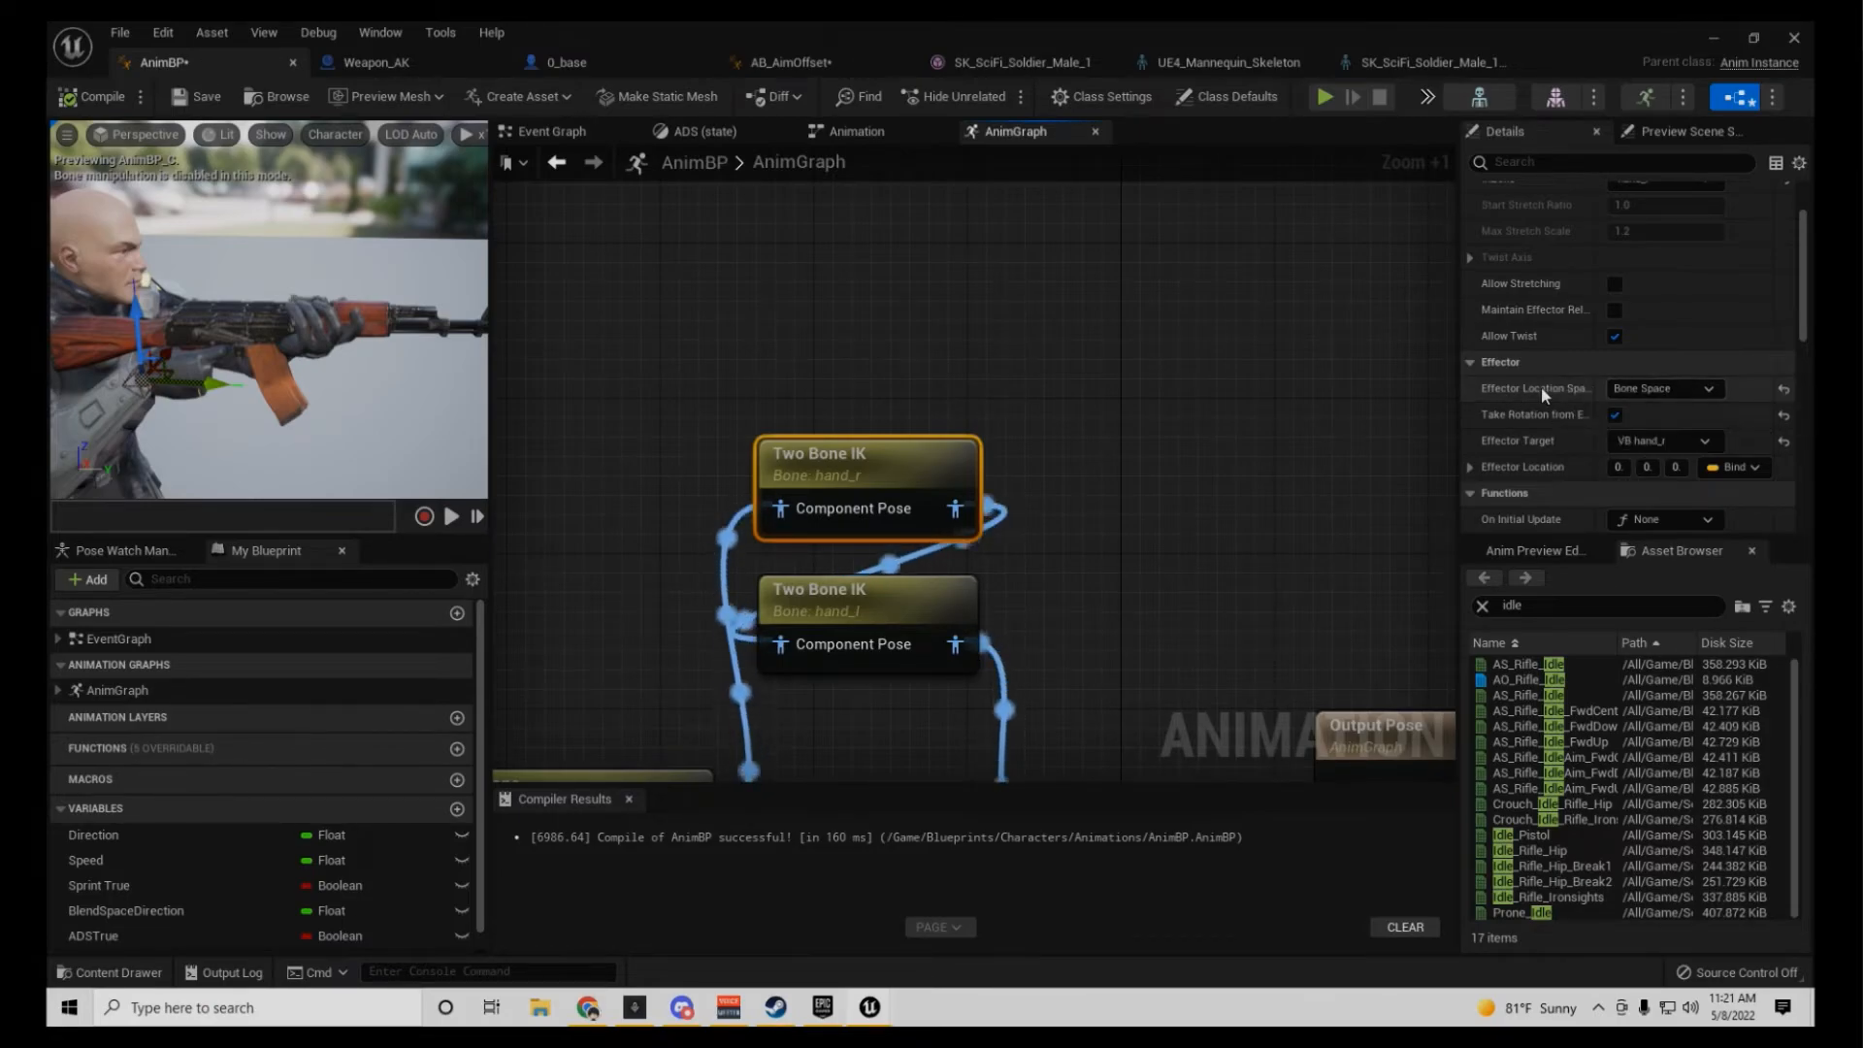
{"action": "mouse_move", "coordinate": [1664, 441]}
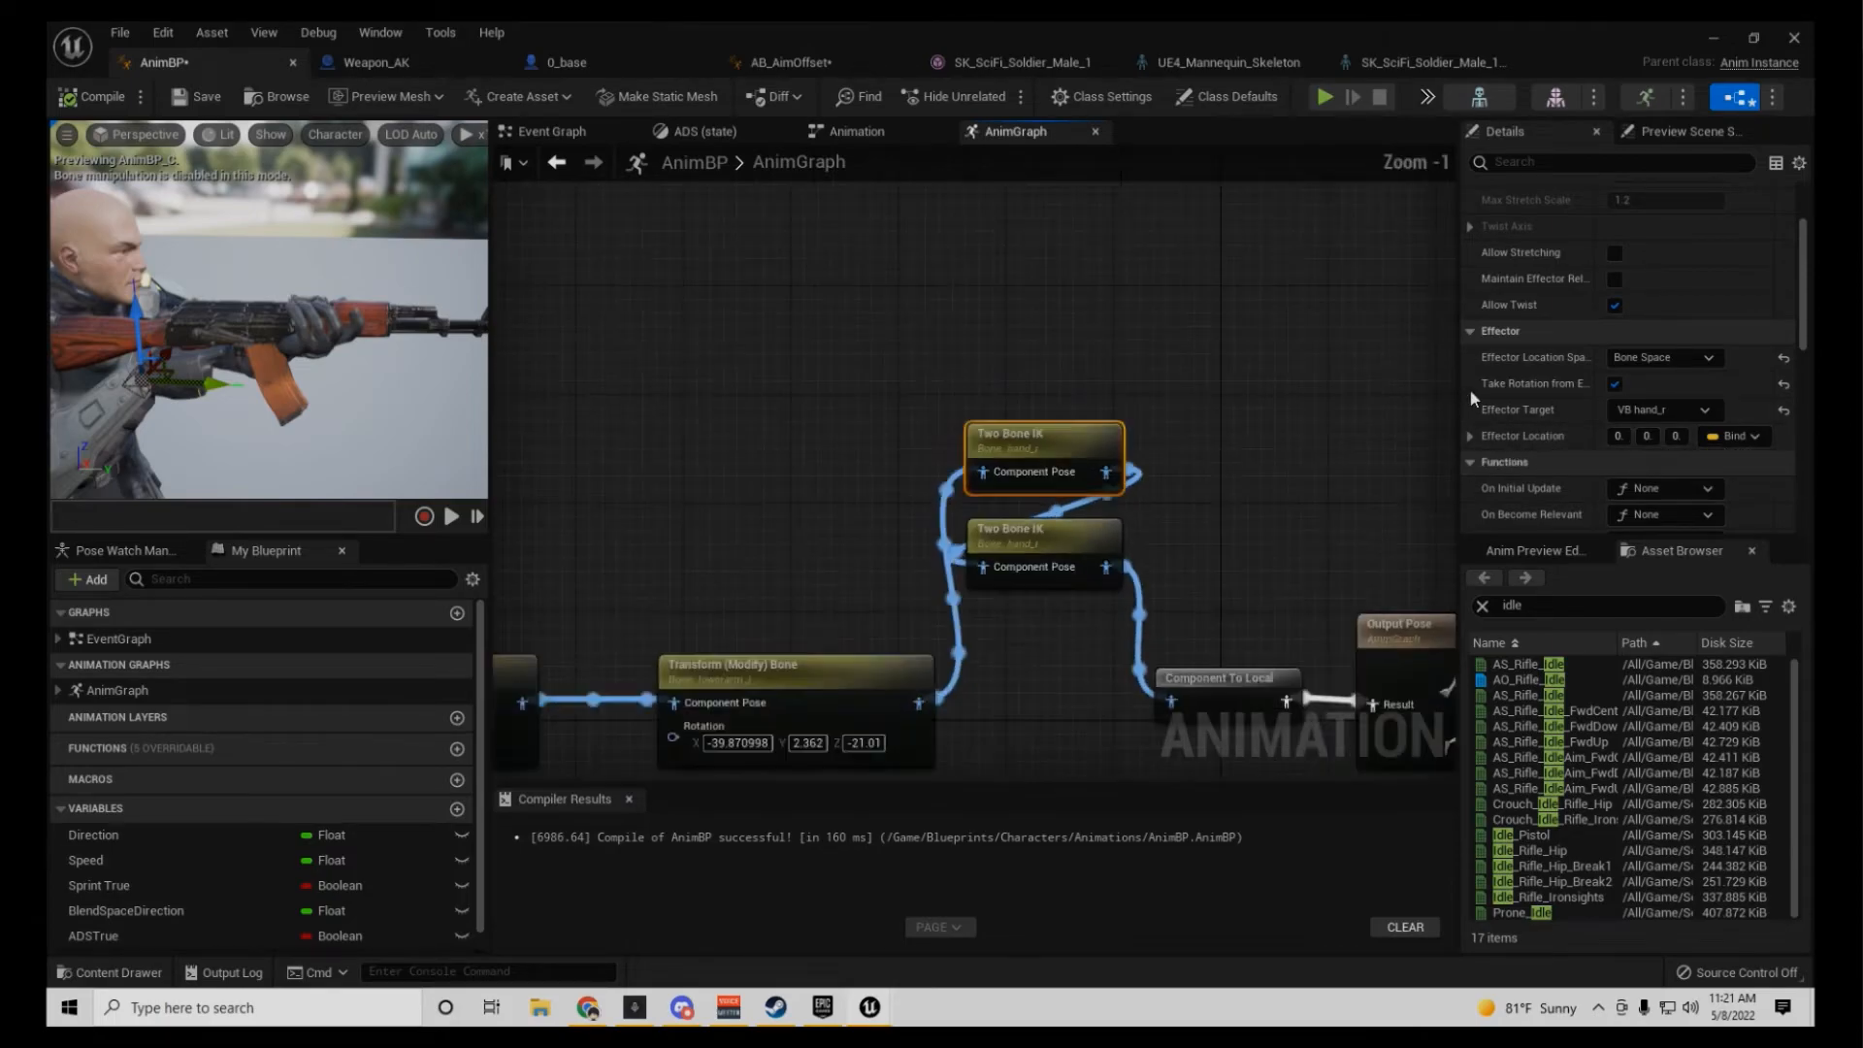
{"action": "scroll", "scroll_direction": "down", "scroll_amount": 3}
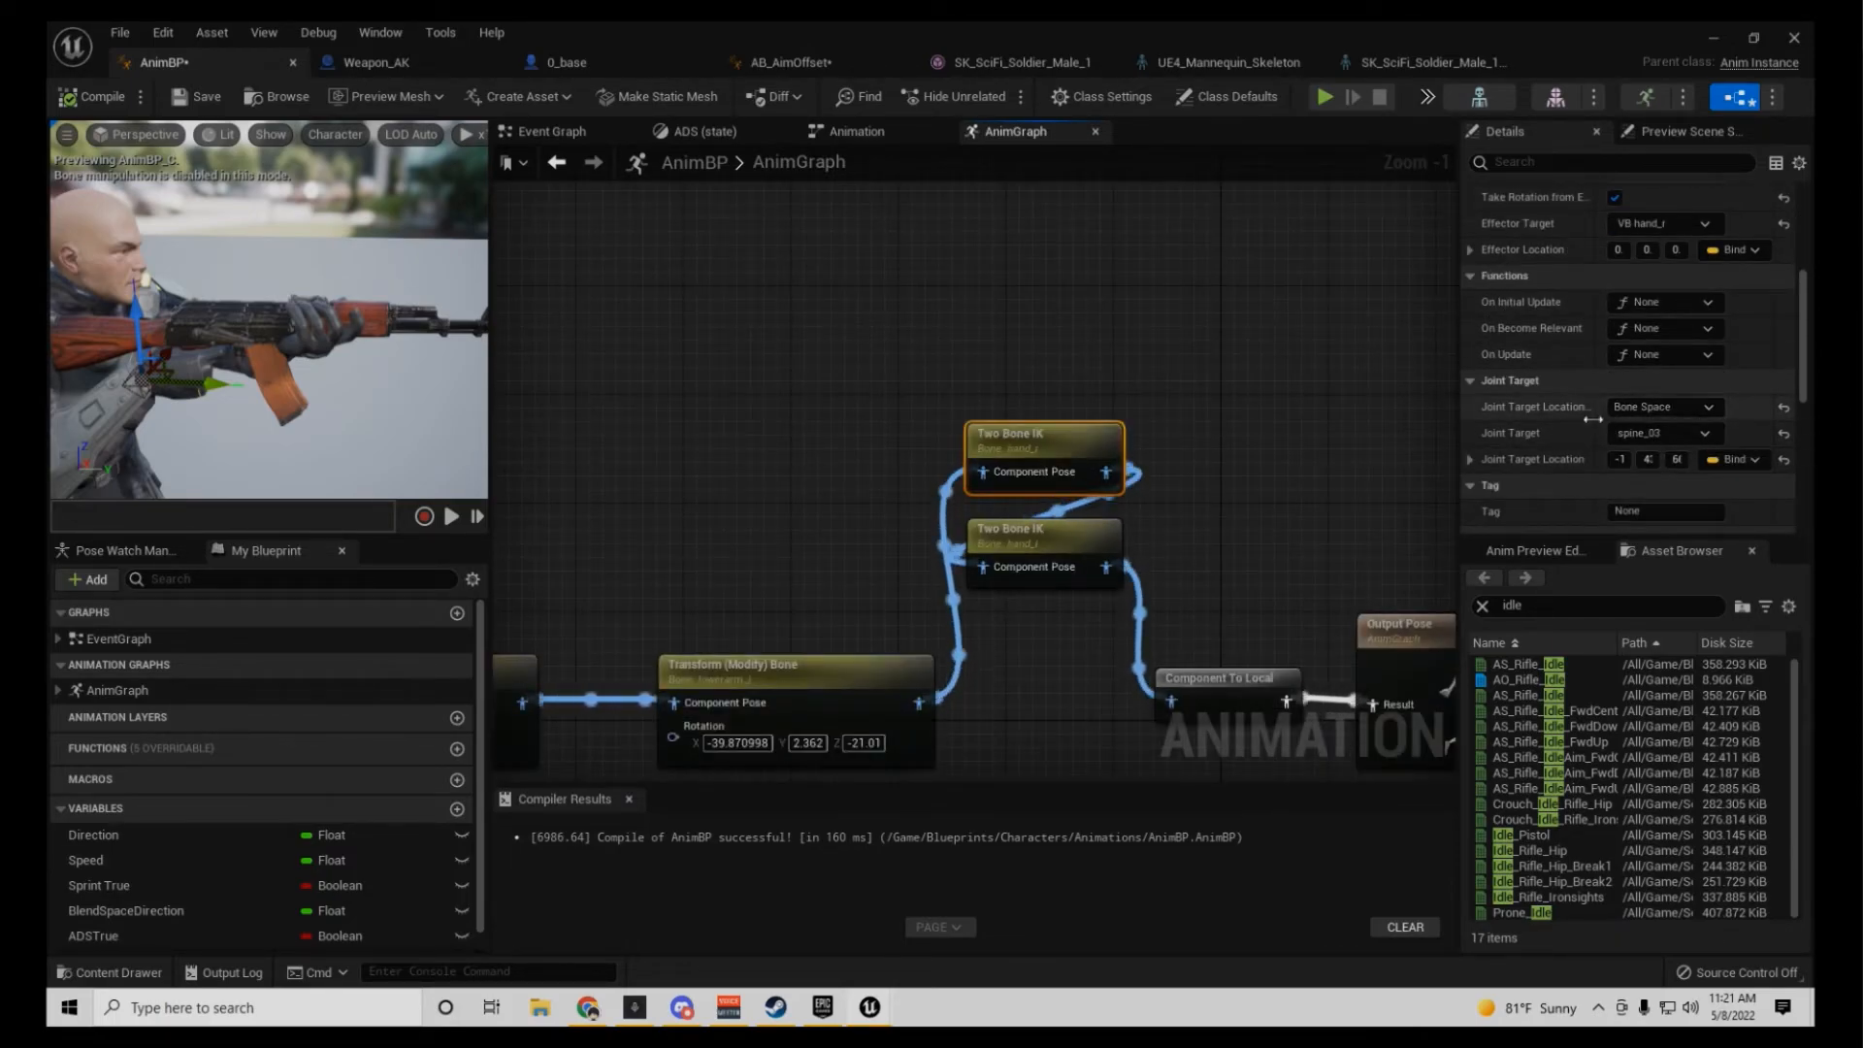
{"action": "mouse_move", "coordinate": [1663, 405]}
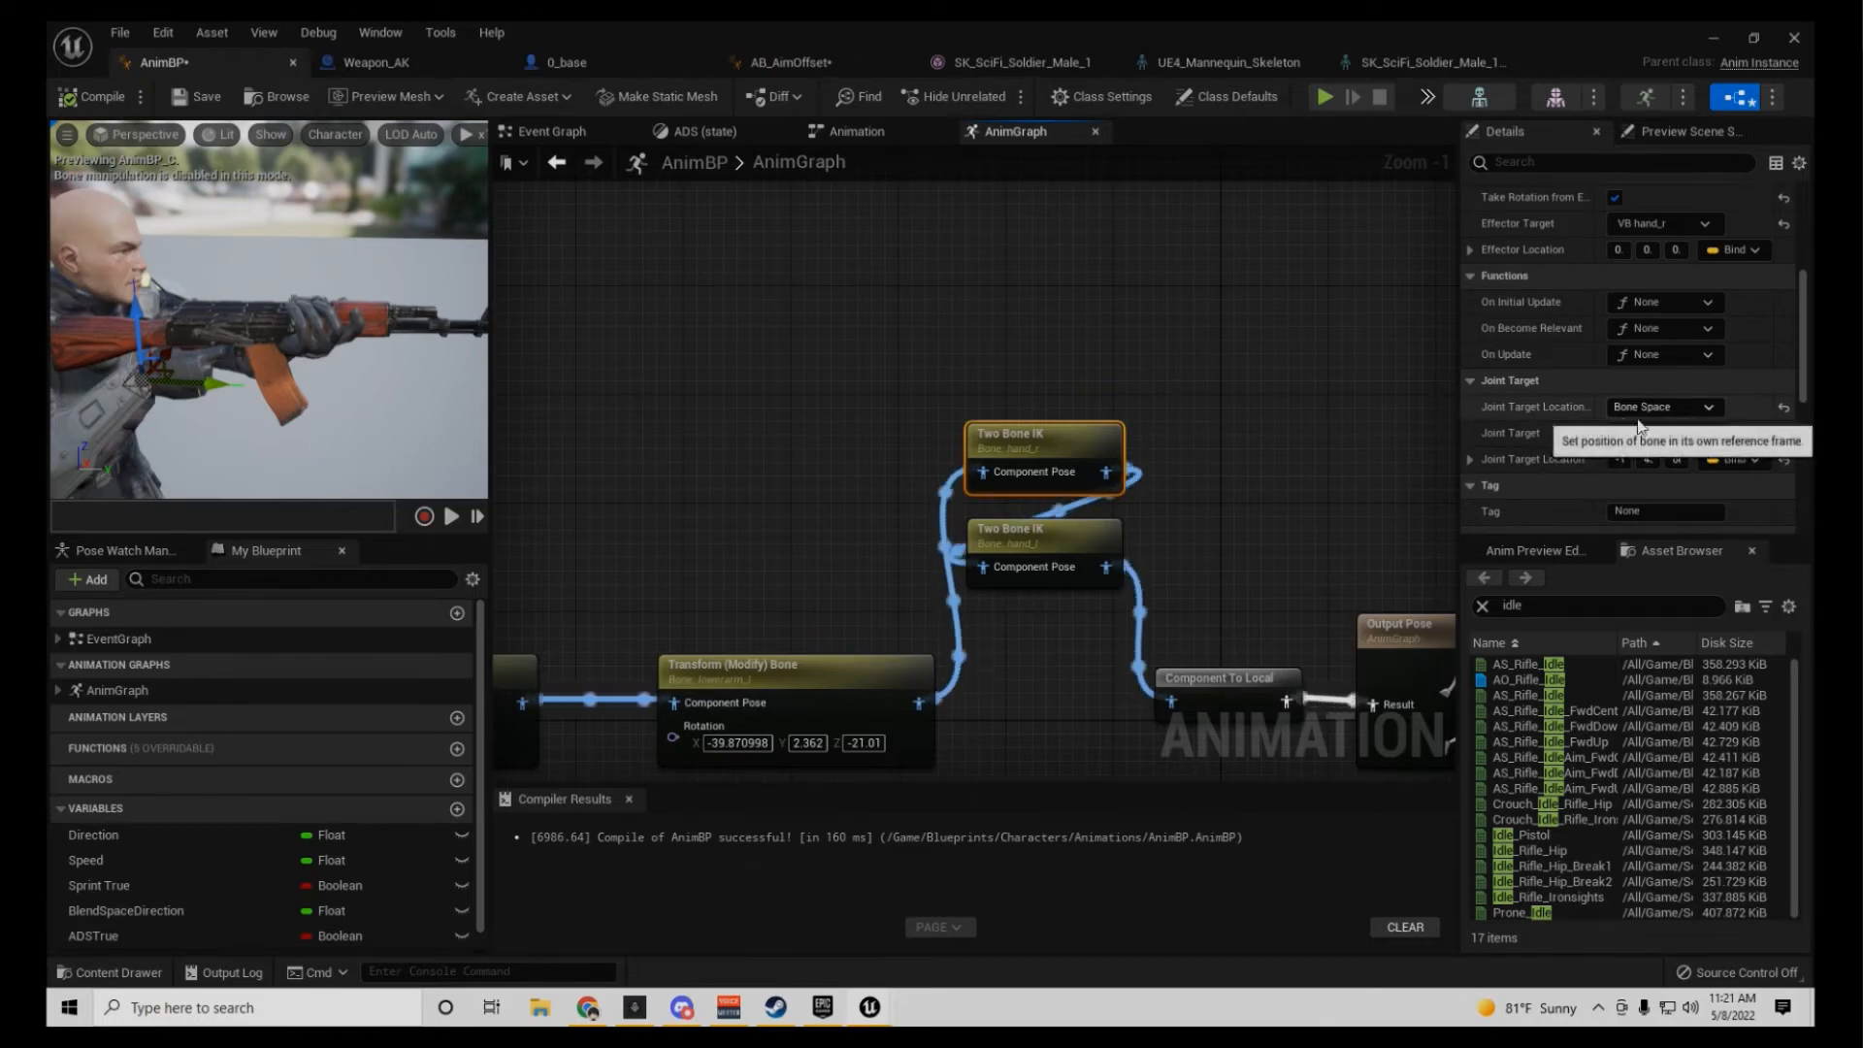
{"action": "left_click", "coordinate": [1661, 433]}
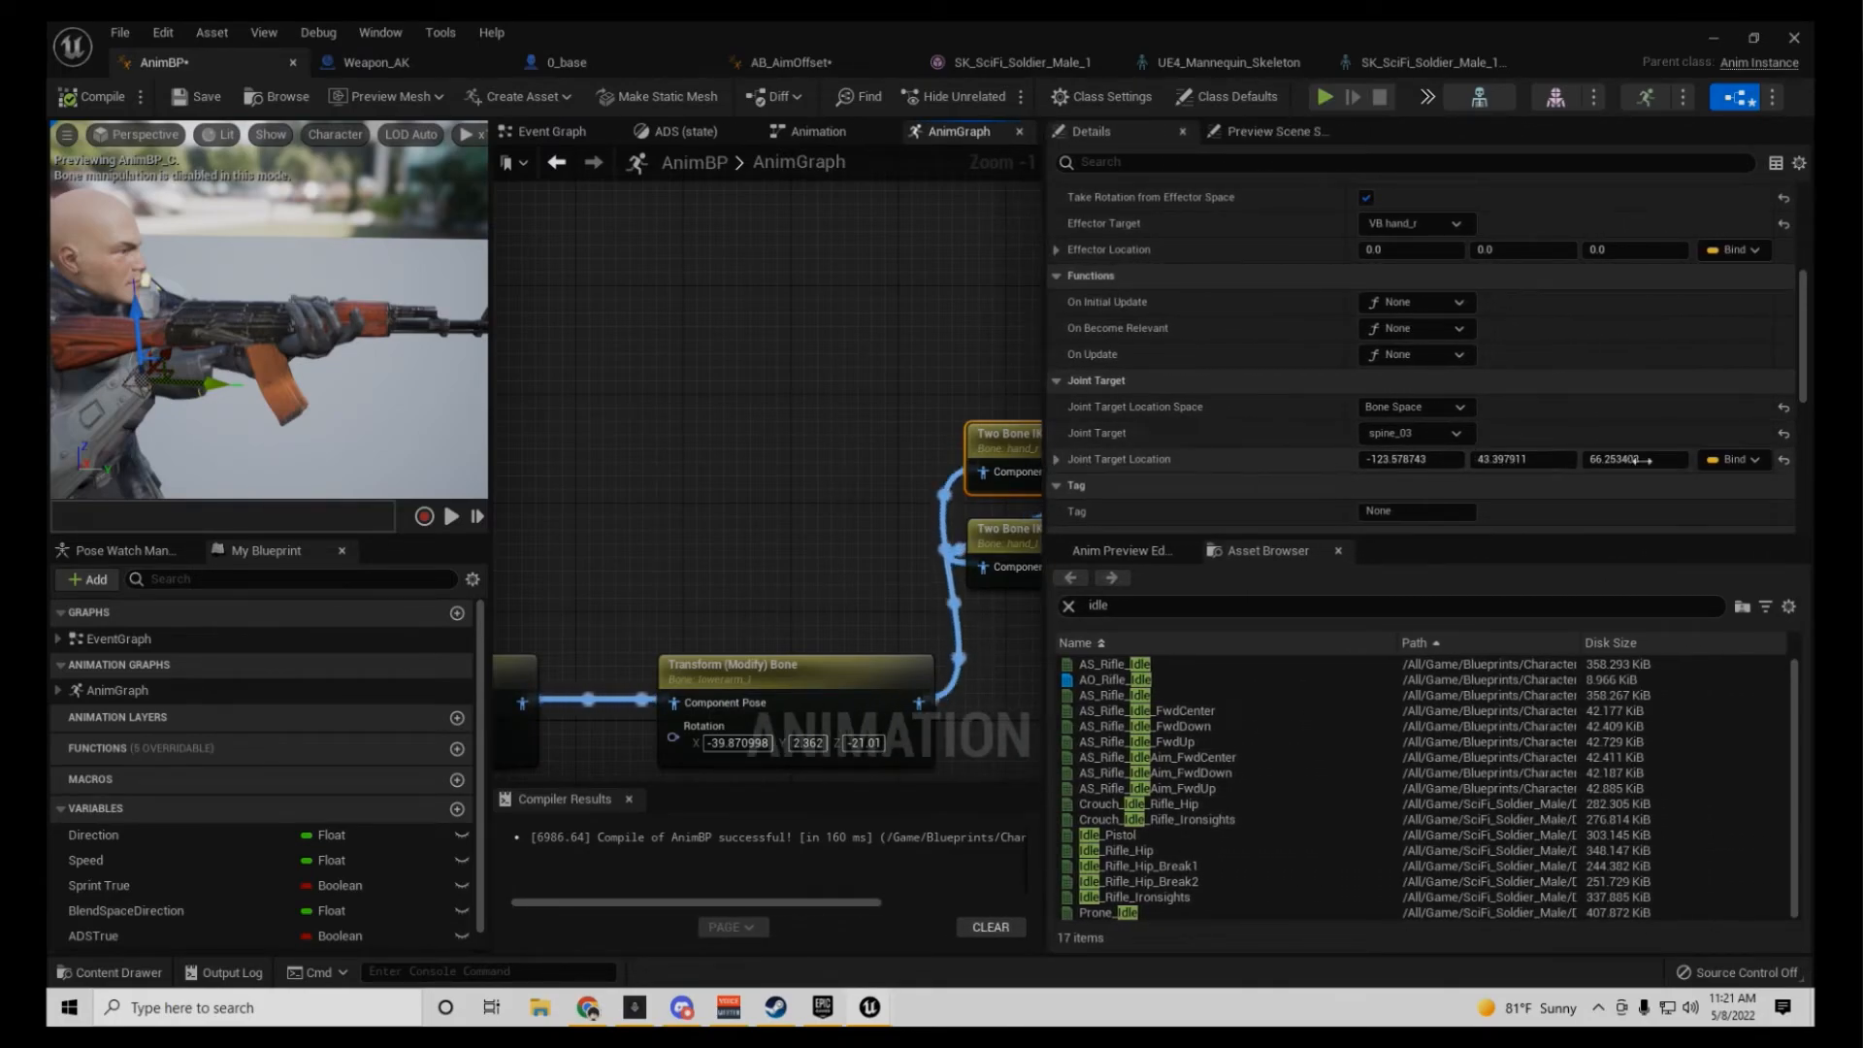
{"action": "mouse_move", "coordinate": [1411, 458]}
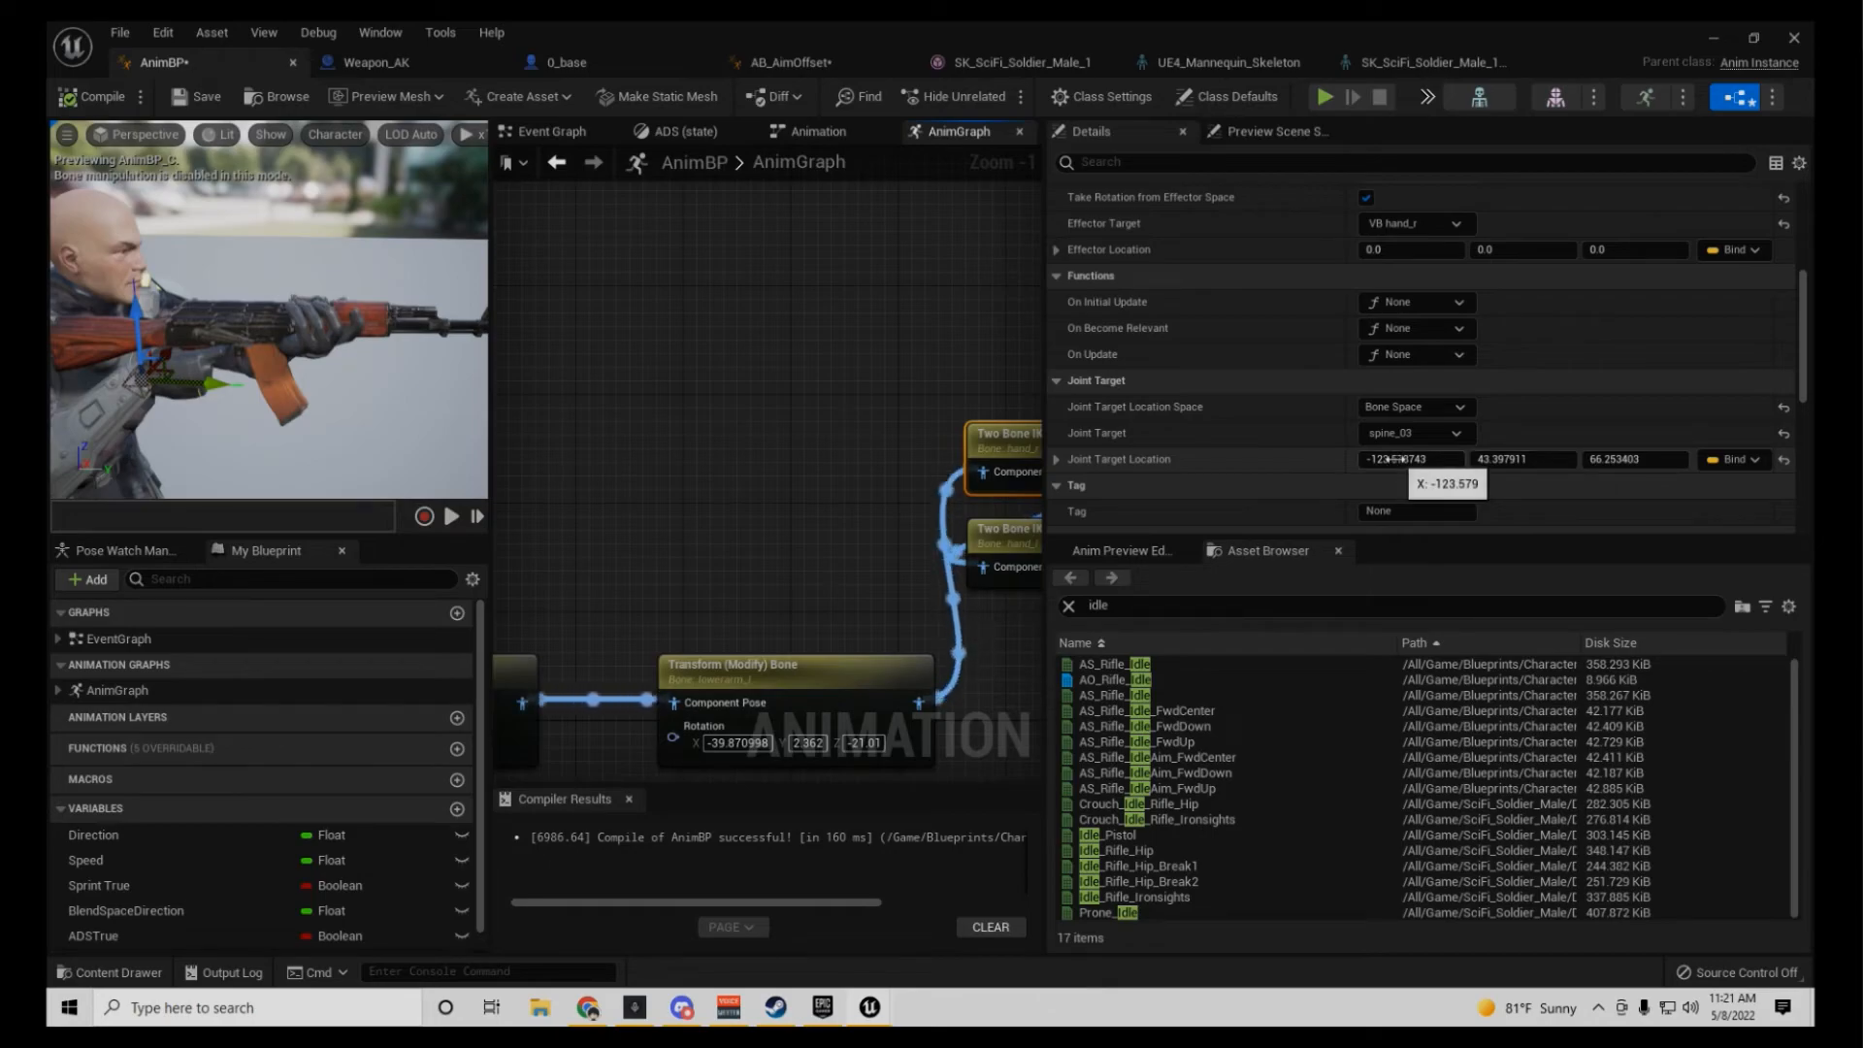
{"action": "scroll", "scroll_direction": "down", "scroll_amount": 3}
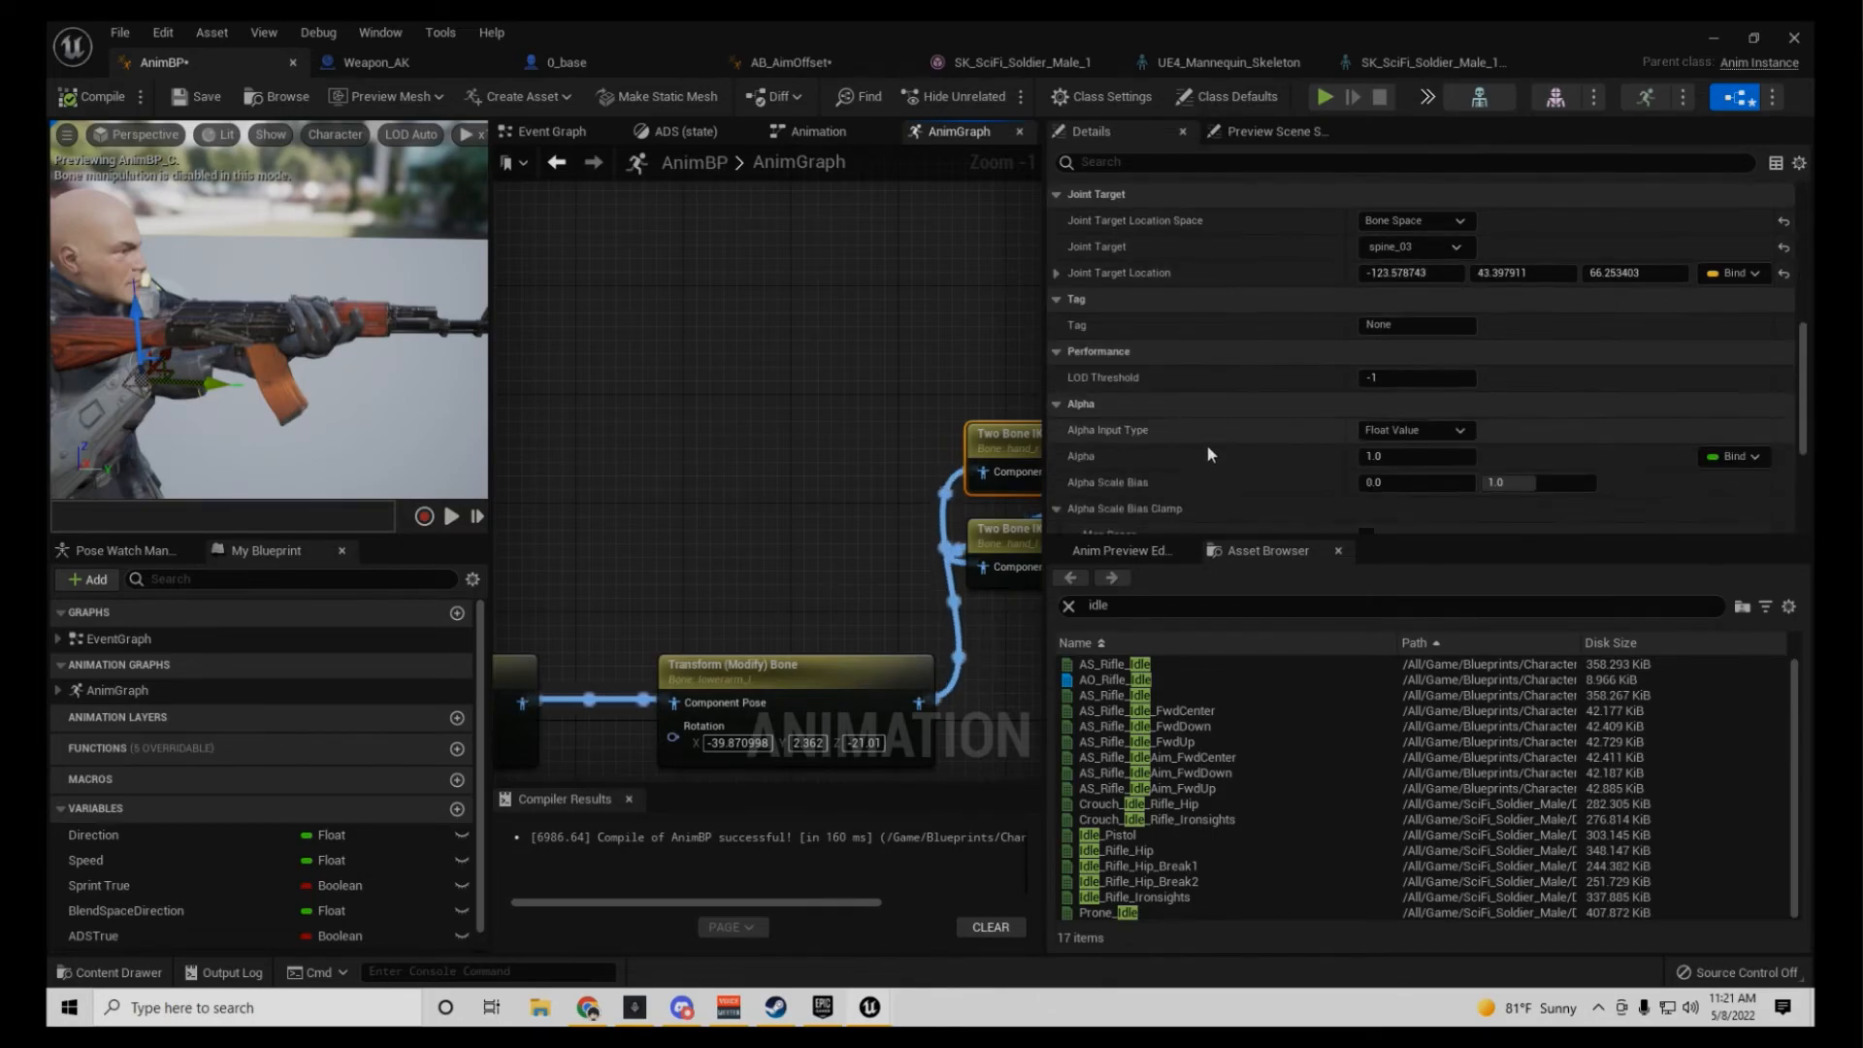
{"action": "scroll", "scroll_direction": "down", "scroll_amount": 3}
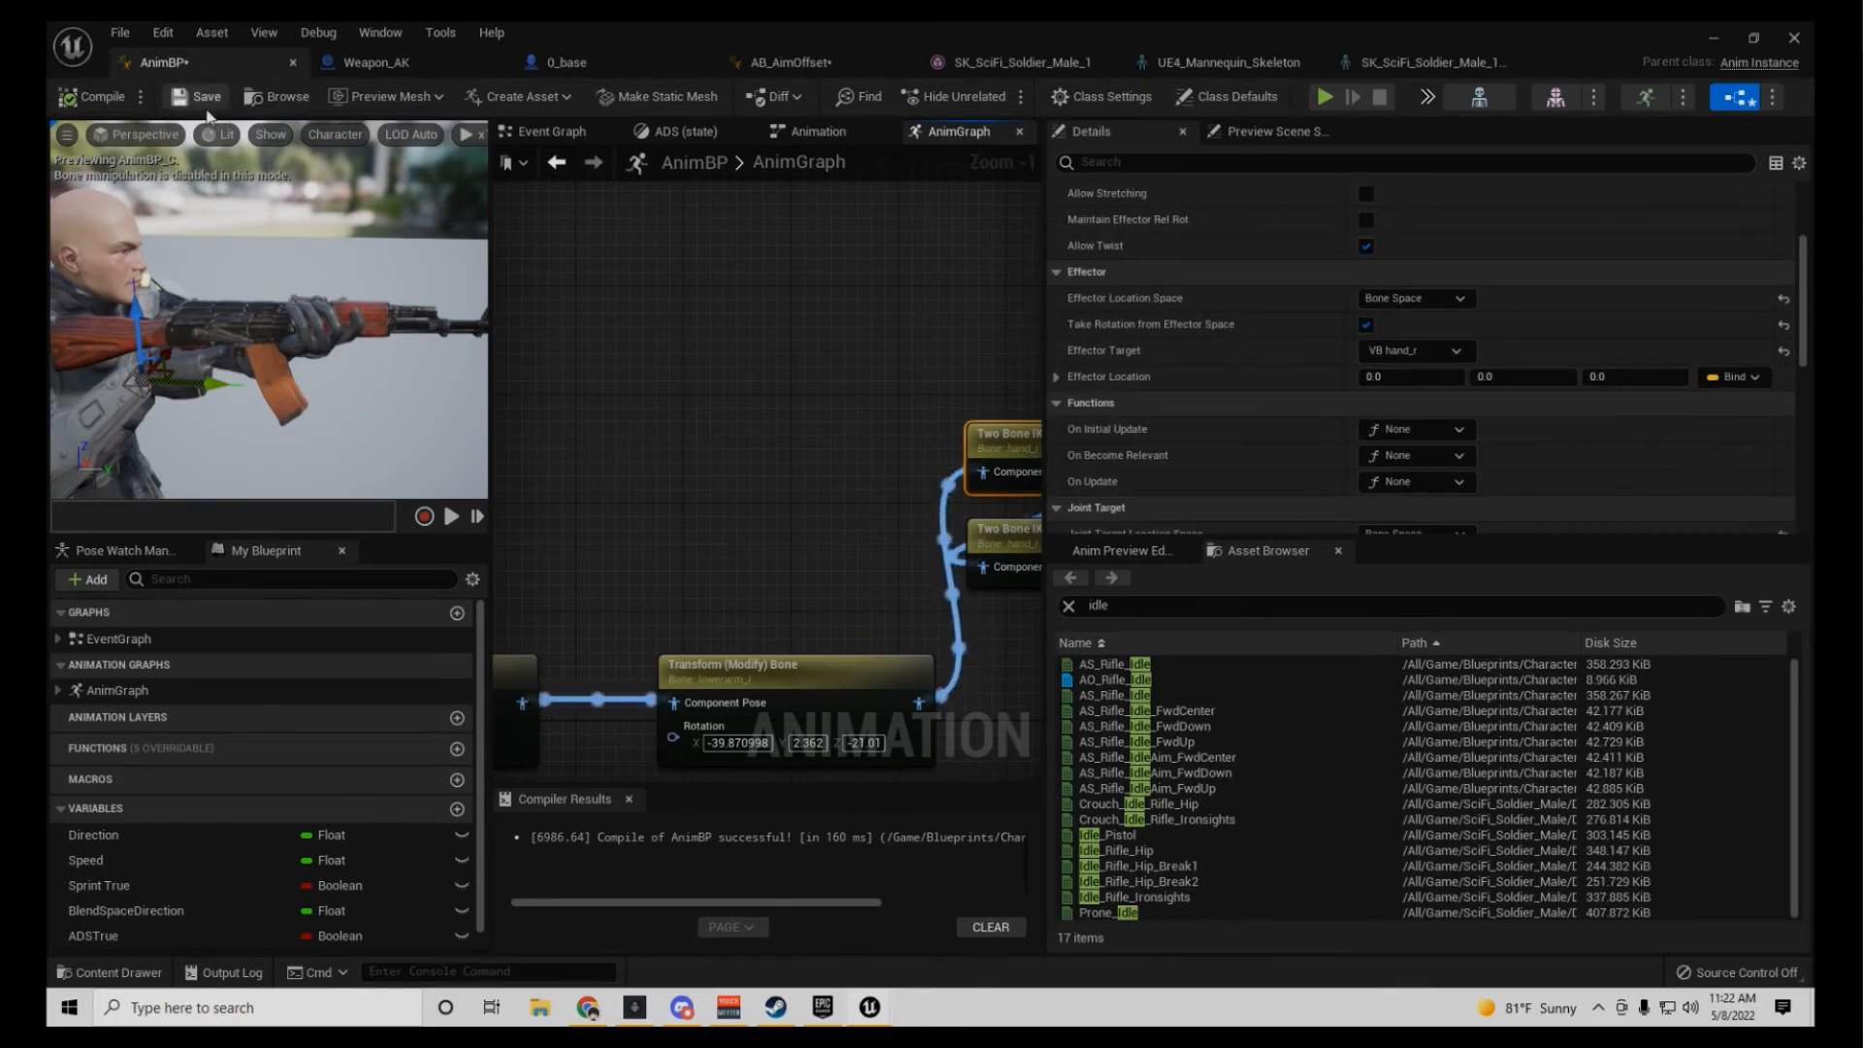
Step: Save the AnimBP
{"action": "left_click", "coordinate": [200, 98]}
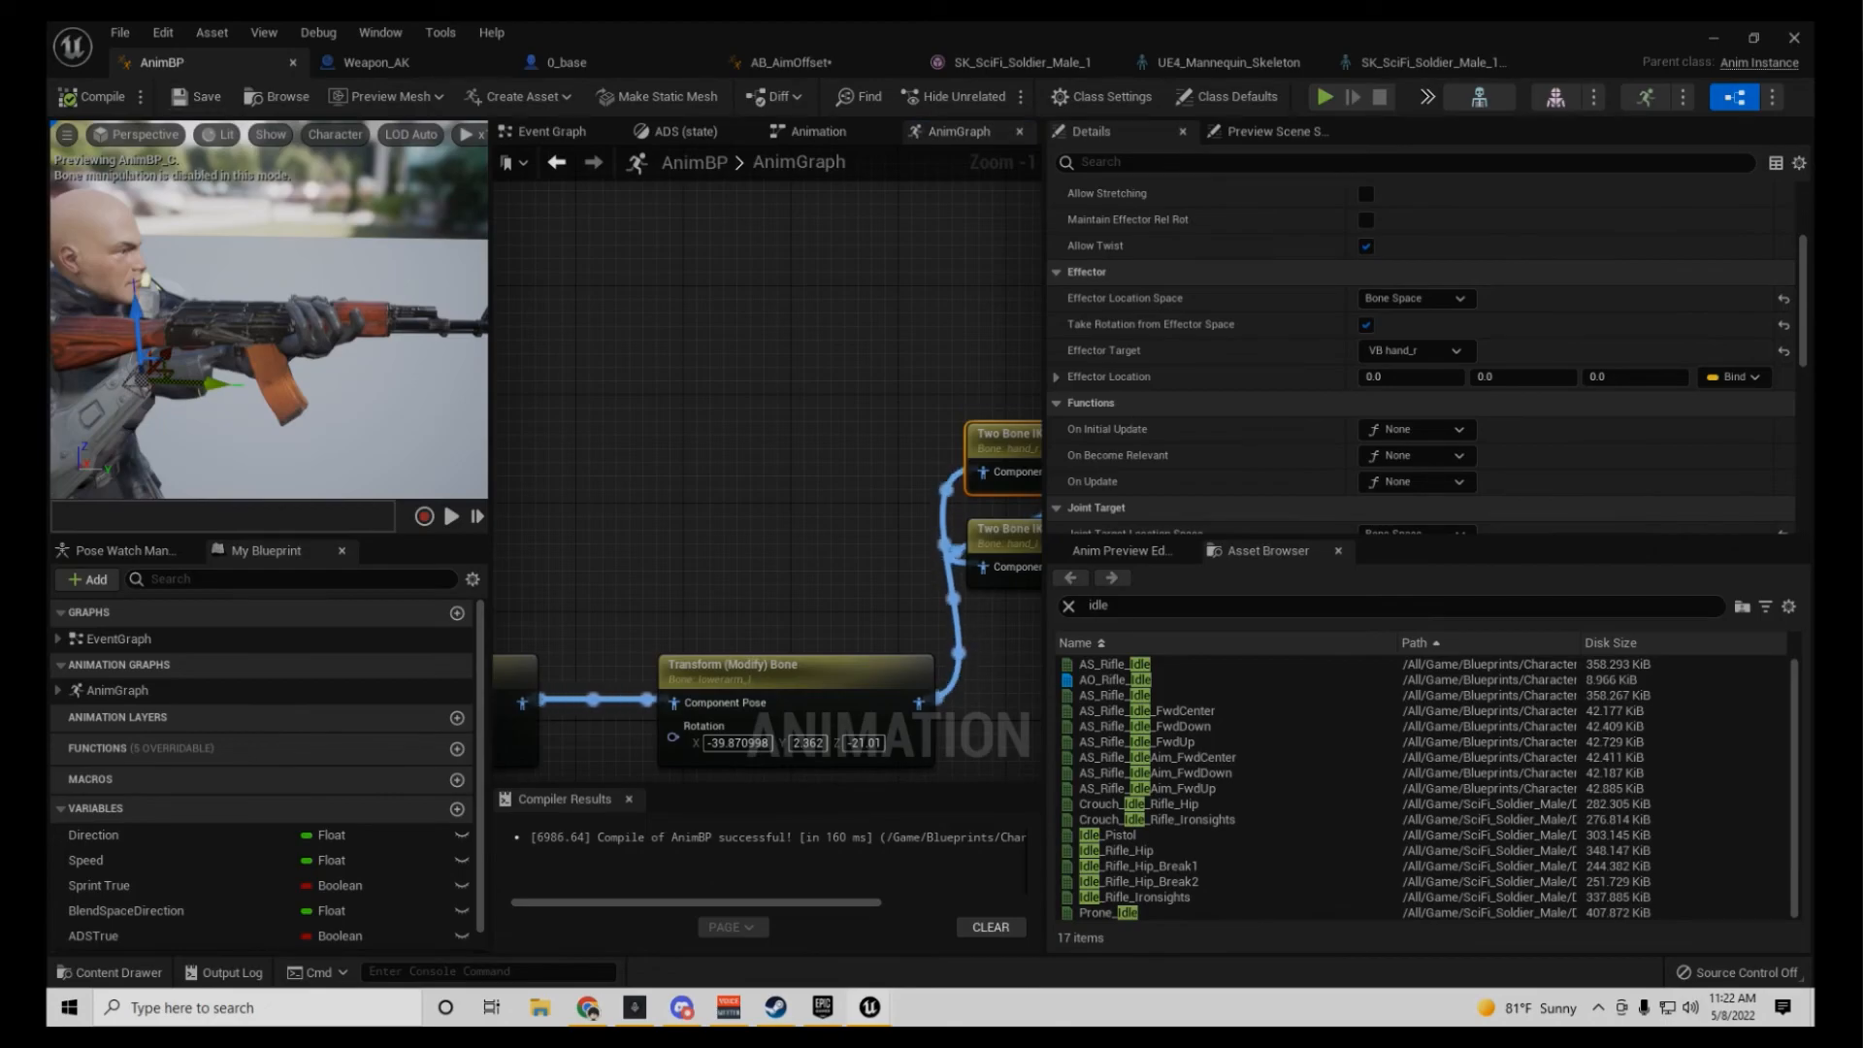